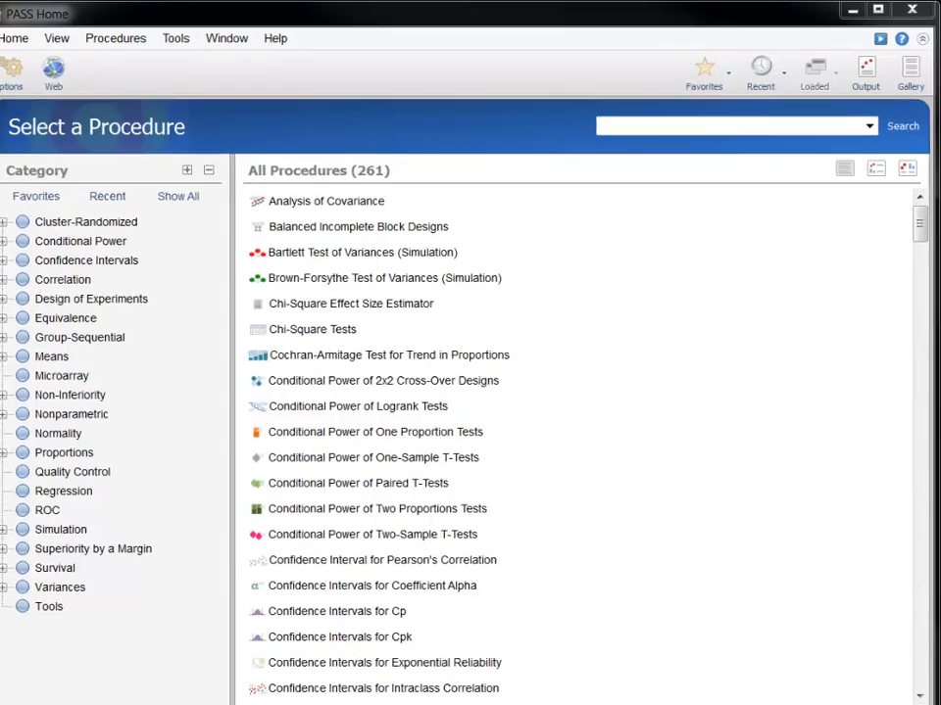
Search PASS procedures for 'T-test', returning 46 matching procedures
type("T")
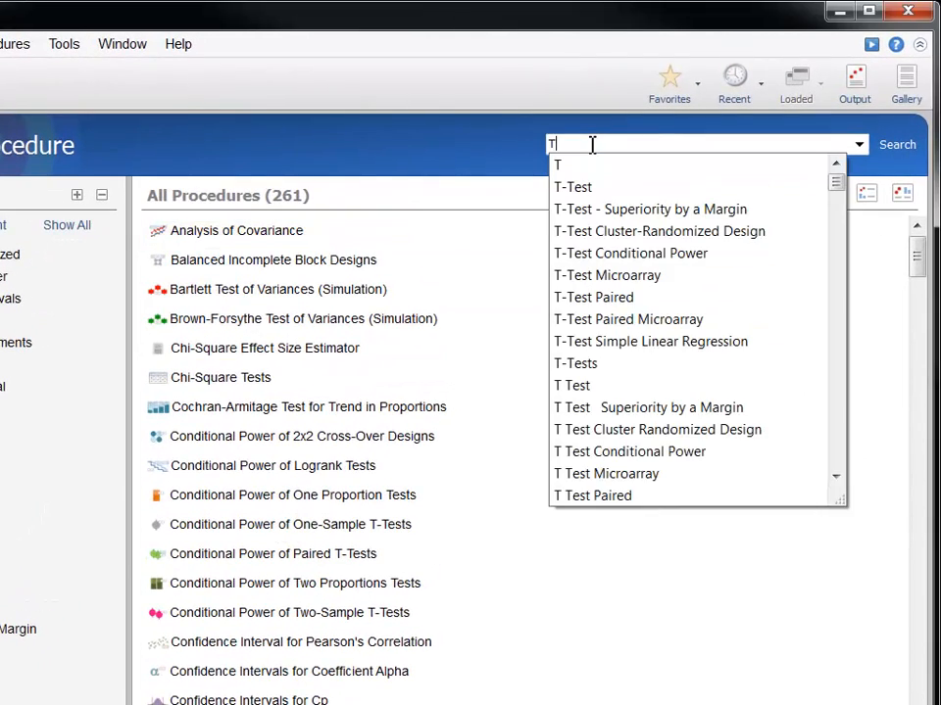
type("-test")
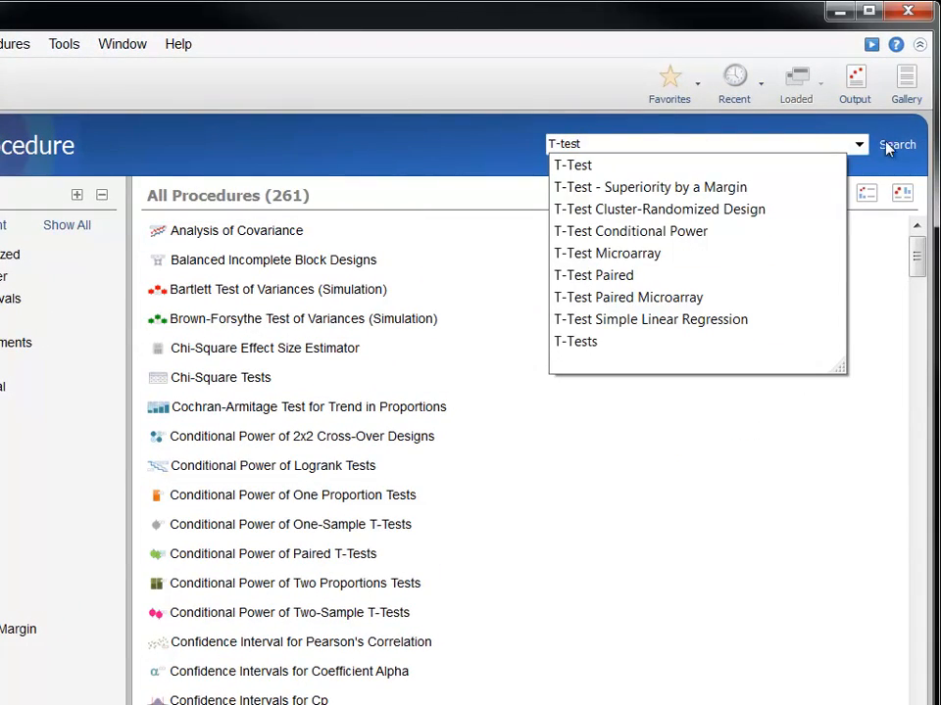
left_click(897, 144)
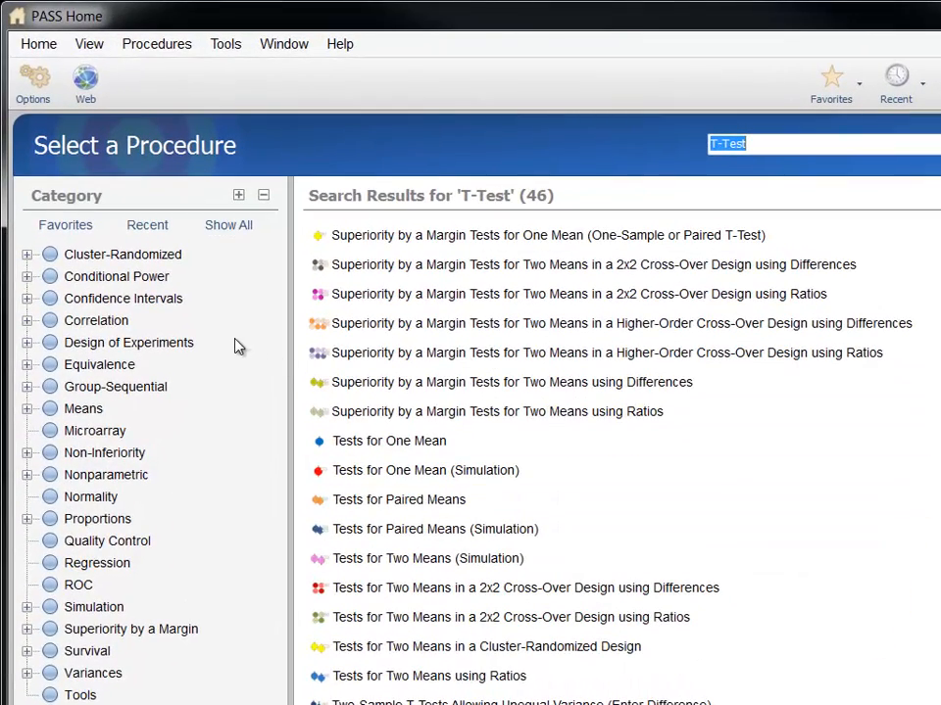
Browse the cluster-randomized, conditional power, correlation and equivalence procedure categories
left_click(122, 254)
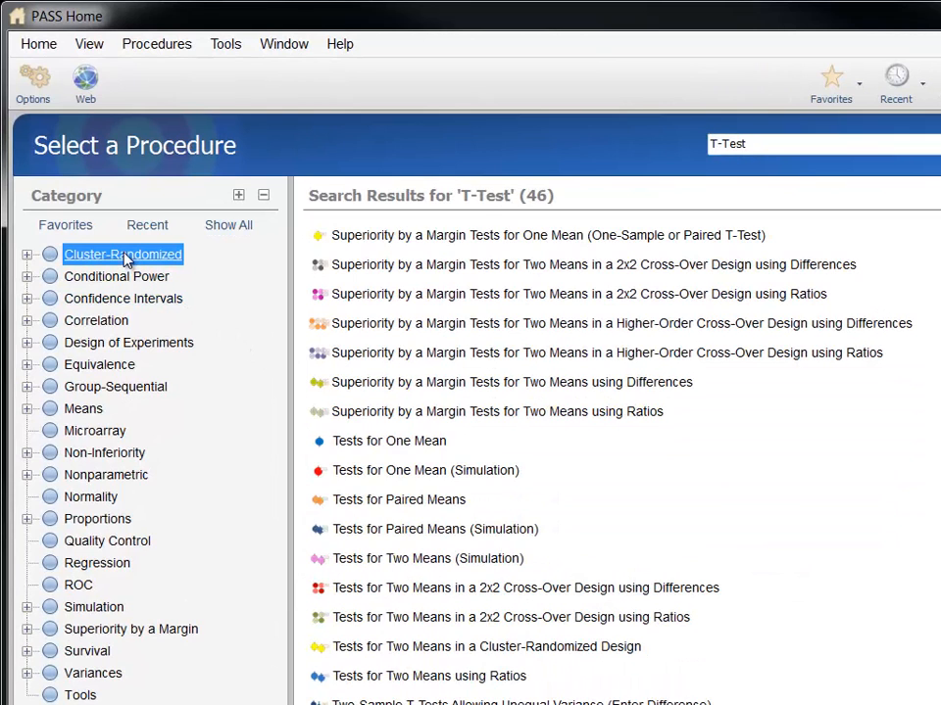
left_click(116, 276)
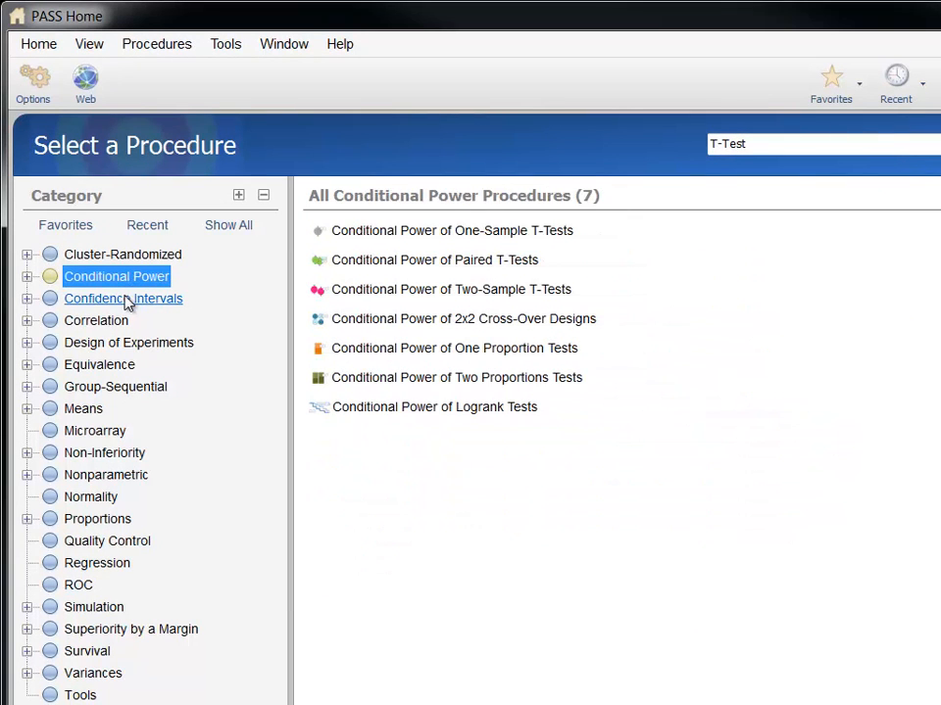
left_click(96, 320)
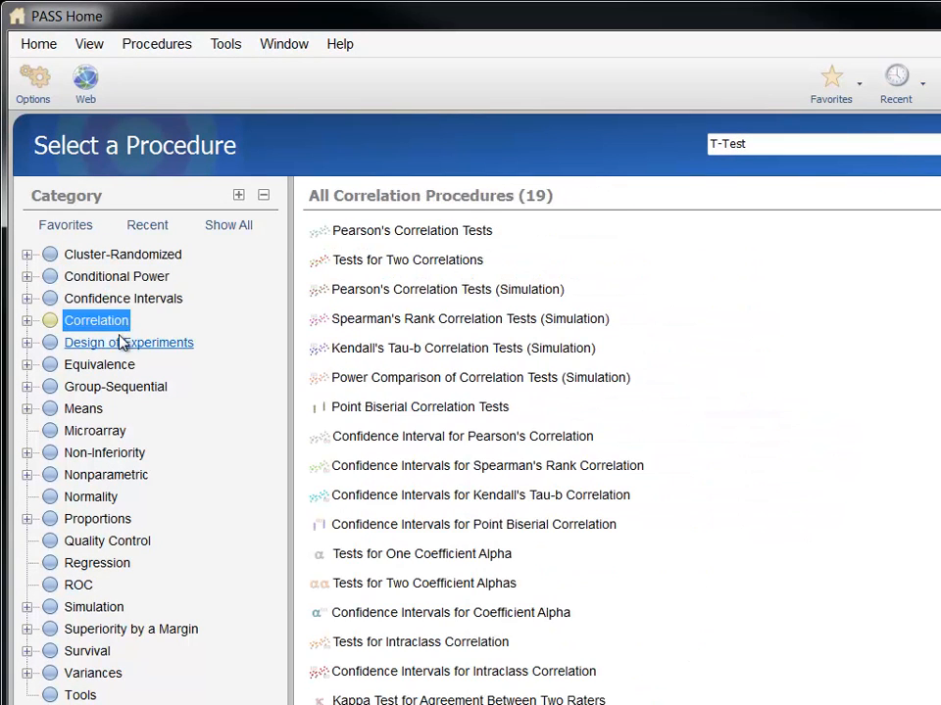
left_click(99, 365)
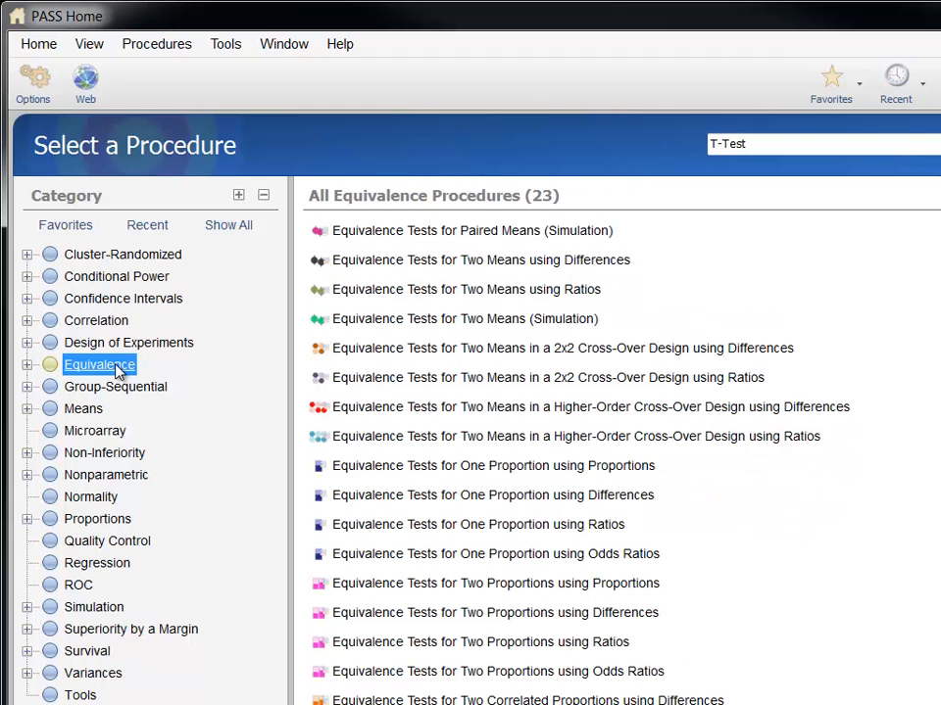
Expand the category tree and list the Two Independent Means T-Test (Inequality) procedures
left_click(27, 365)
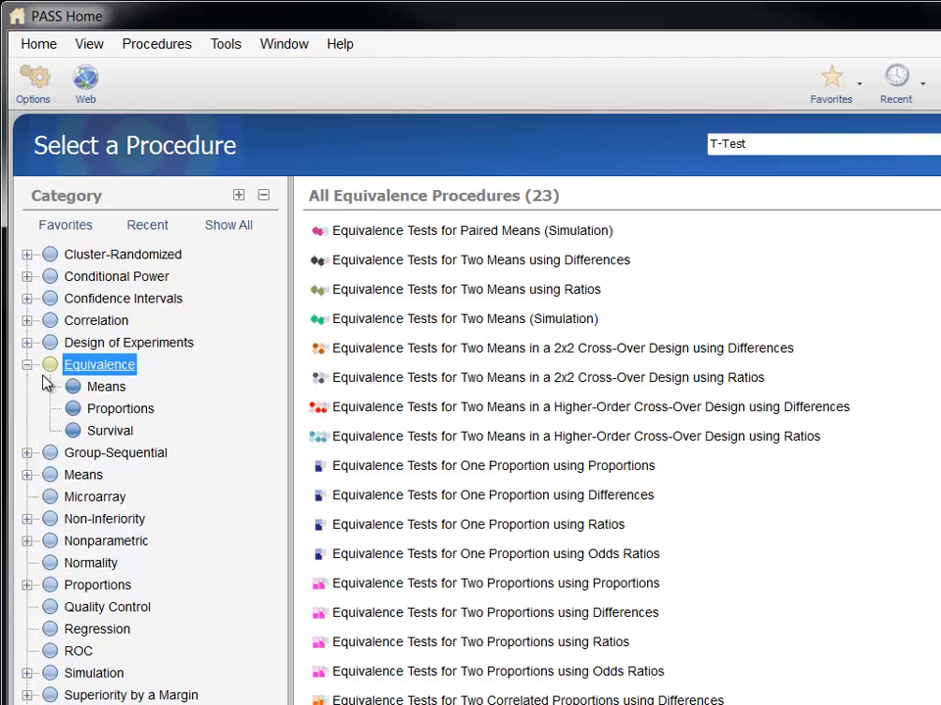
left_click(106, 386)
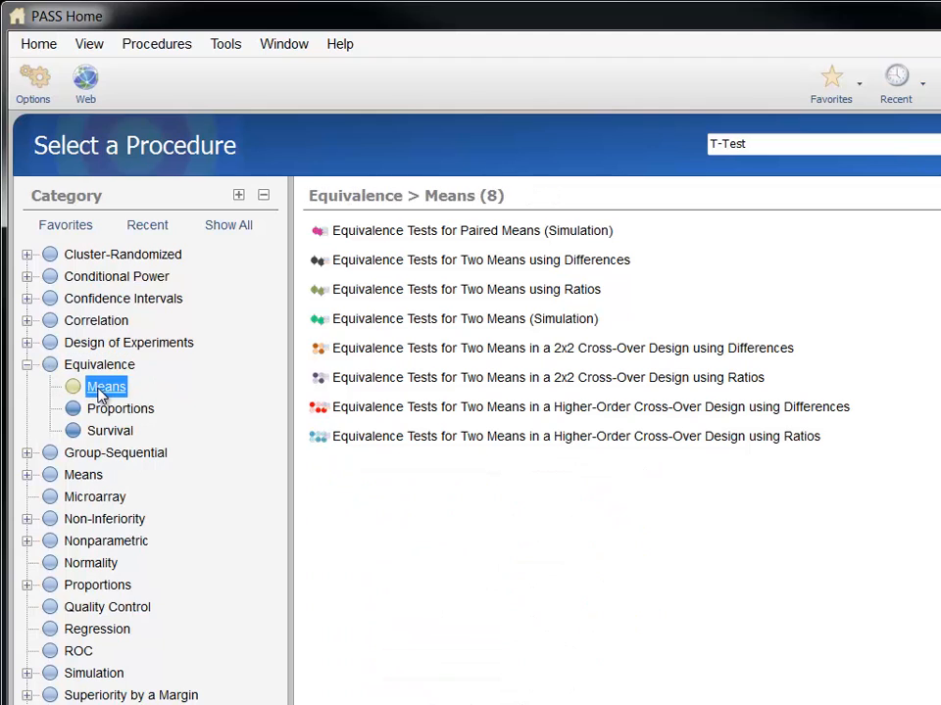
left_click(110, 431)
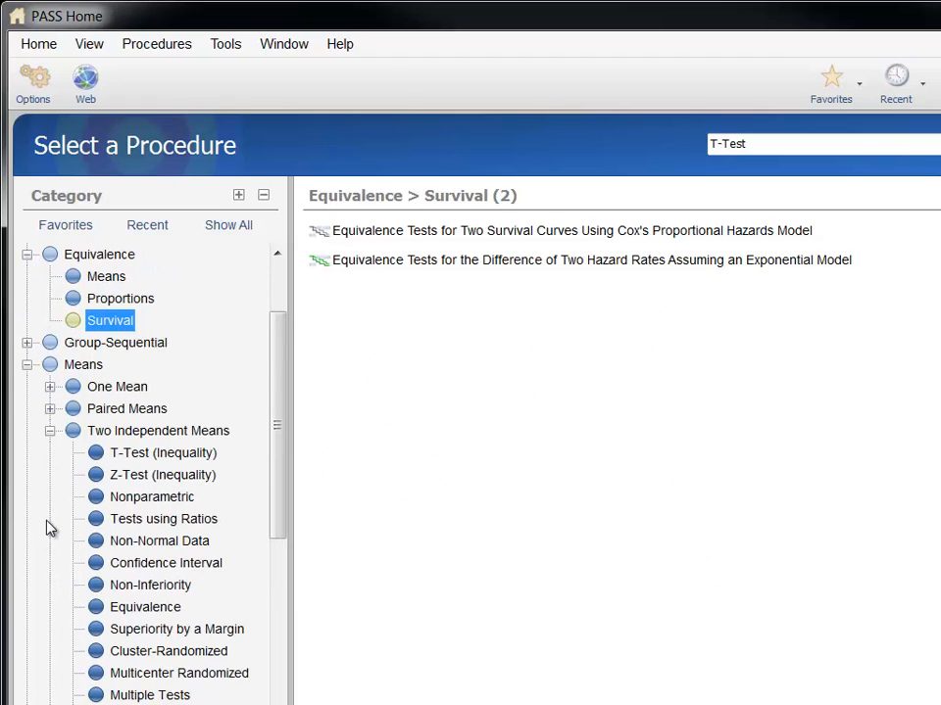
left_click(164, 452)
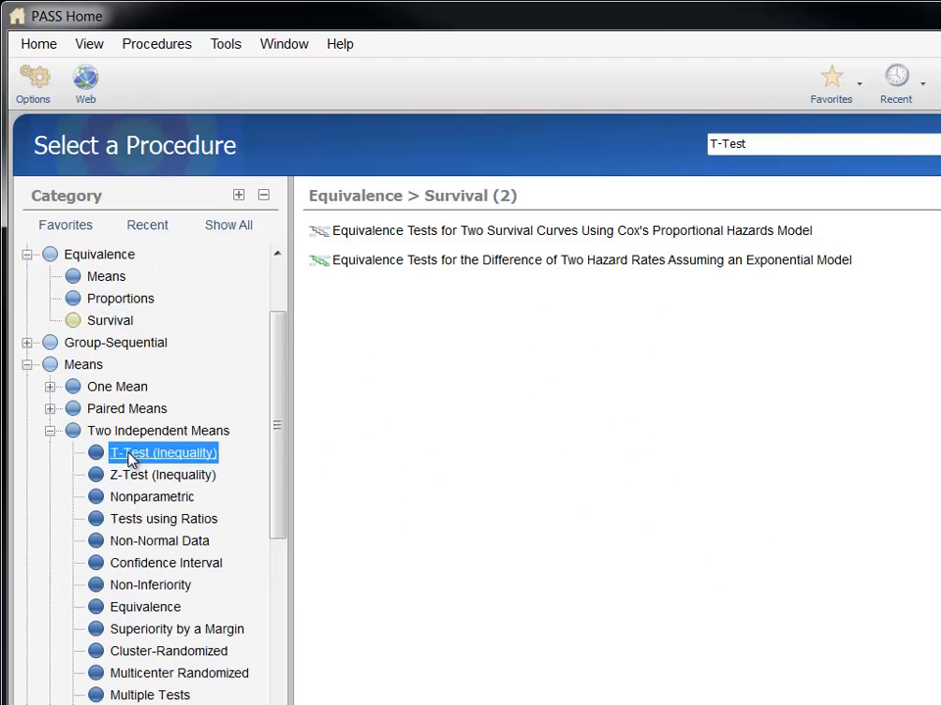
left_click(164, 451)
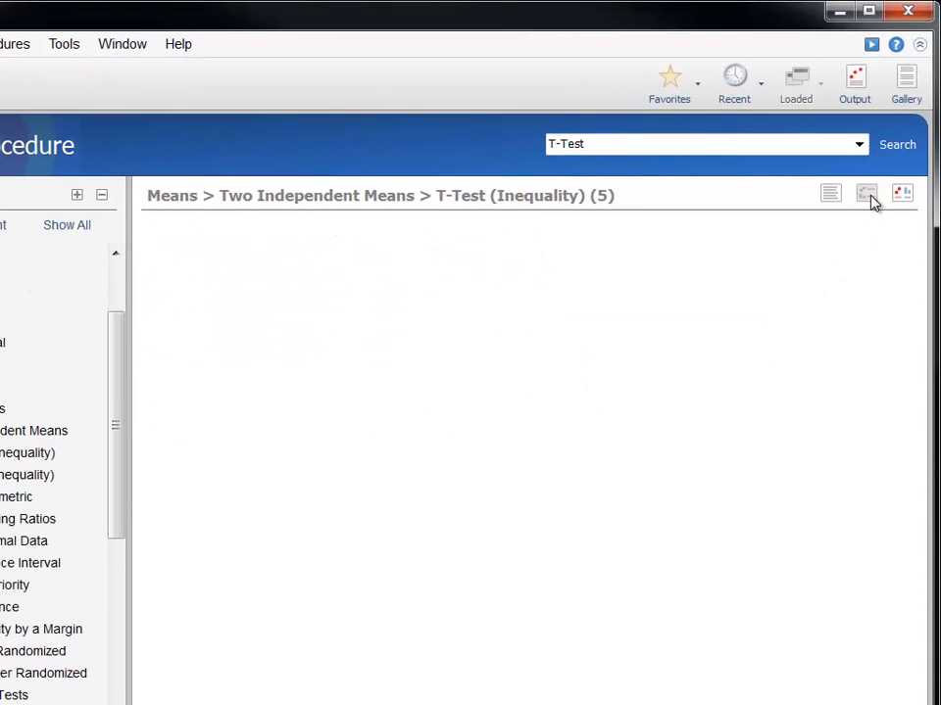
View procedures as large, then medium icons, and open Equal Variance (Enter Difference)
left_click(902, 193)
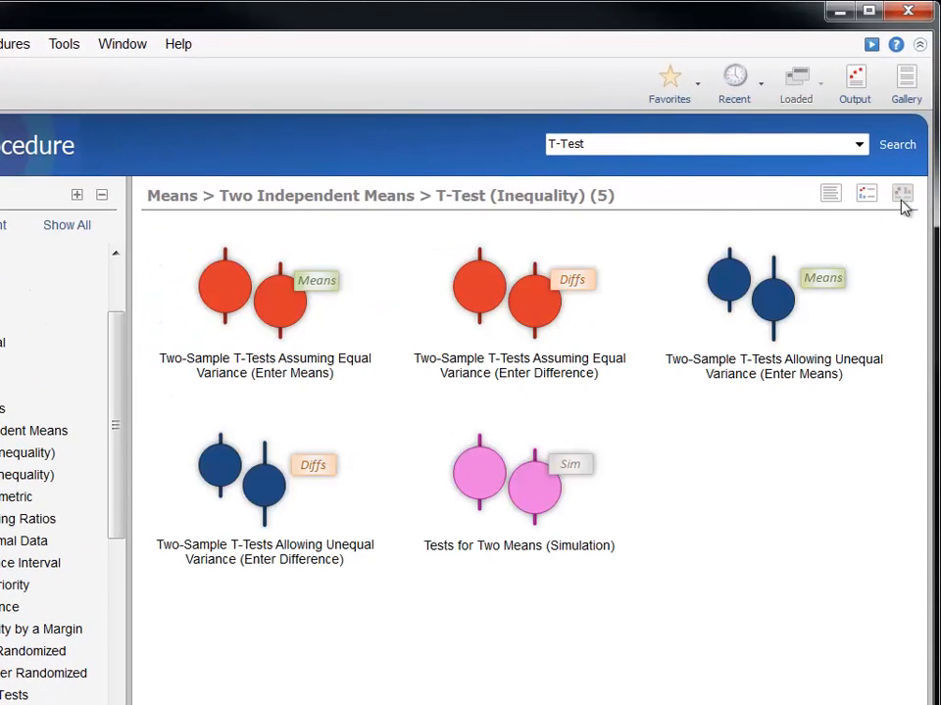
left_click(901, 192)
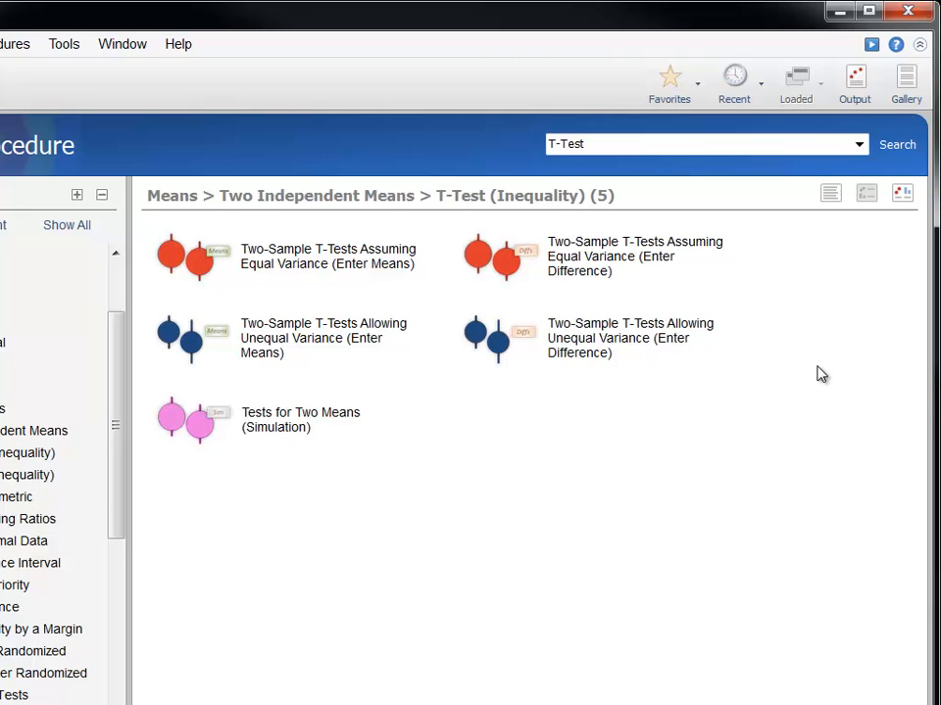
left_click(327, 256)
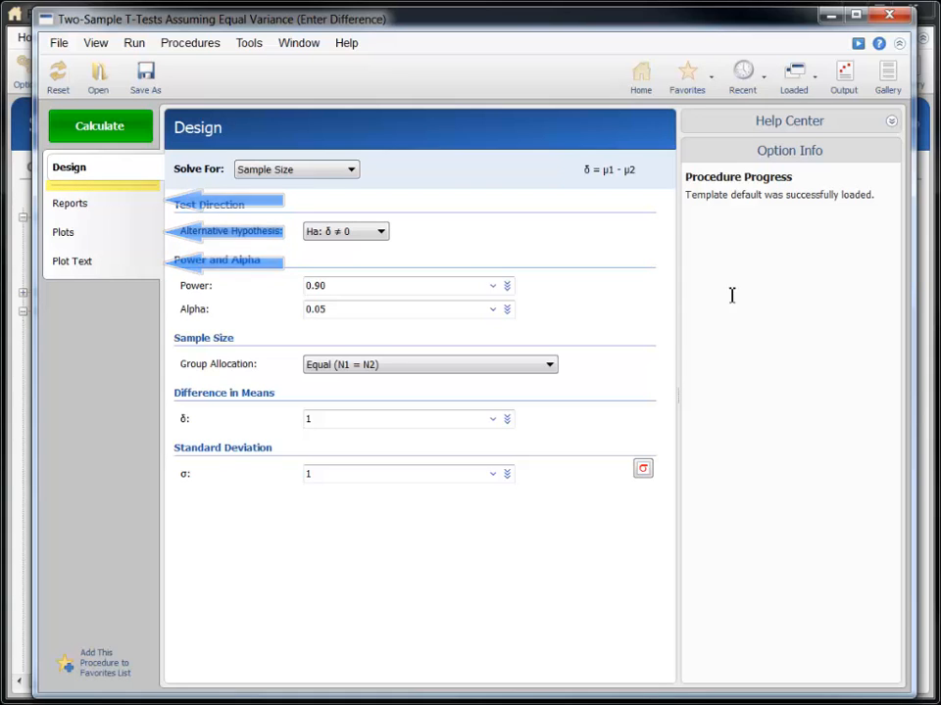
Preview the Reports, Plots and Plot Text option pages, then return to Design
left_click(73, 203)
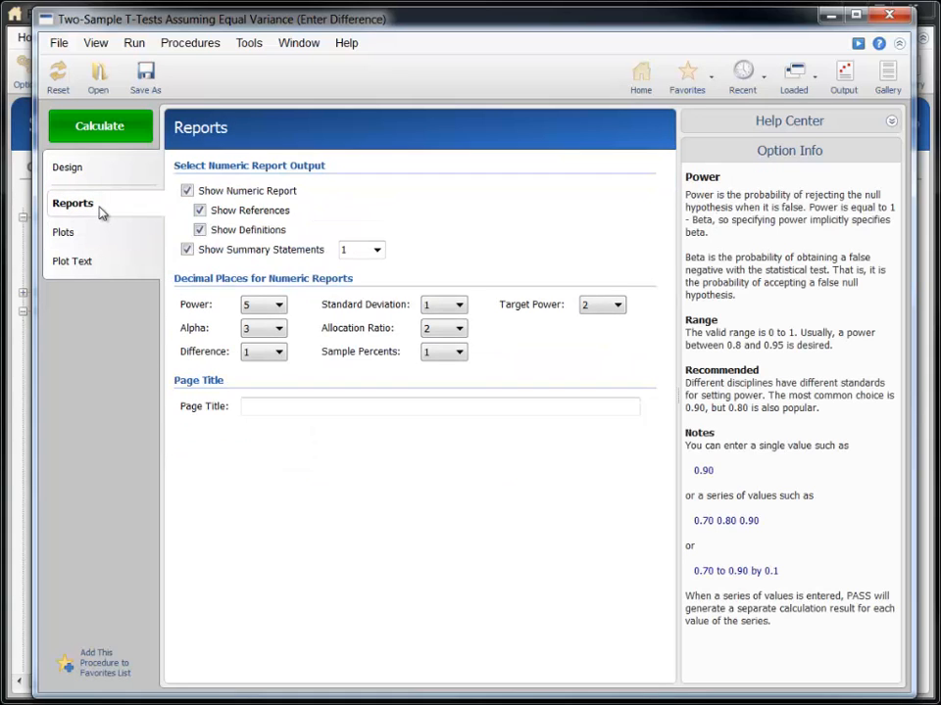
left_click(66, 232)
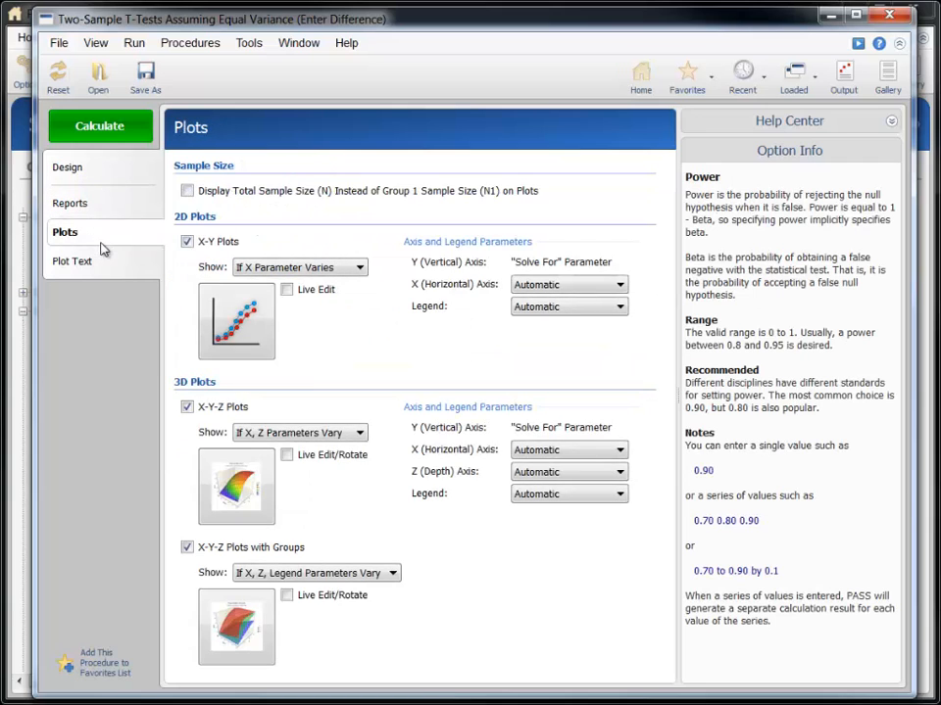
left_click(75, 260)
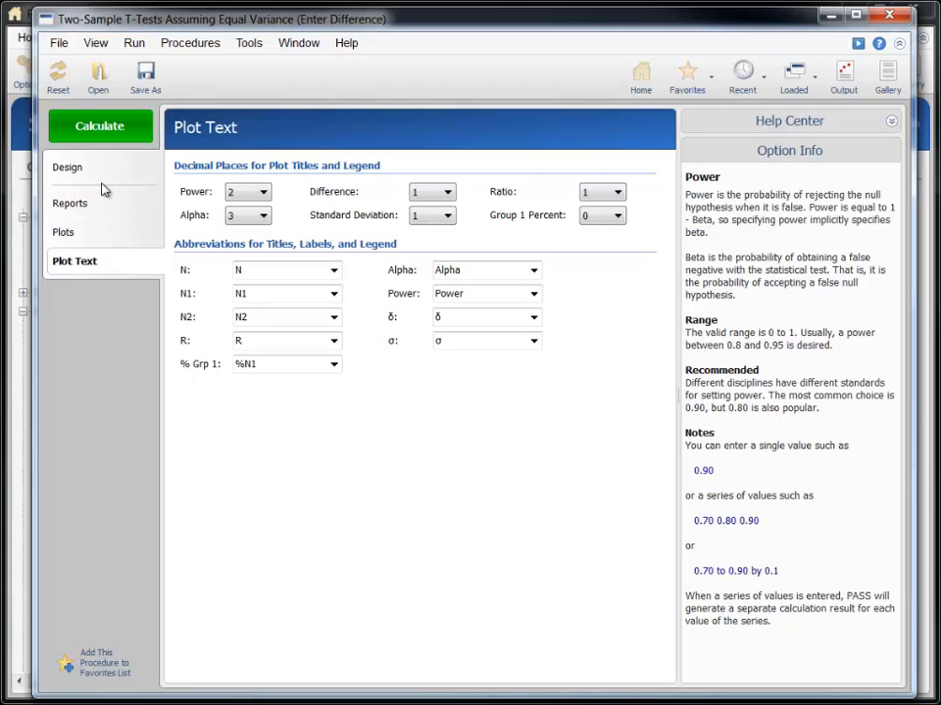
left_click(67, 167)
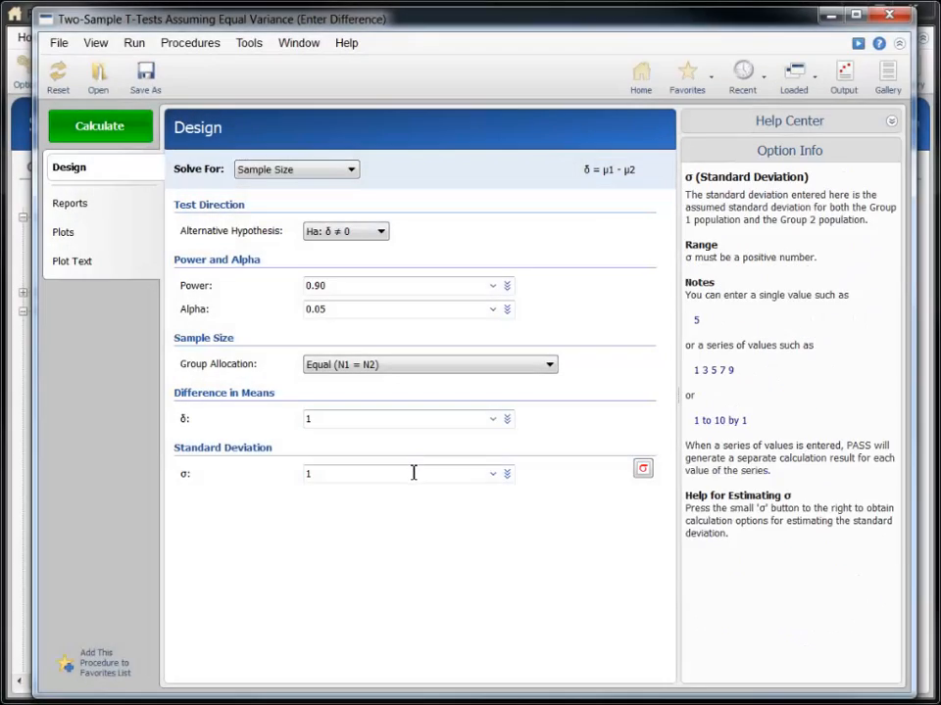
mouse_move(499, 445)
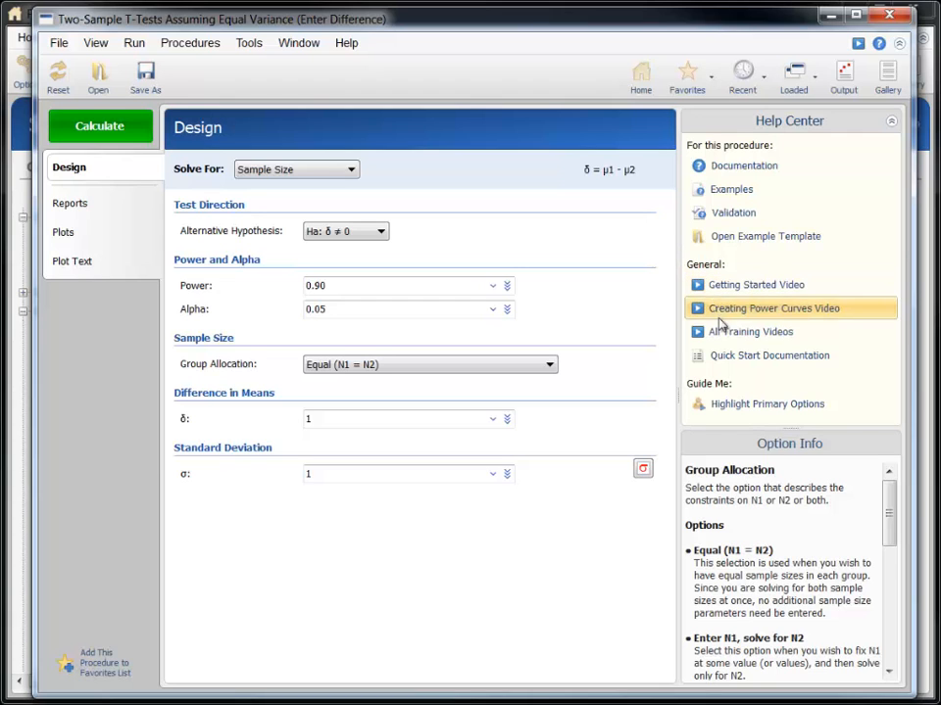
mouse_move(721, 166)
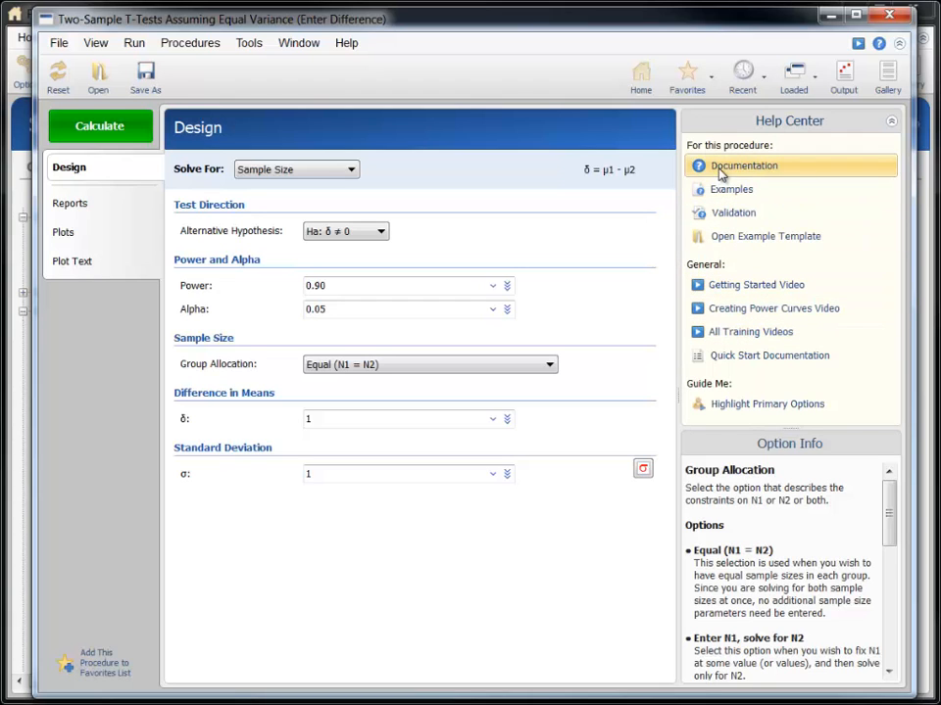
left_click(743, 166)
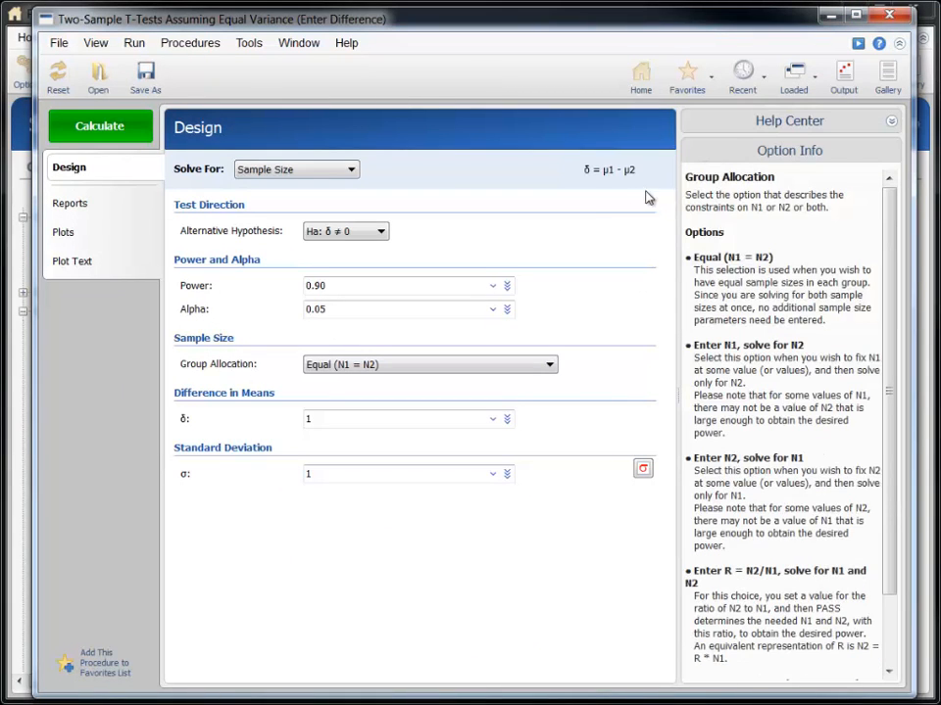
mouse_move(609, 216)
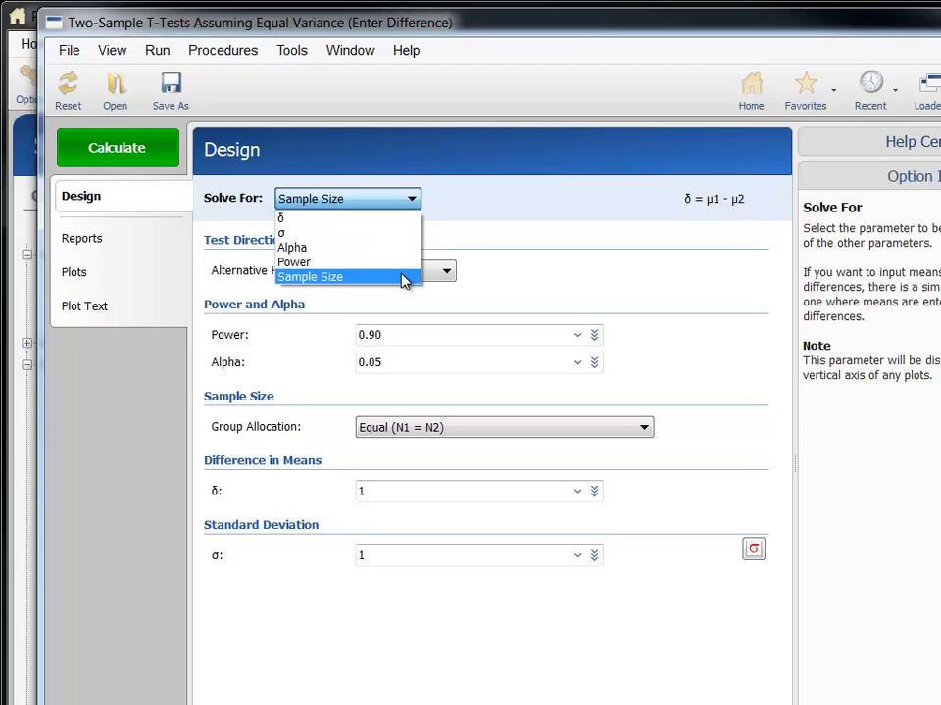
Keep solving for sample size with a two-sided alternative hypothesis
left_click(310, 277)
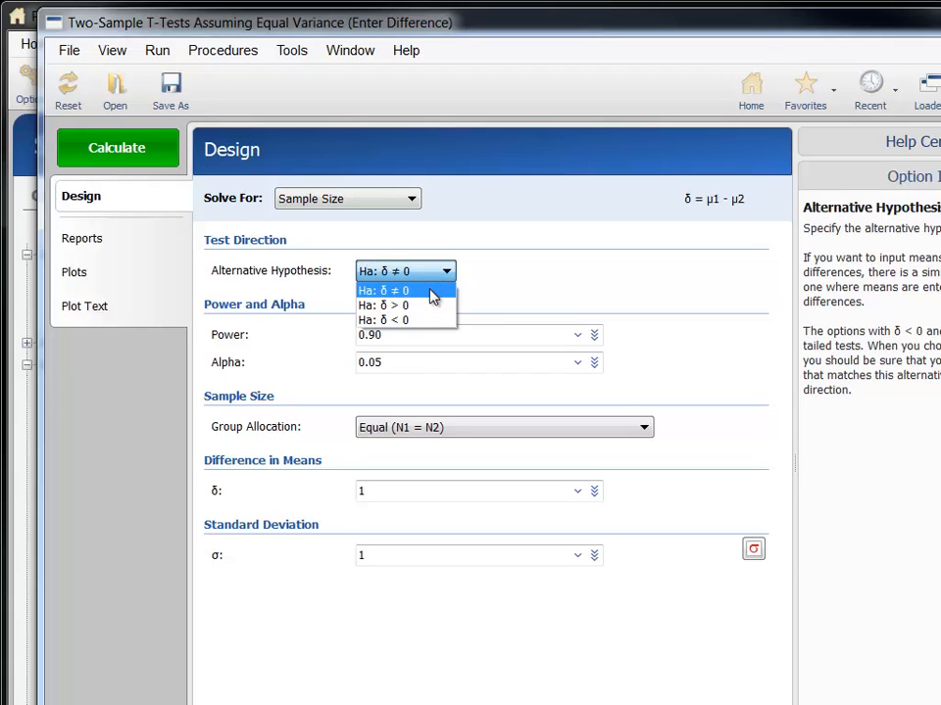
left_click(404, 290)
type("0.8")
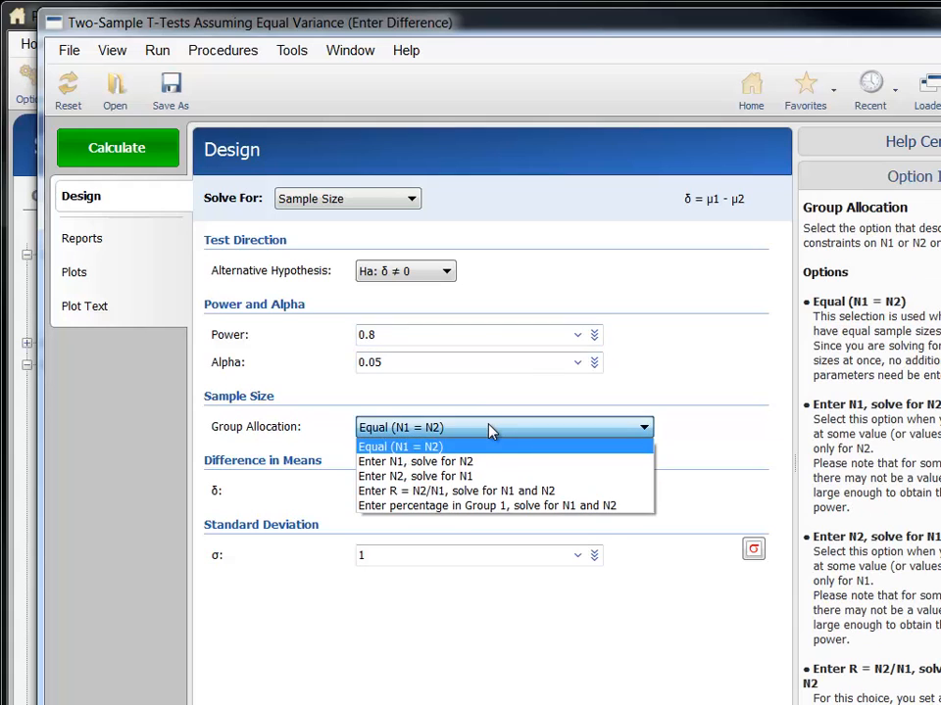
left_click(400, 447)
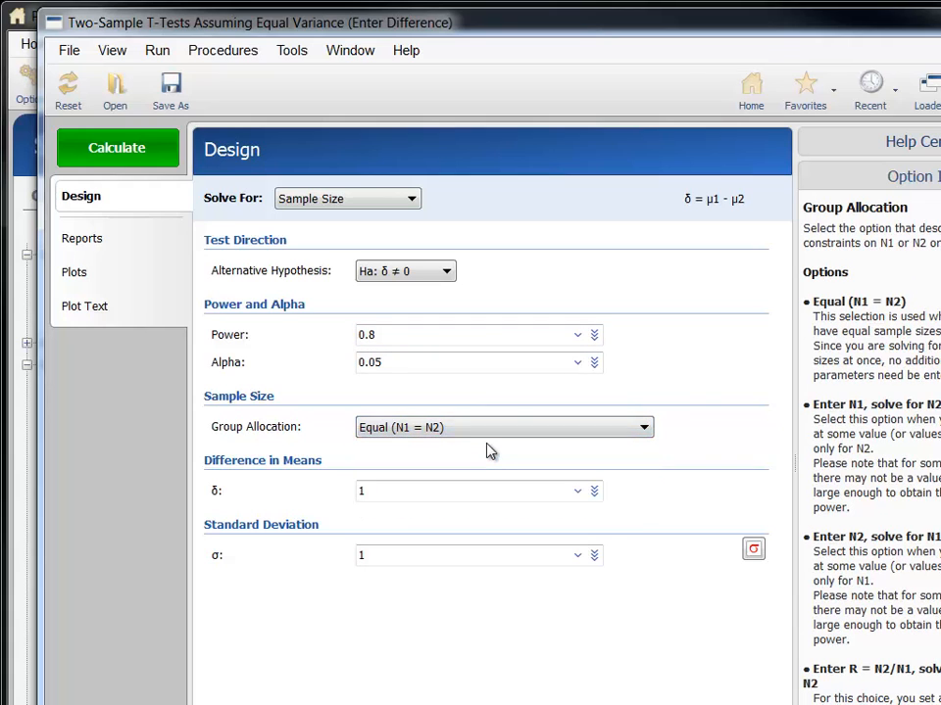
mouse_move(474, 489)
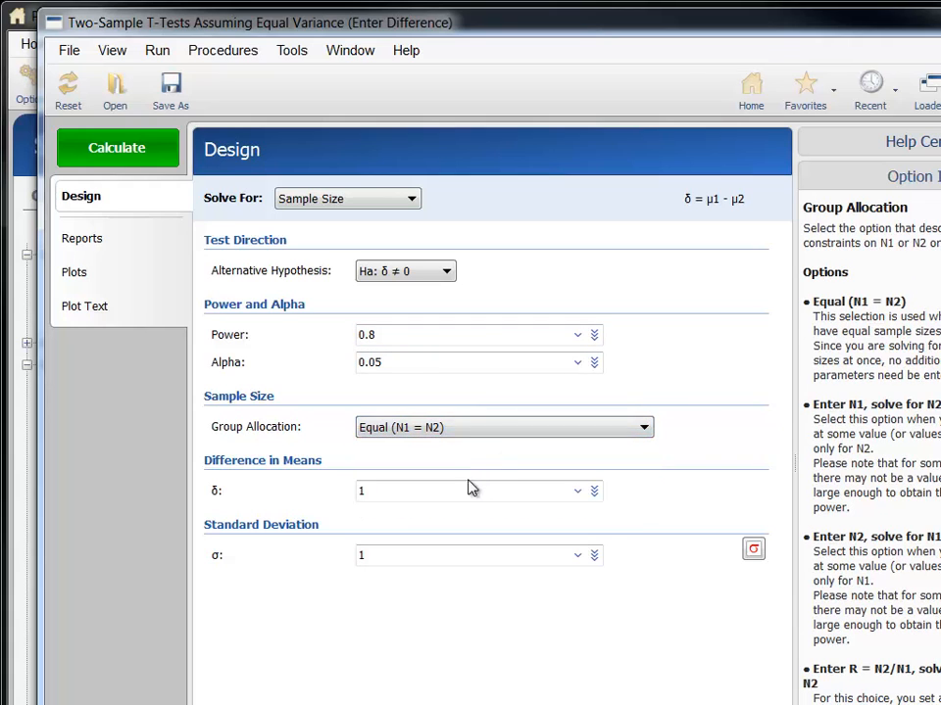
Enter difference in means δ = 5 and standard deviation σ = 15
left_click(470, 491)
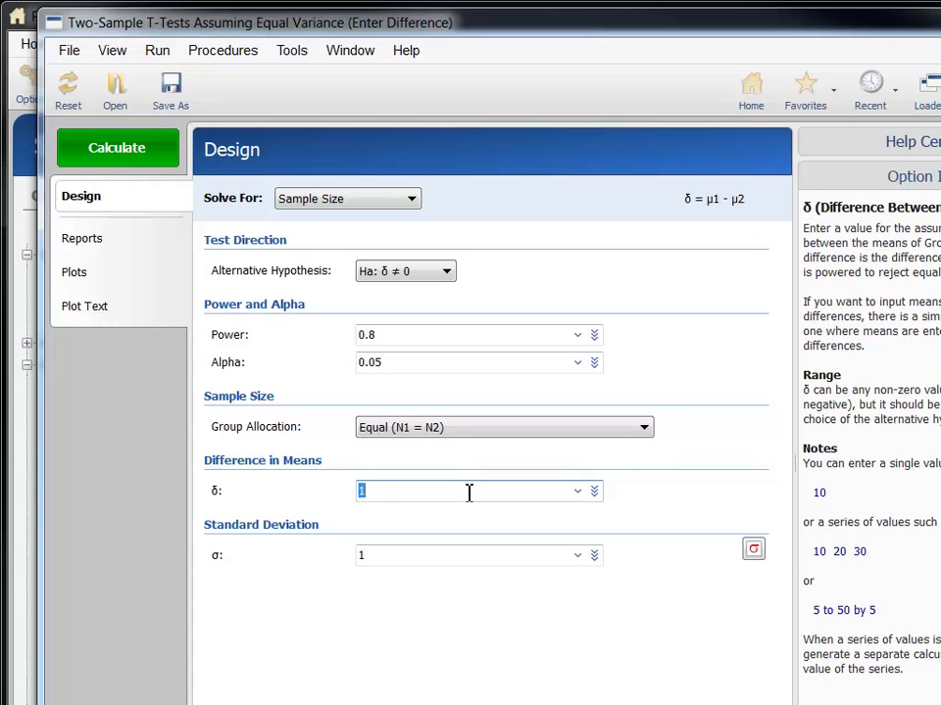
type("5")
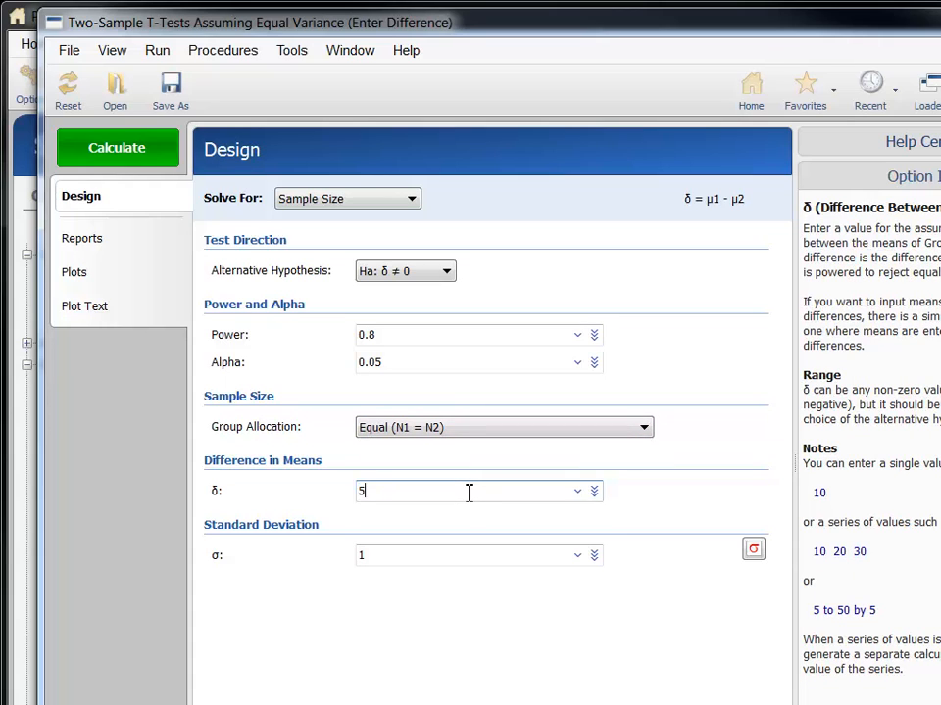
left_click(471, 555)
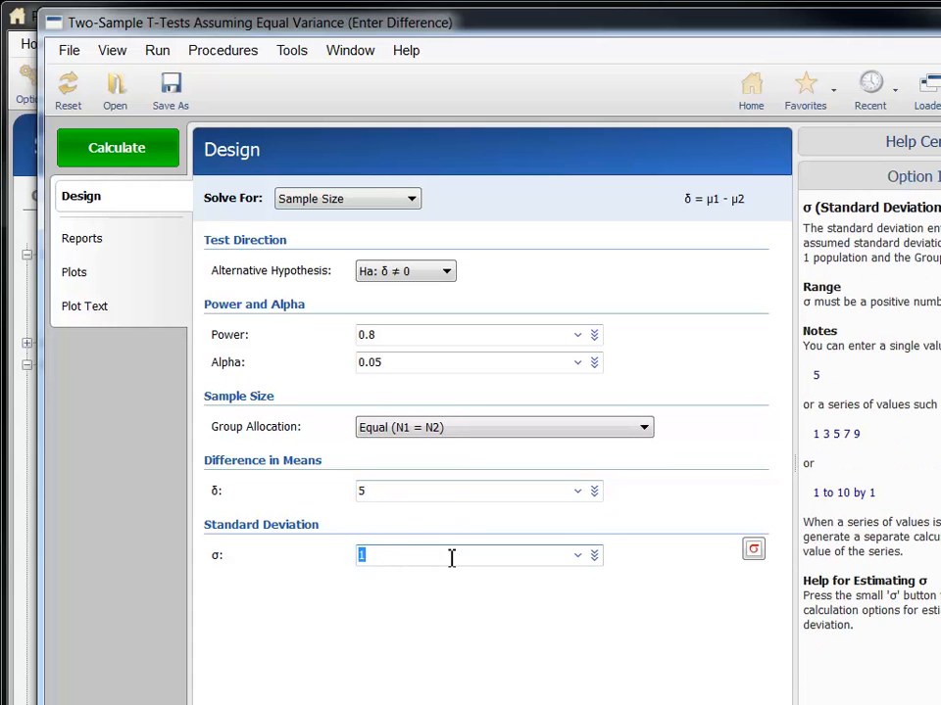
type("15")
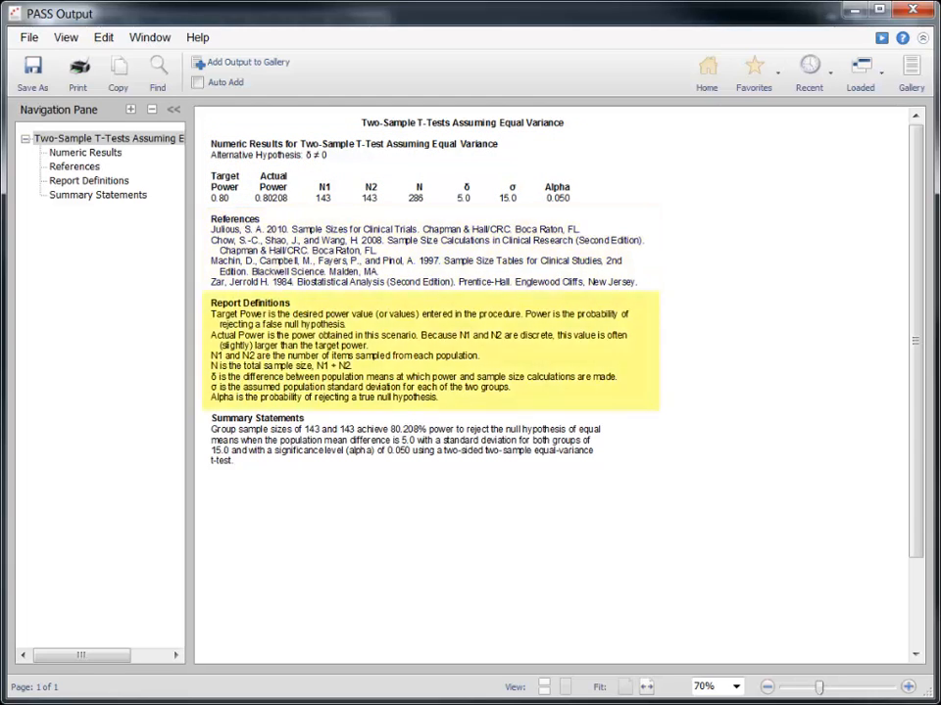
Calculate the sample size: 143 per group, N = 286, at 80% power
left_click(97, 194)
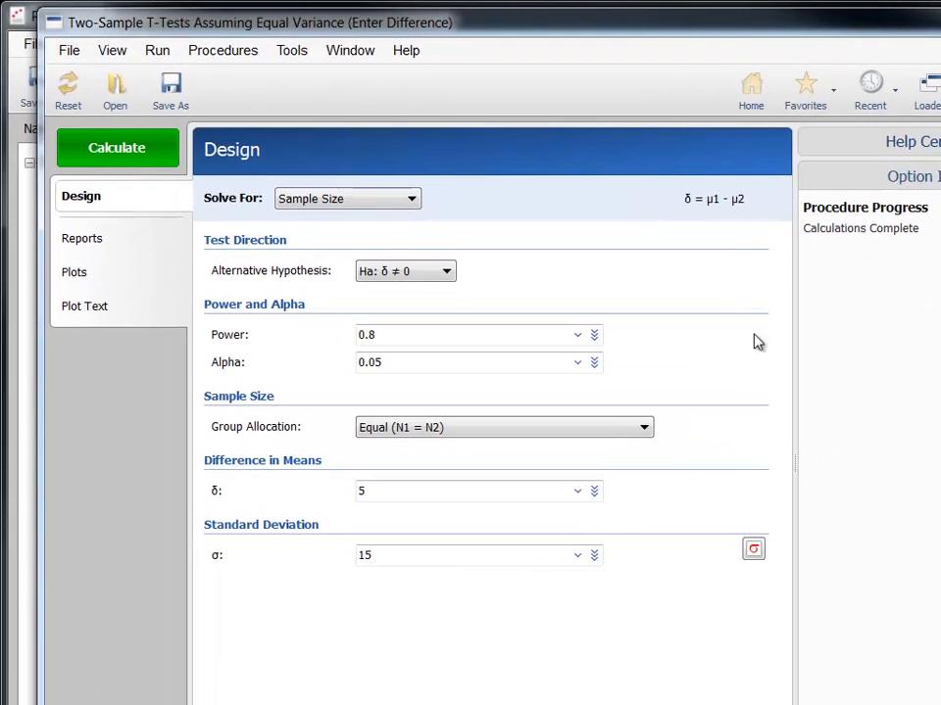
Choose the preset power values 0.8 and 0.9
left_click(577, 335)
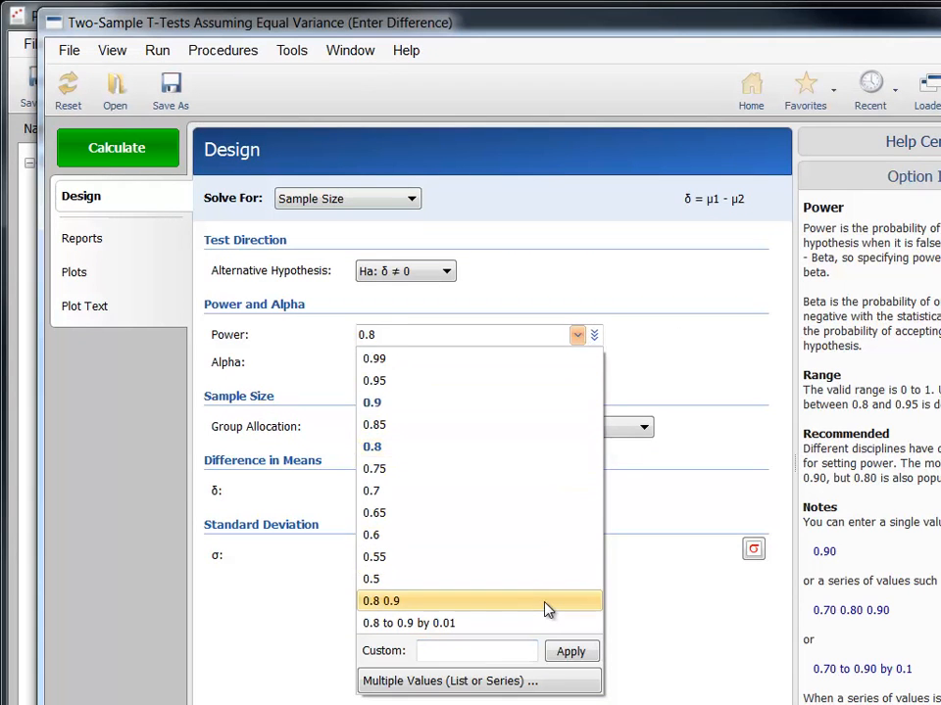
left_click(380, 601)
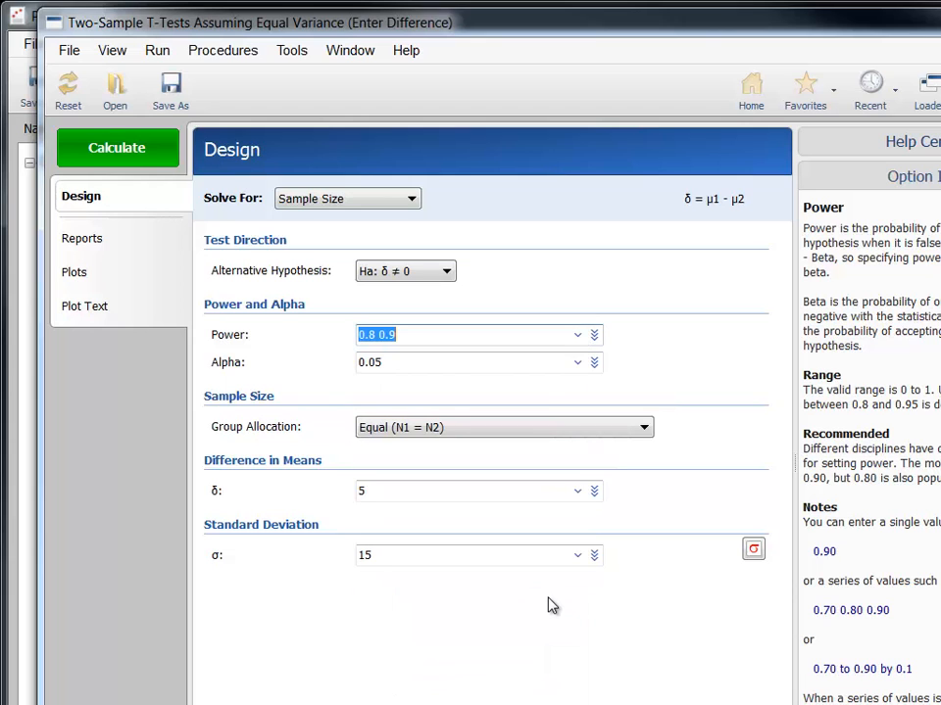
mouse_move(555, 600)
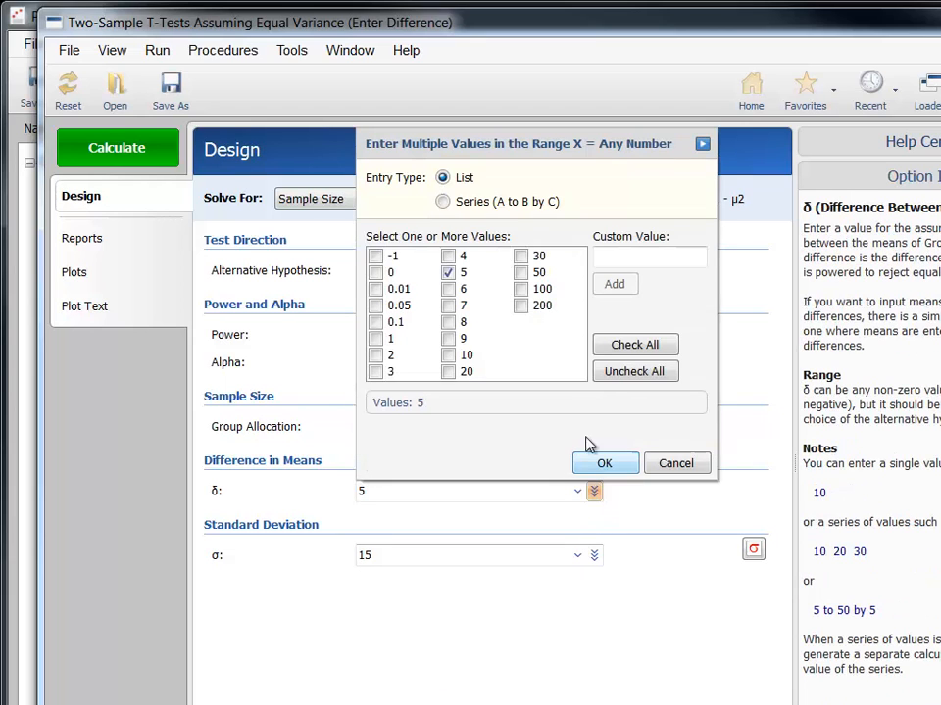
Enter δ as a series from 5 to 10 by 1 and σ as 10, 15 and 20
left_click(443, 200)
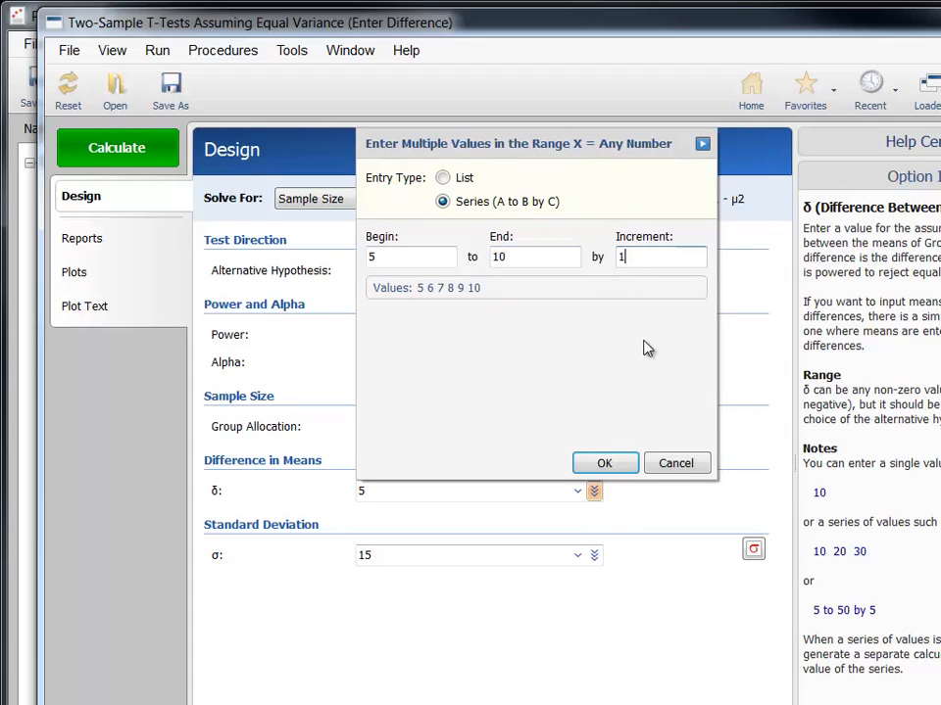
left_click(605, 463)
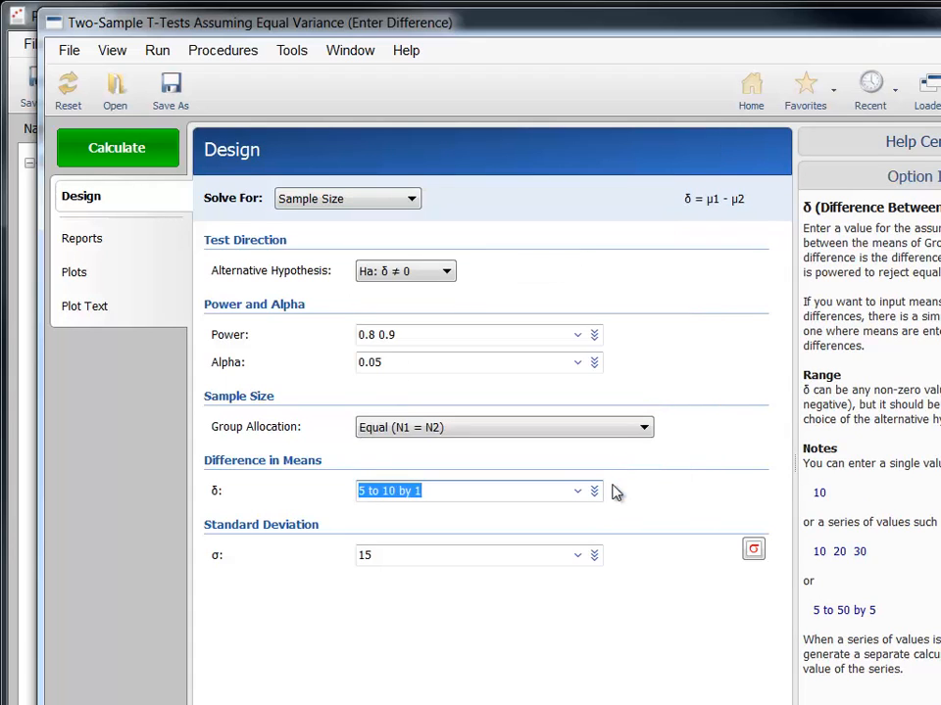
left_click(593, 556)
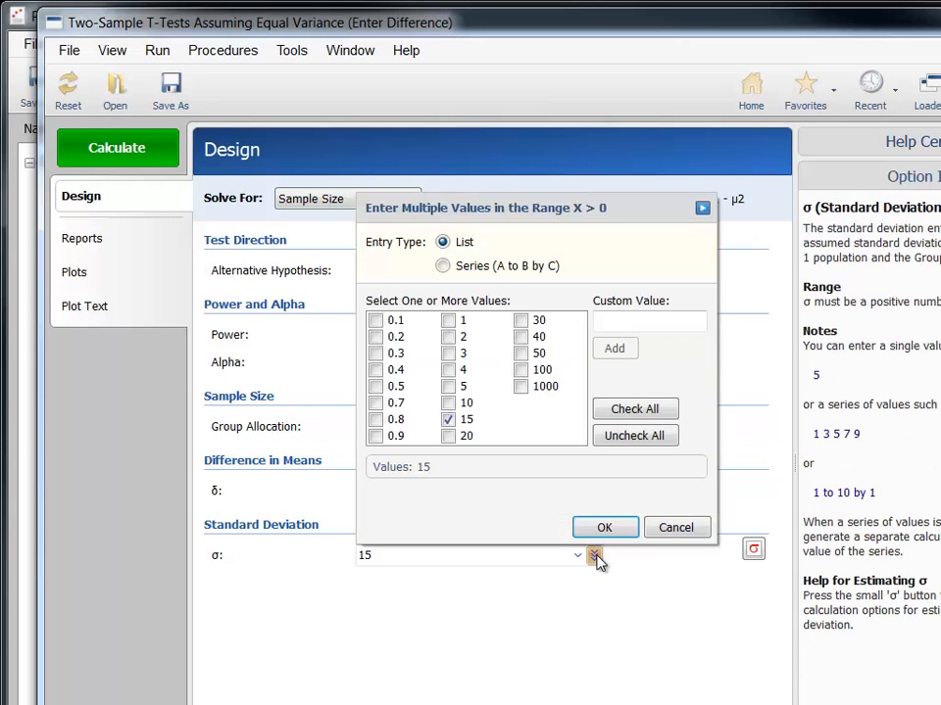
left_click(449, 402)
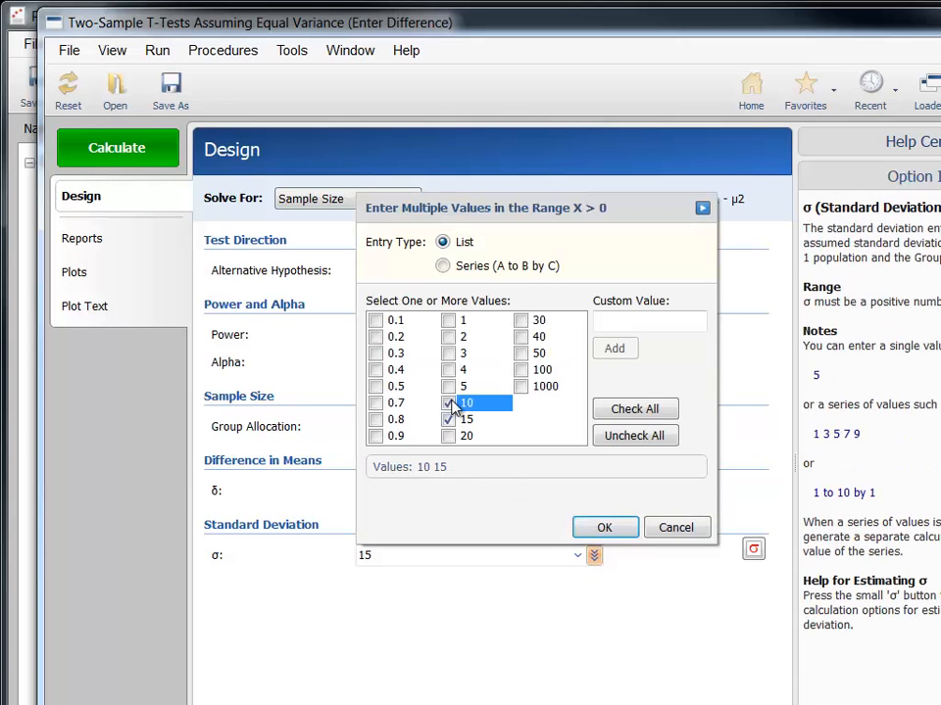
left_click(448, 436)
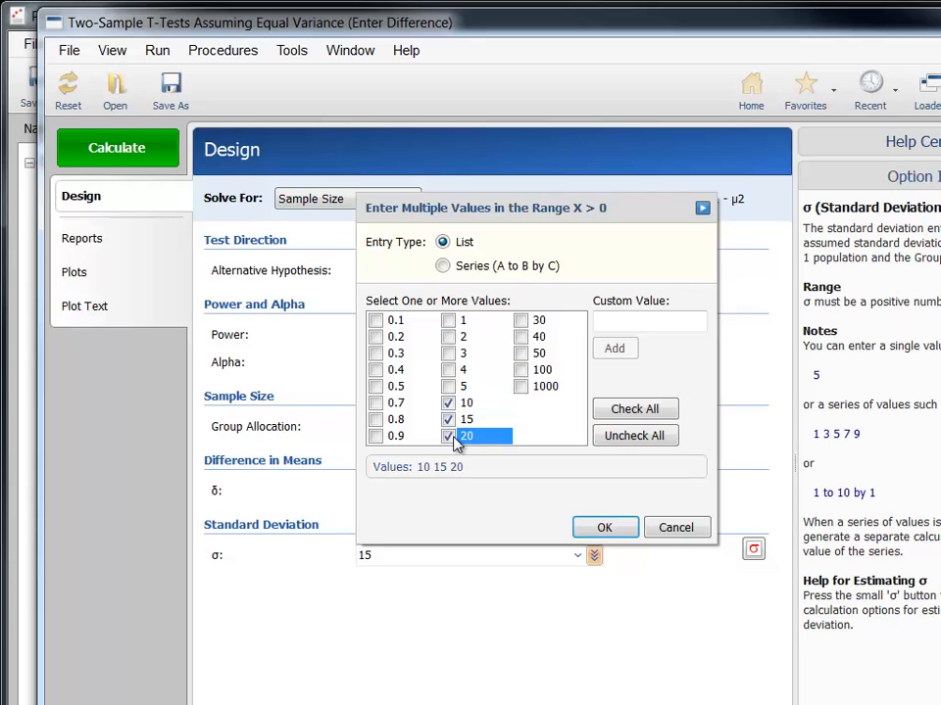
left_click(604, 527)
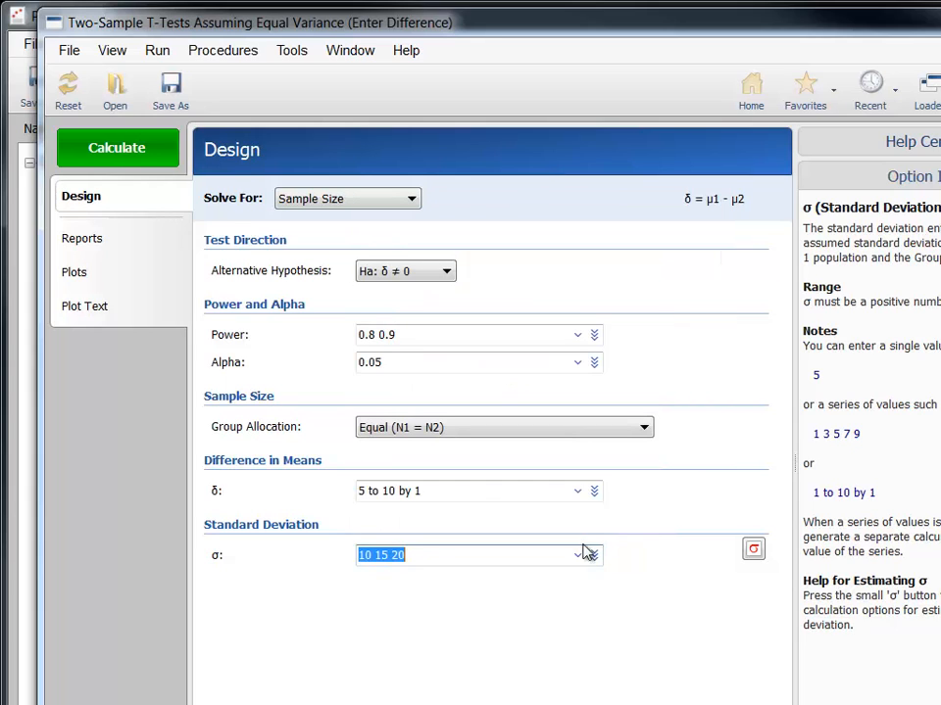
mouse_move(556, 632)
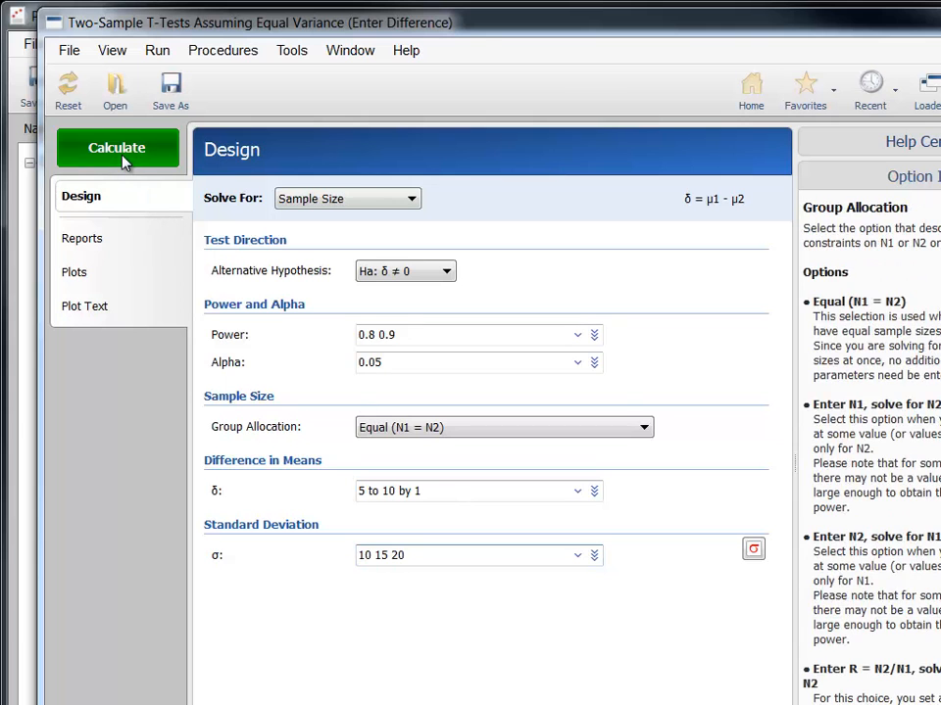
Recalculate for all power, δ and σ combinations, then jump to References and Chart Section
left_click(116, 147)
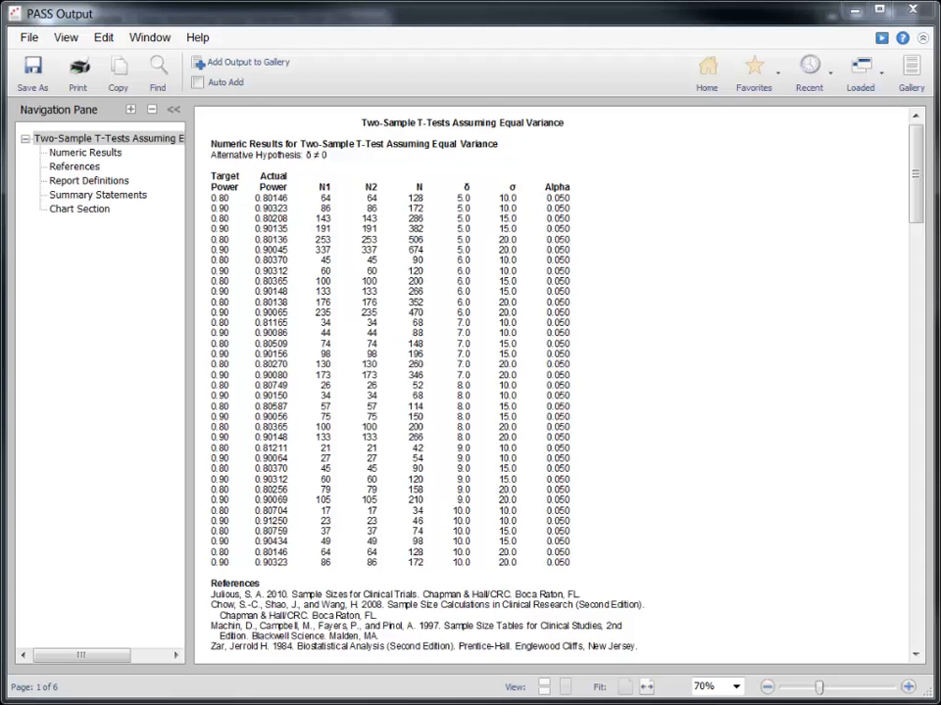
left_click_drag(348, 500, 372, 519)
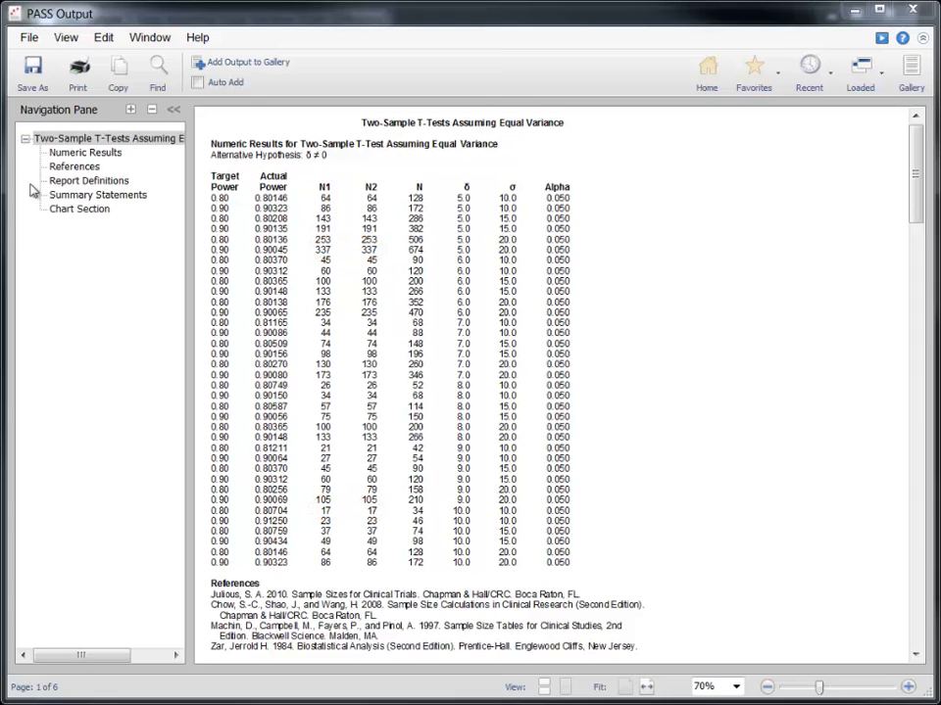
left_click(73, 165)
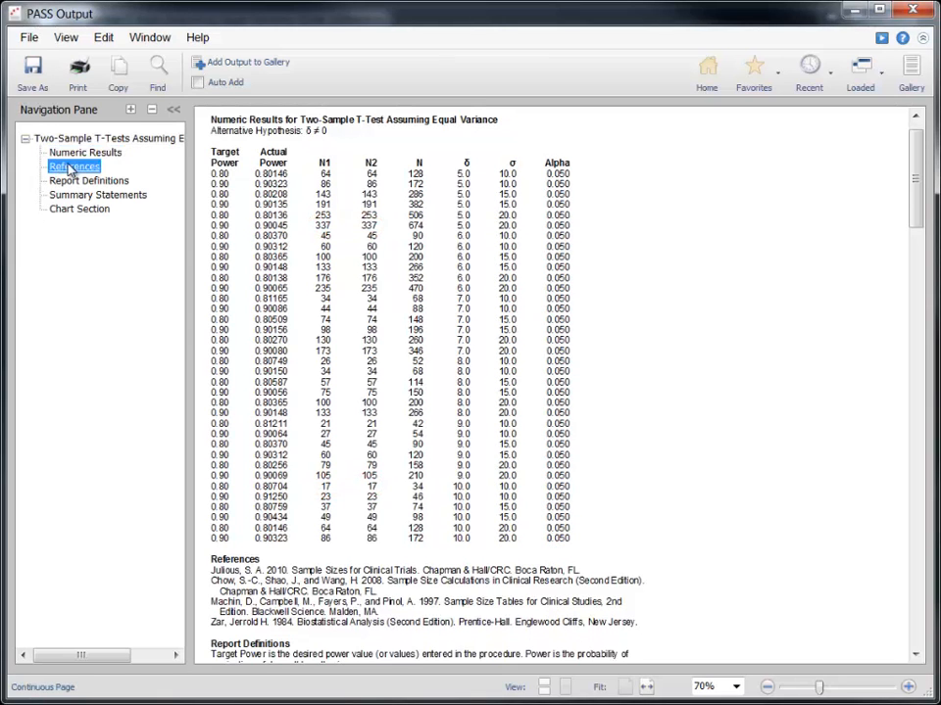
left_click(97, 194)
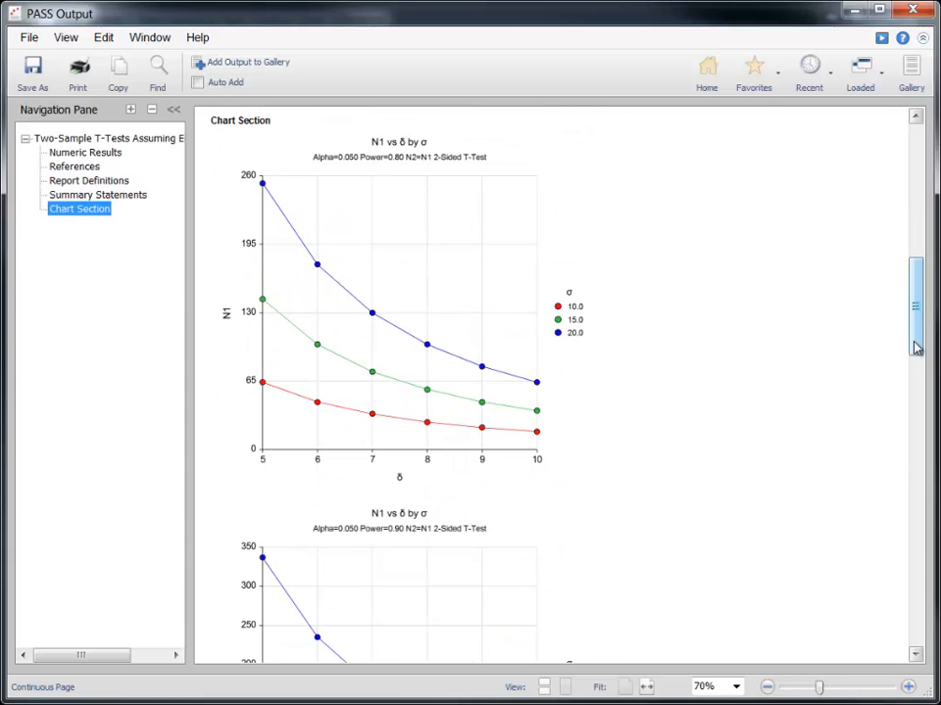
scroll("down", 3)
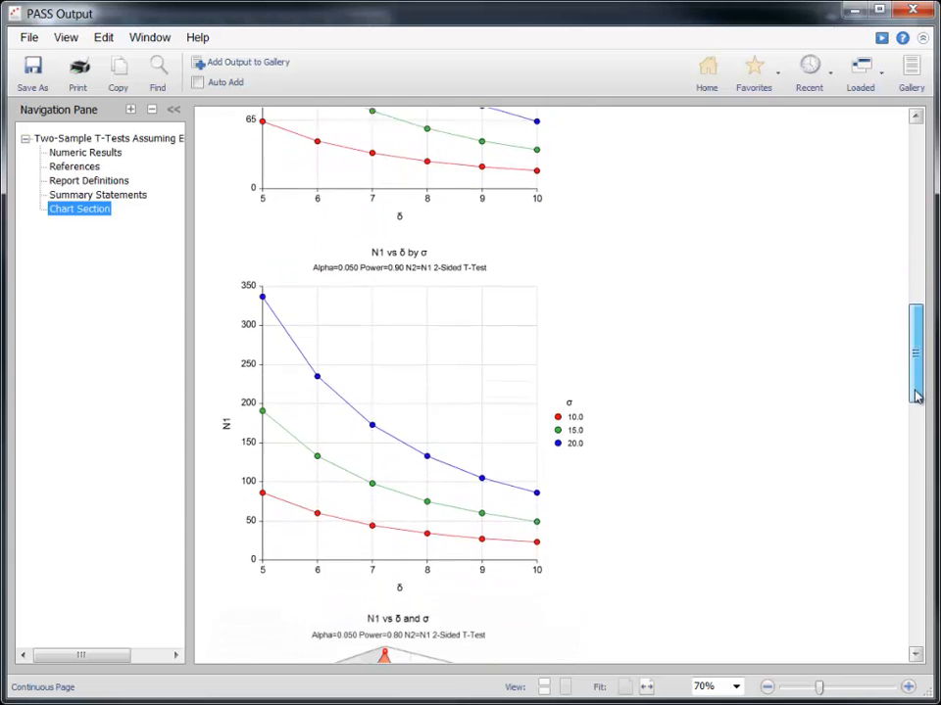
scroll("down", 3)
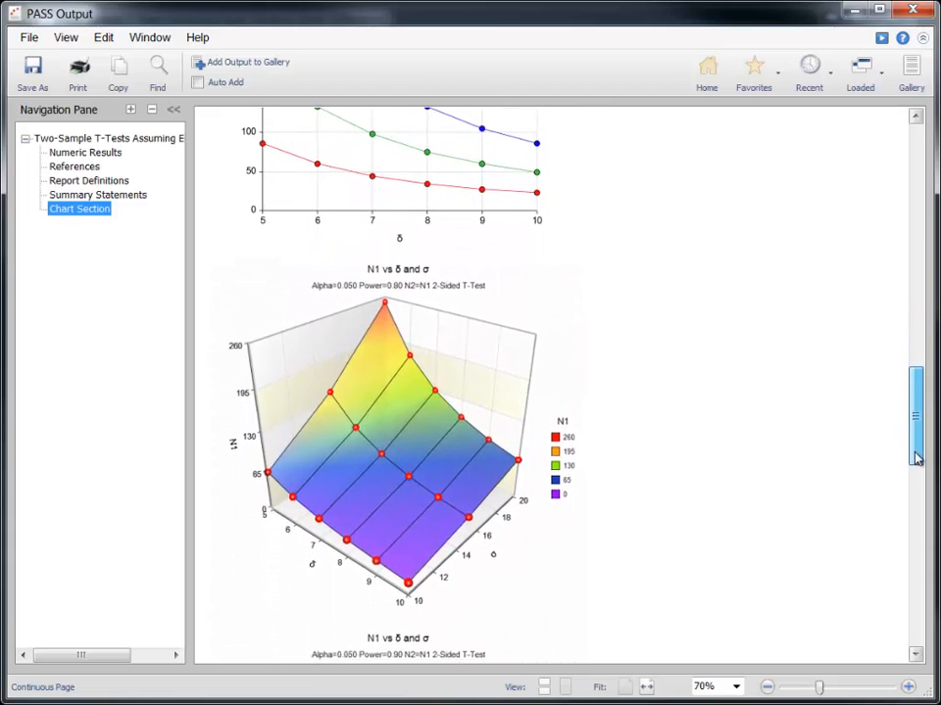
scroll("down", 3)
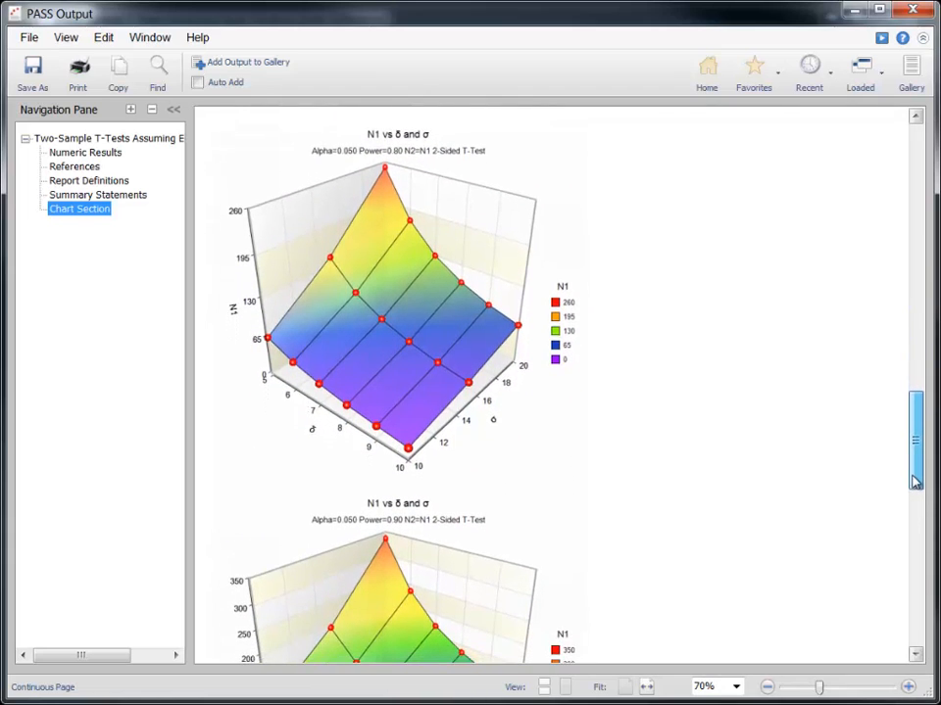
scroll("down", 3)
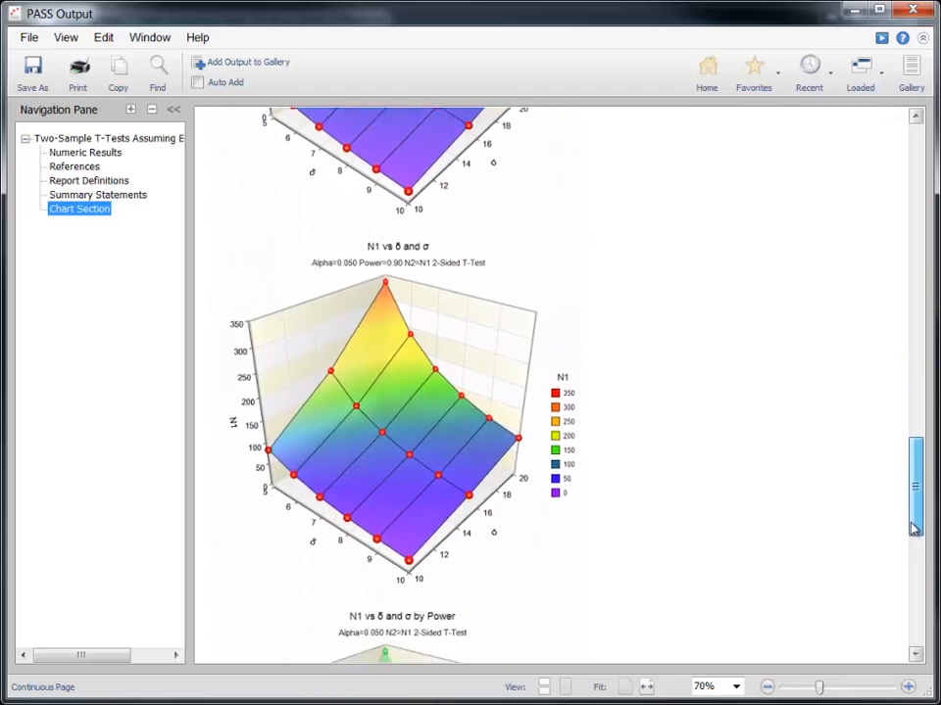
scroll("down", 3)
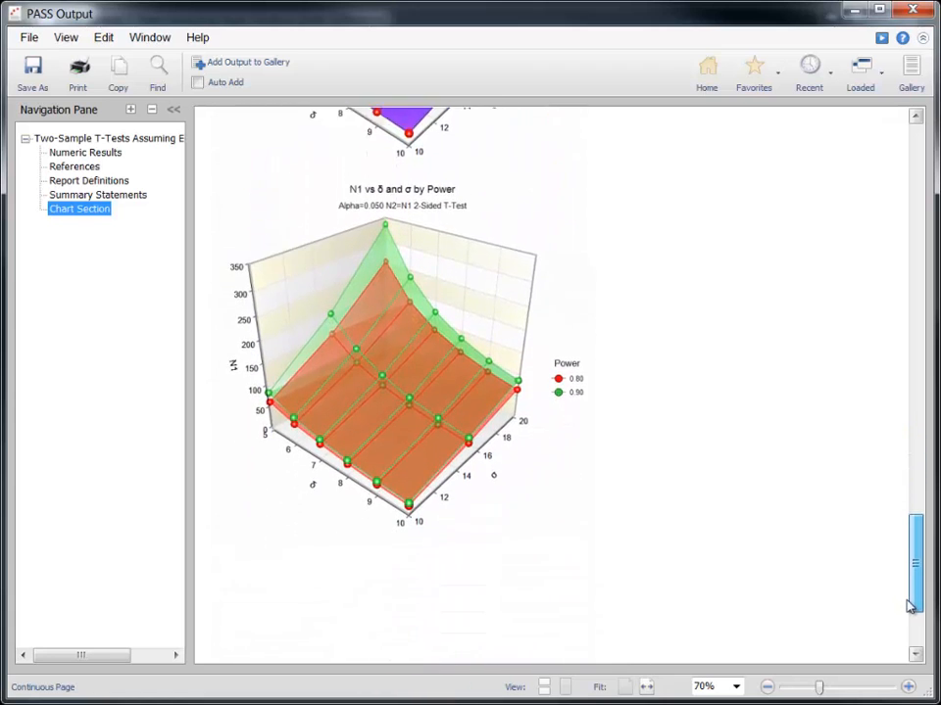
scroll("down", 3)
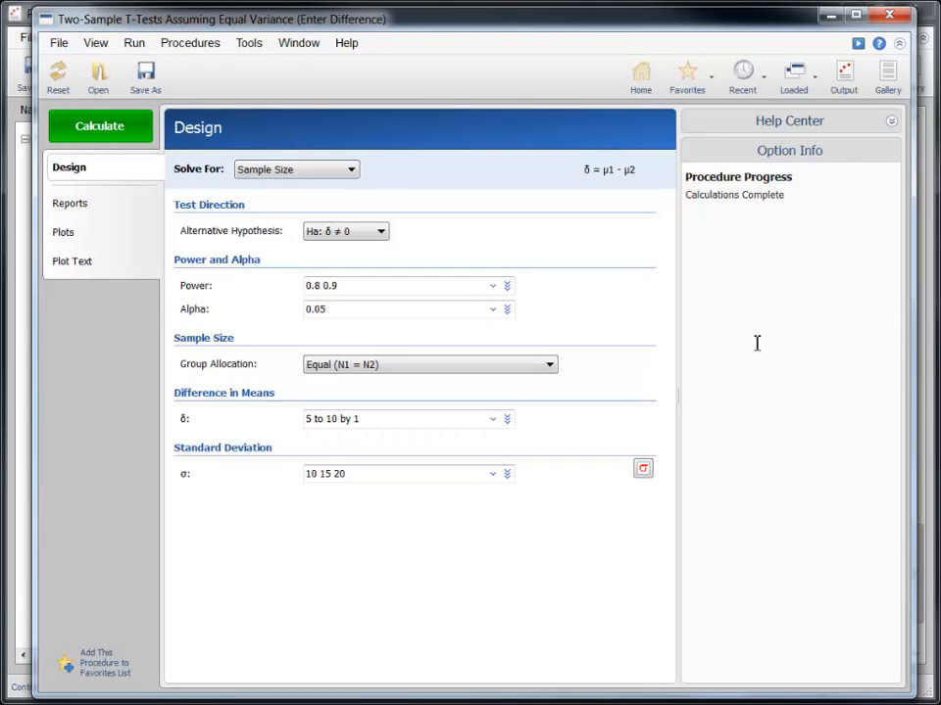
Show the Reports page with numeric report and one summary statement enabled
left_click(73, 203)
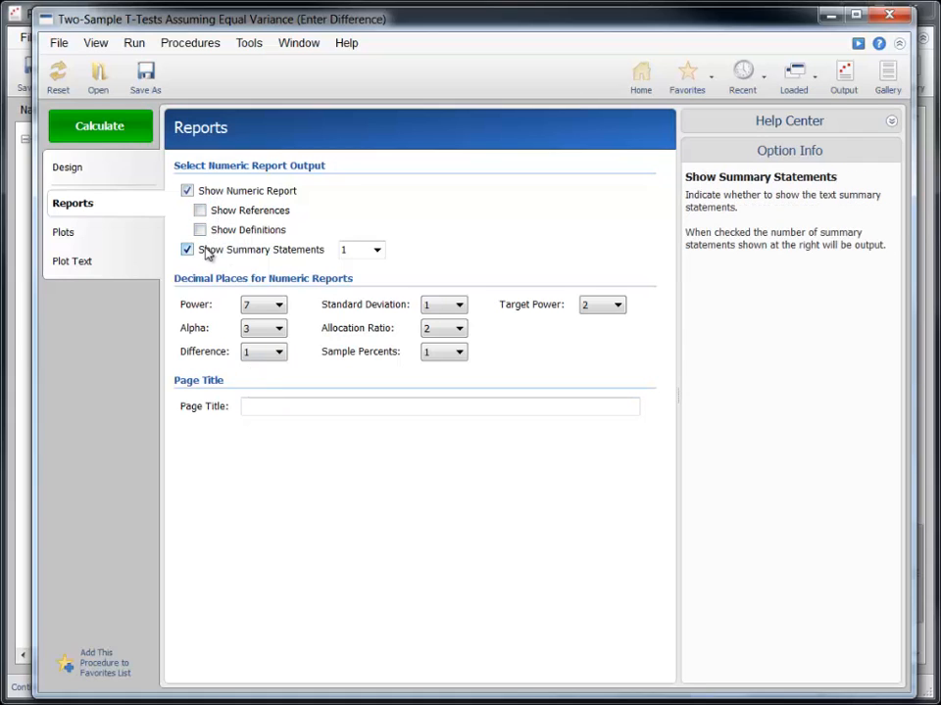
Turn on Display Total Sample Size, turn off X-Y-Z Plots, and set the X-Y plot horizontal axis to σ
left_click(64, 232)
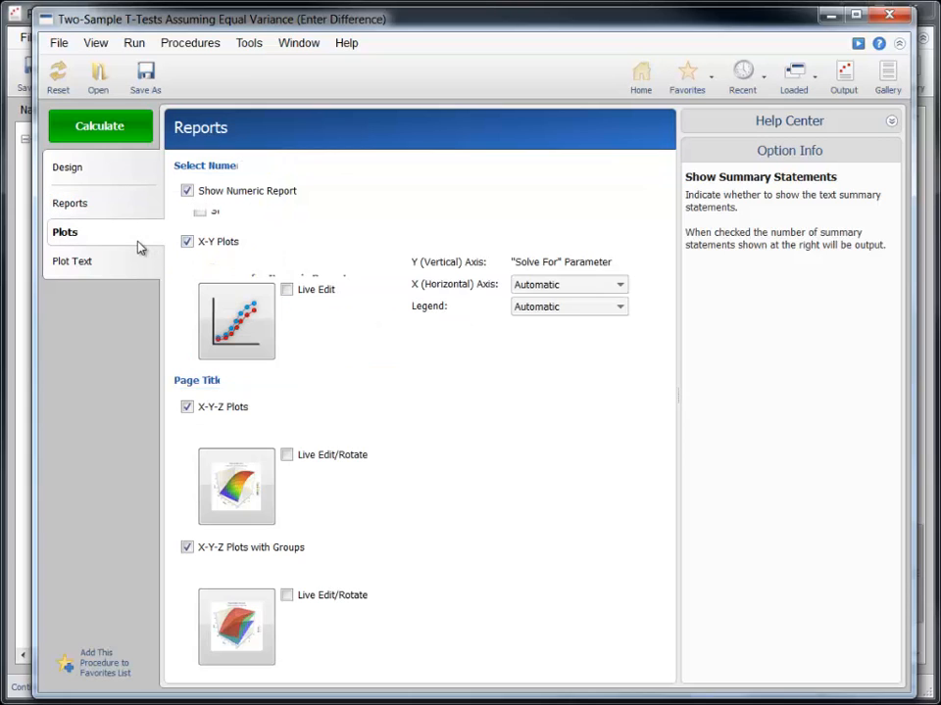
left_click(65, 232)
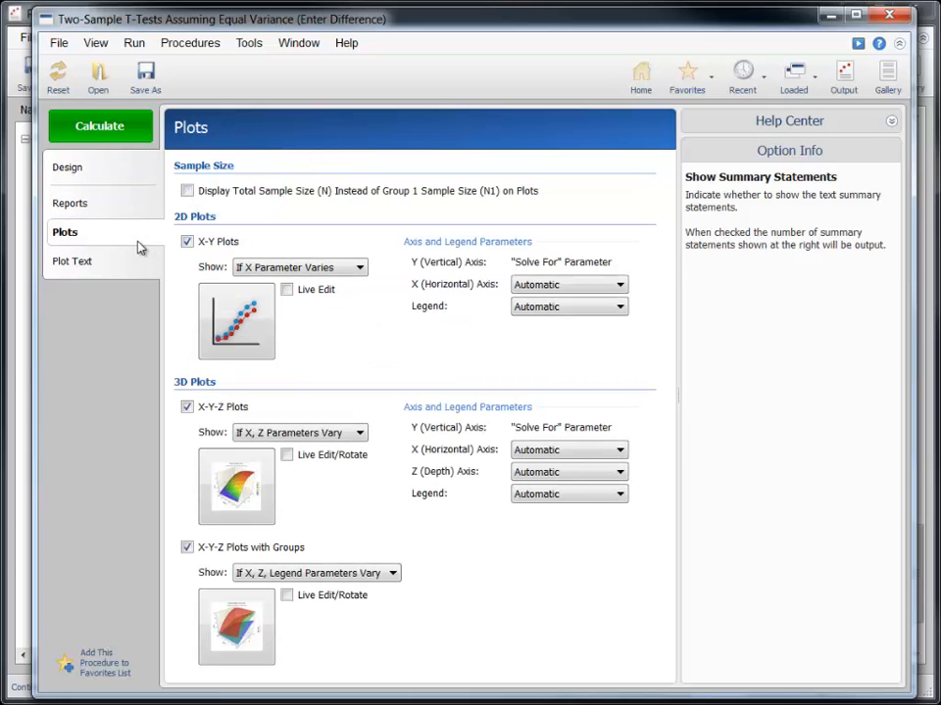
left_click(187, 190)
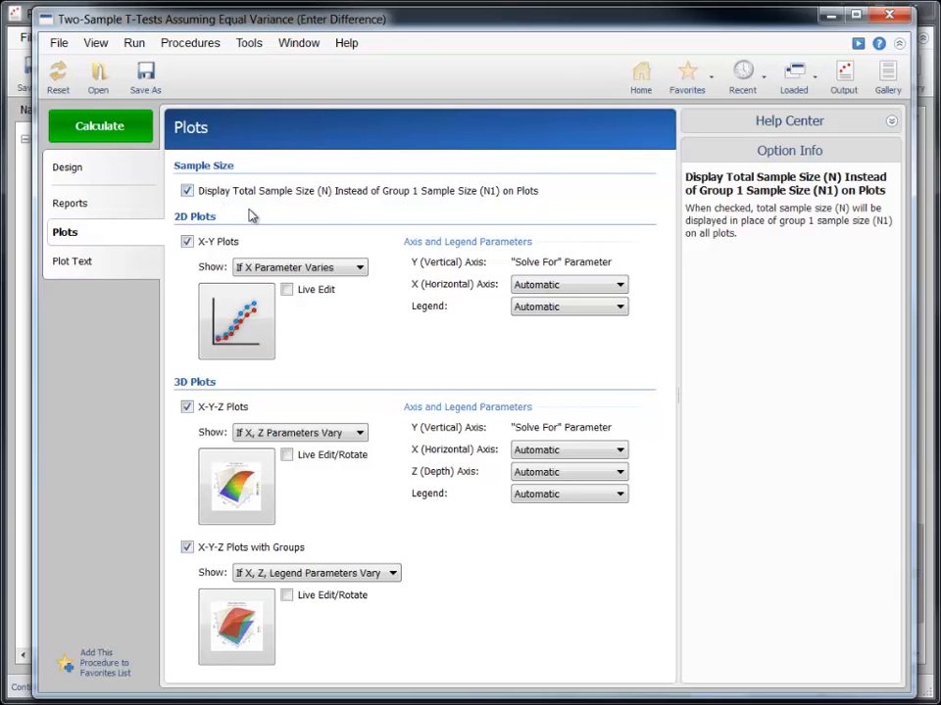
mouse_move(253, 262)
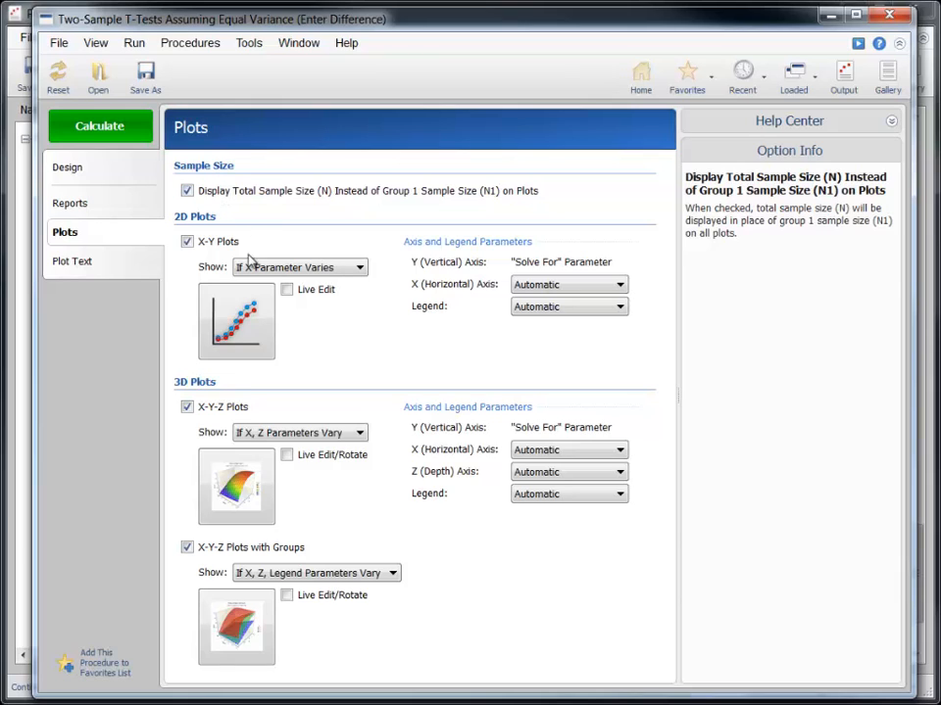
left_click(187, 407)
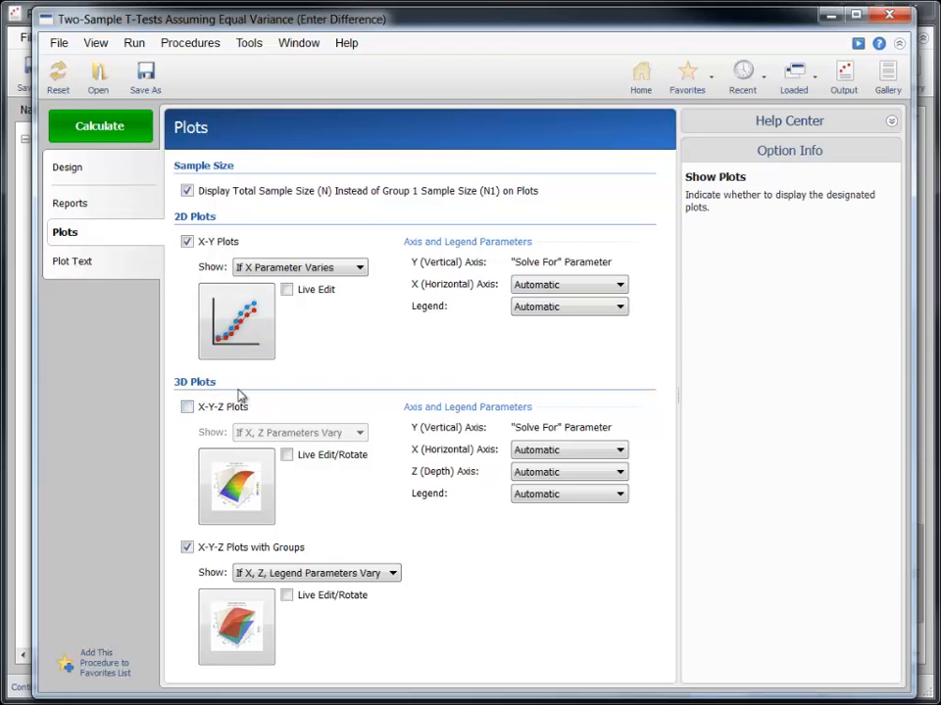
mouse_move(337, 361)
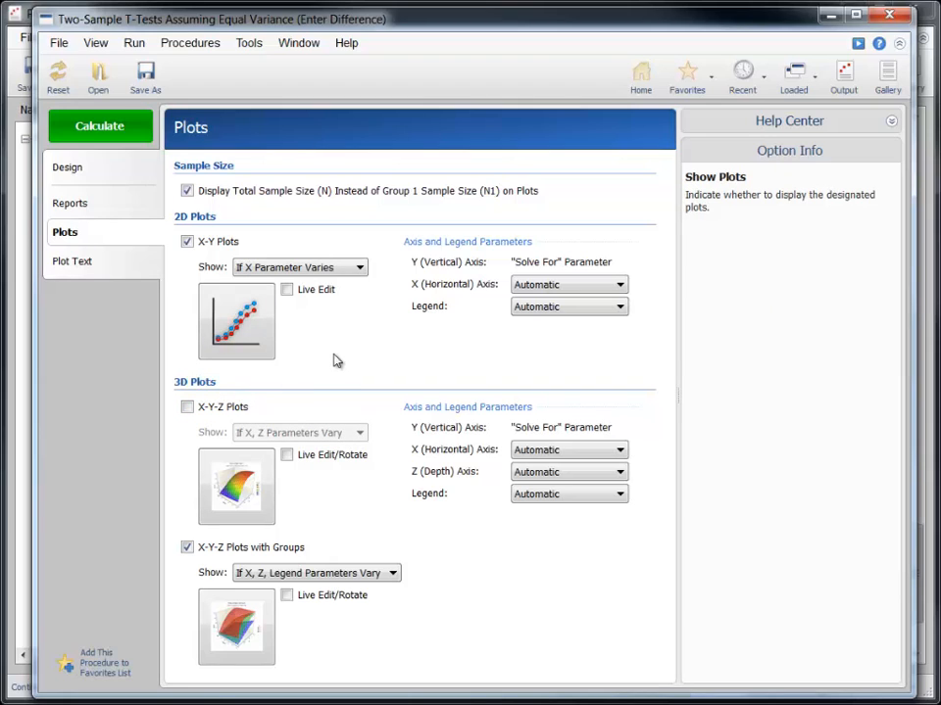
mouse_move(490, 301)
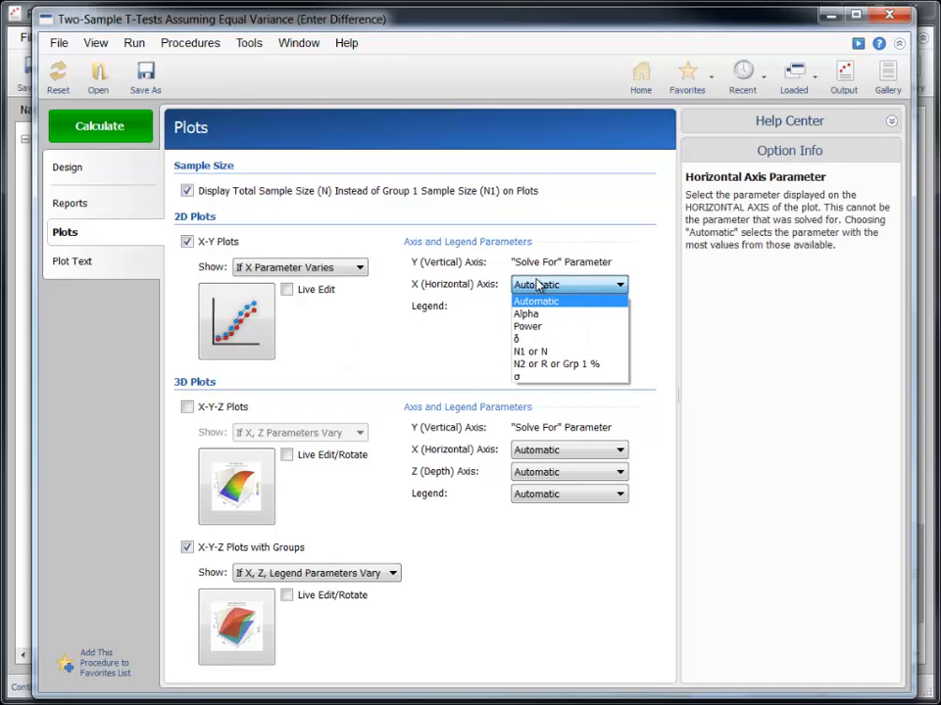
left_click(516, 377)
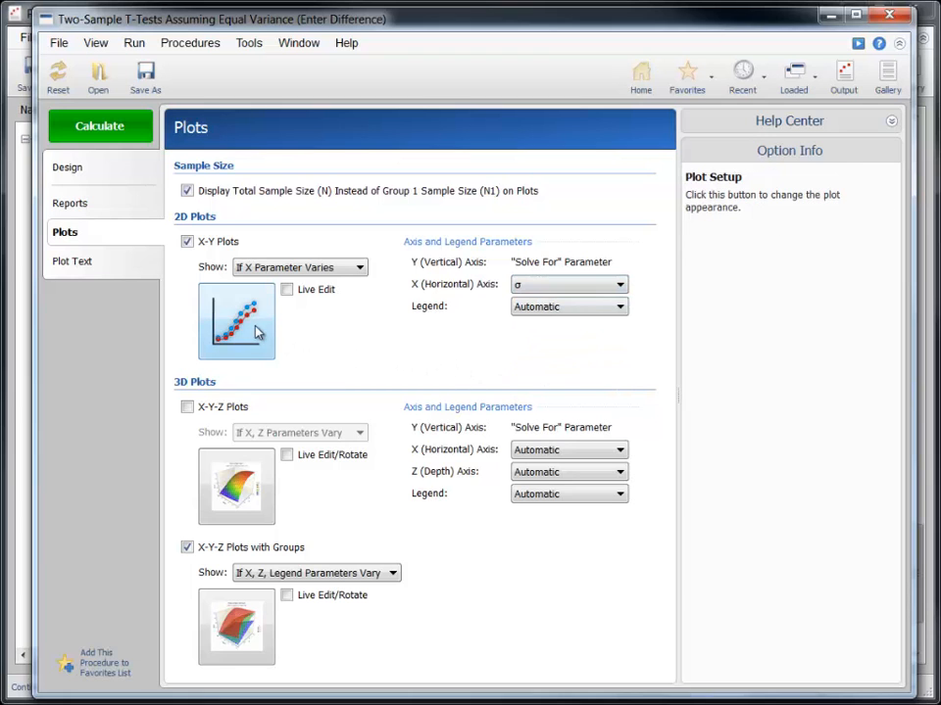
left_click(236, 321)
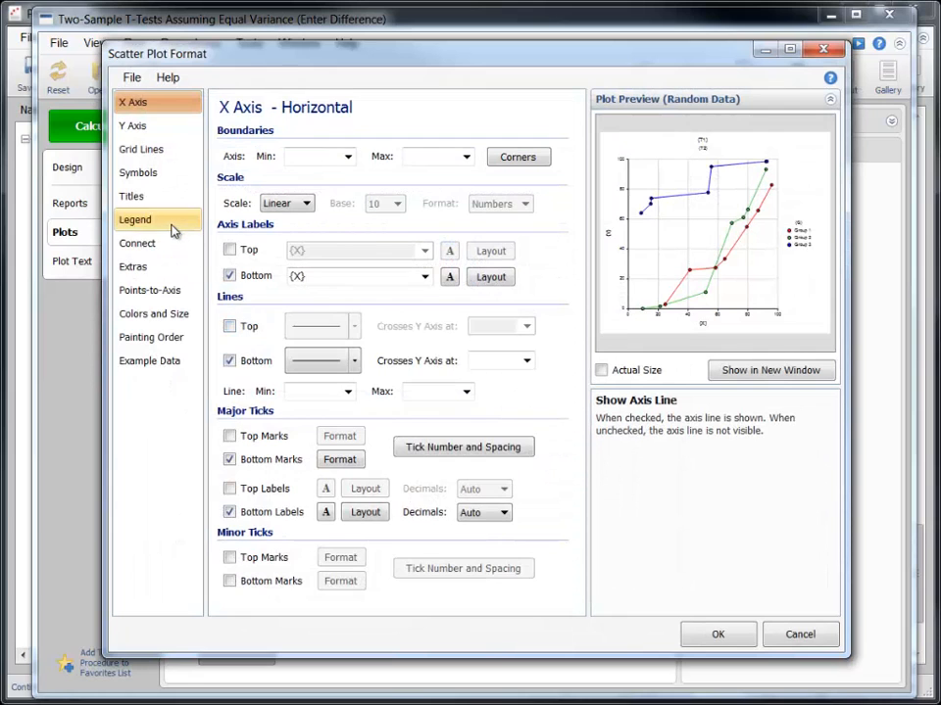
Move the X-Y plot legend to the upper-left position and accept the format change
left_click(135, 219)
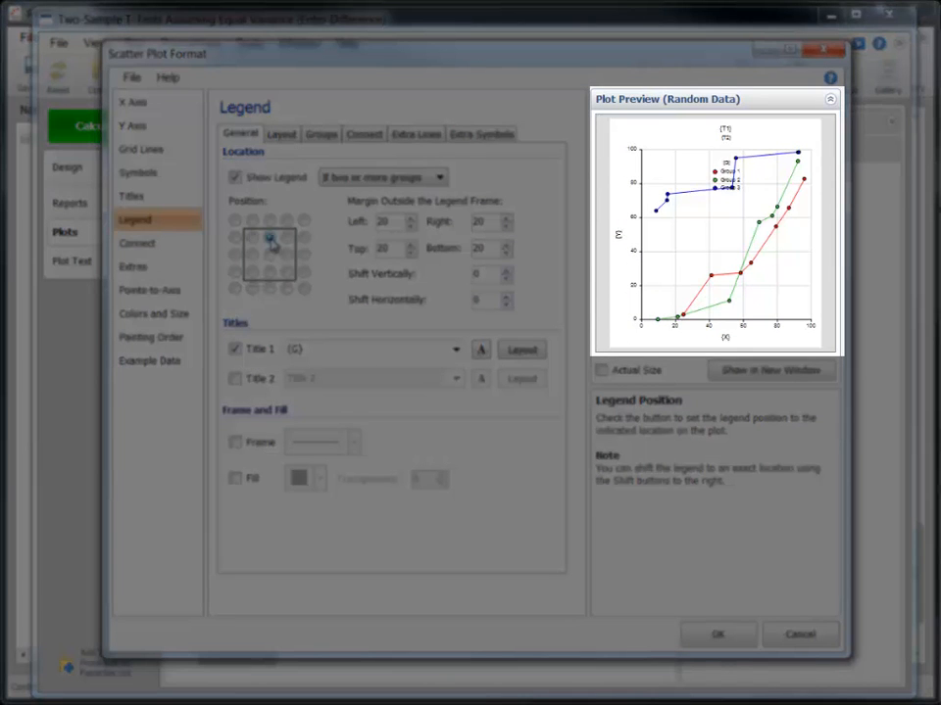
left_click(251, 237)
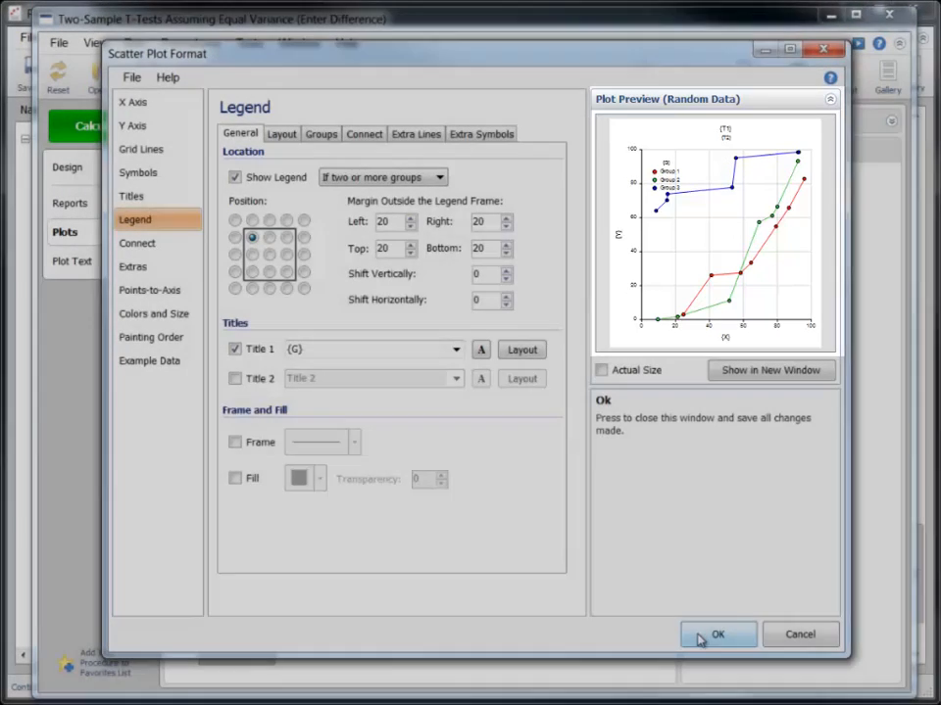
left_click(717, 634)
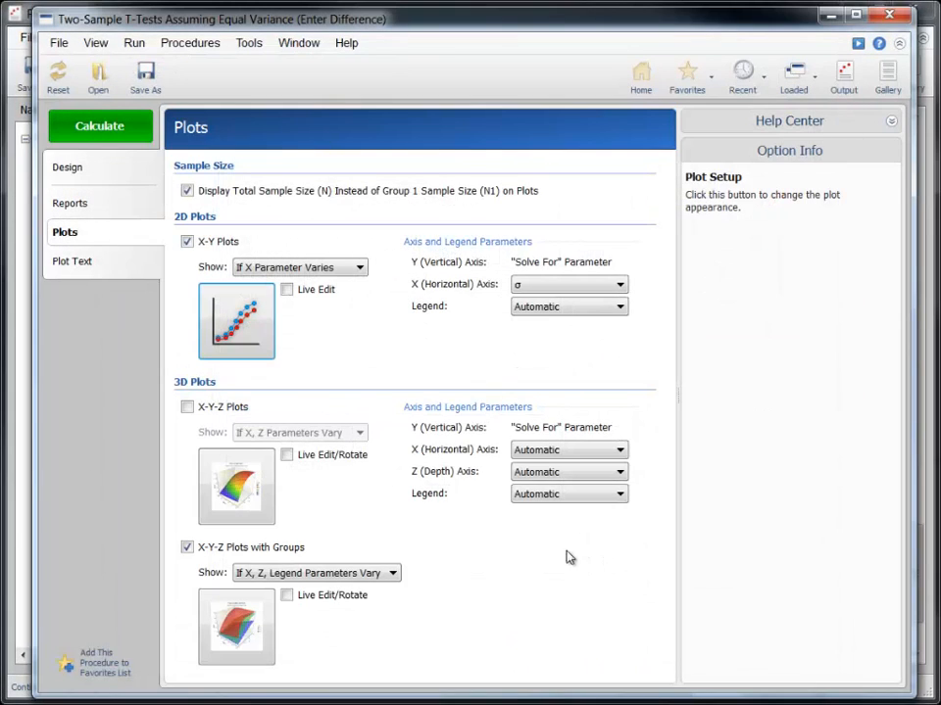
Enable Live Edit/Rotate for X-Y-Z Plots with Groups
left_click(286, 595)
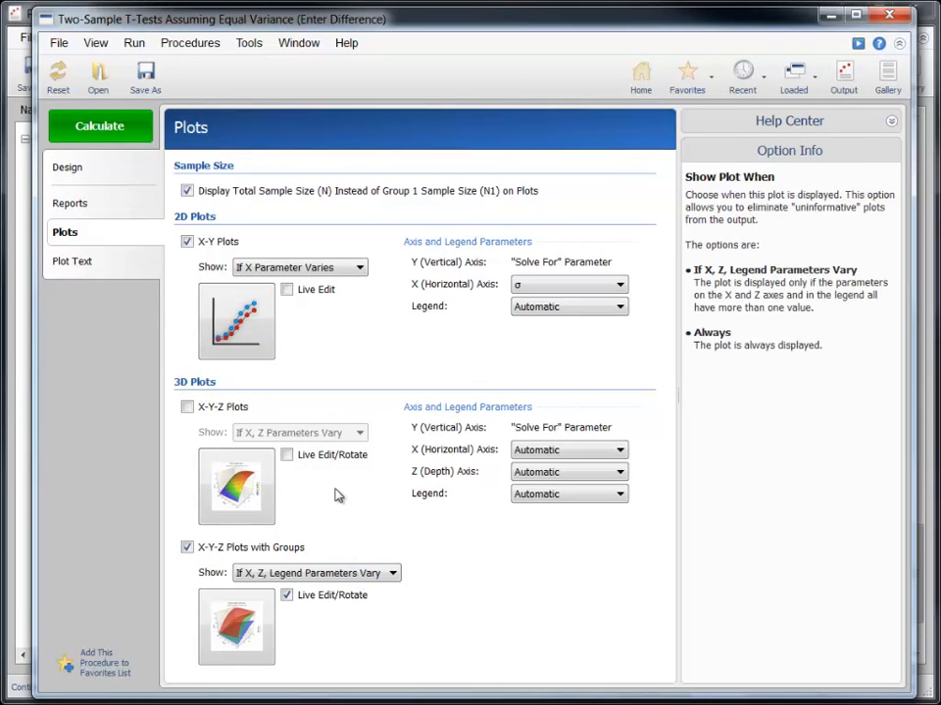
mouse_move(333, 485)
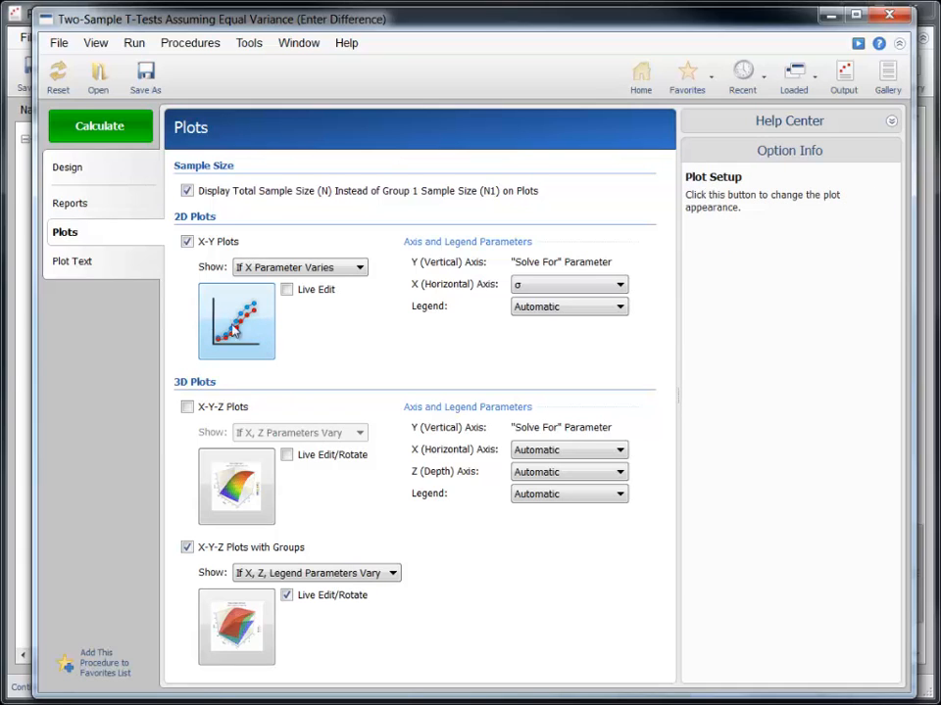
left_click(73, 260)
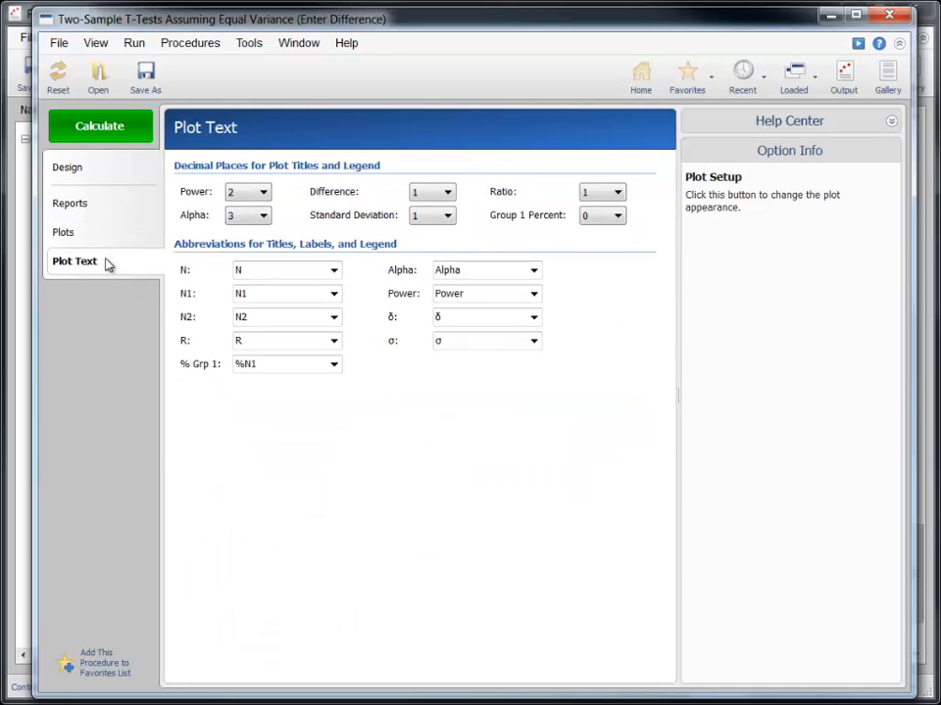
Change the plot text abbreviations so N reads 'Sample Size' and δ reads 'Difference'
left_click(285, 269)
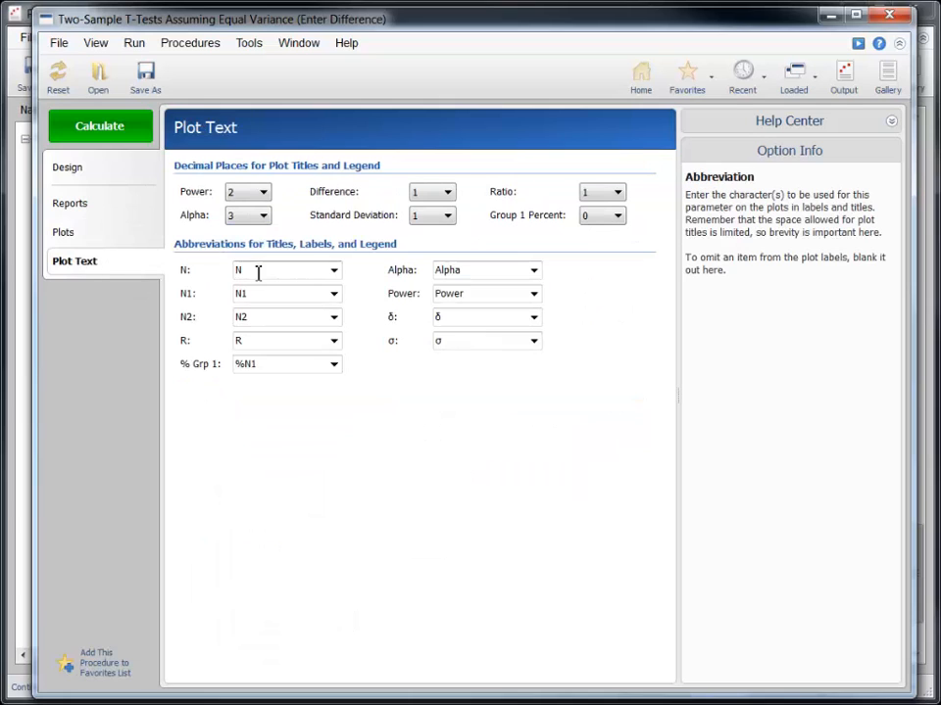
left_click(333, 270)
type("D")
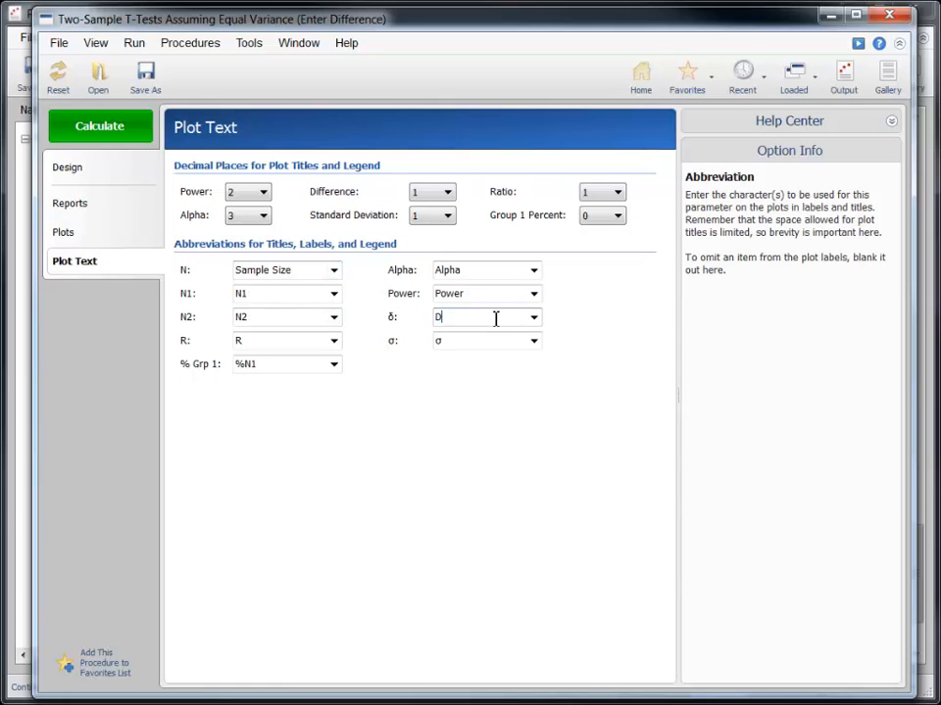
type("ifference")
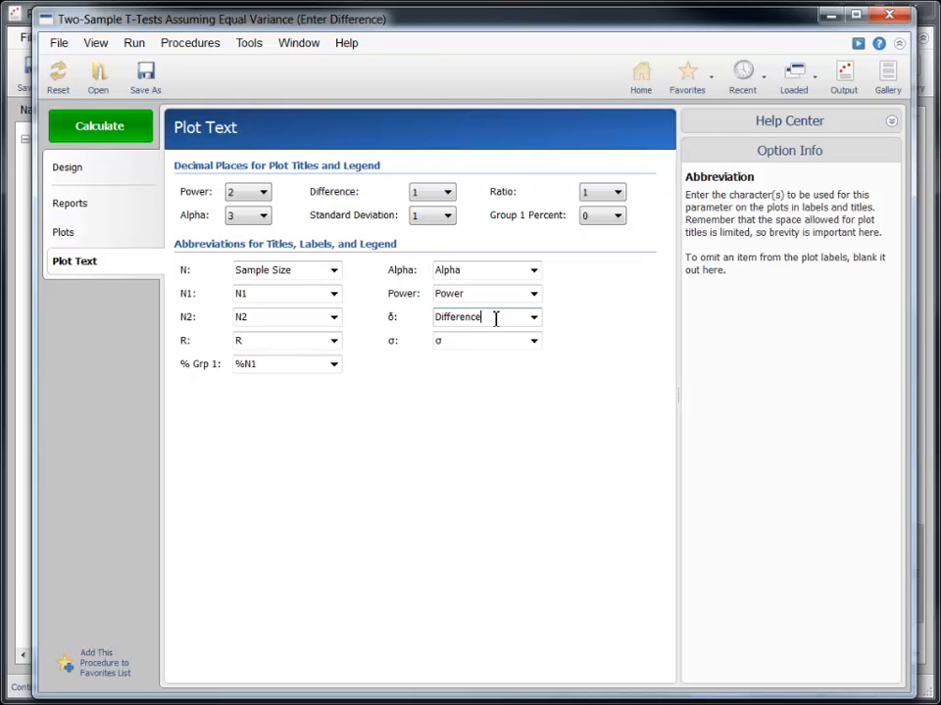
type("St")
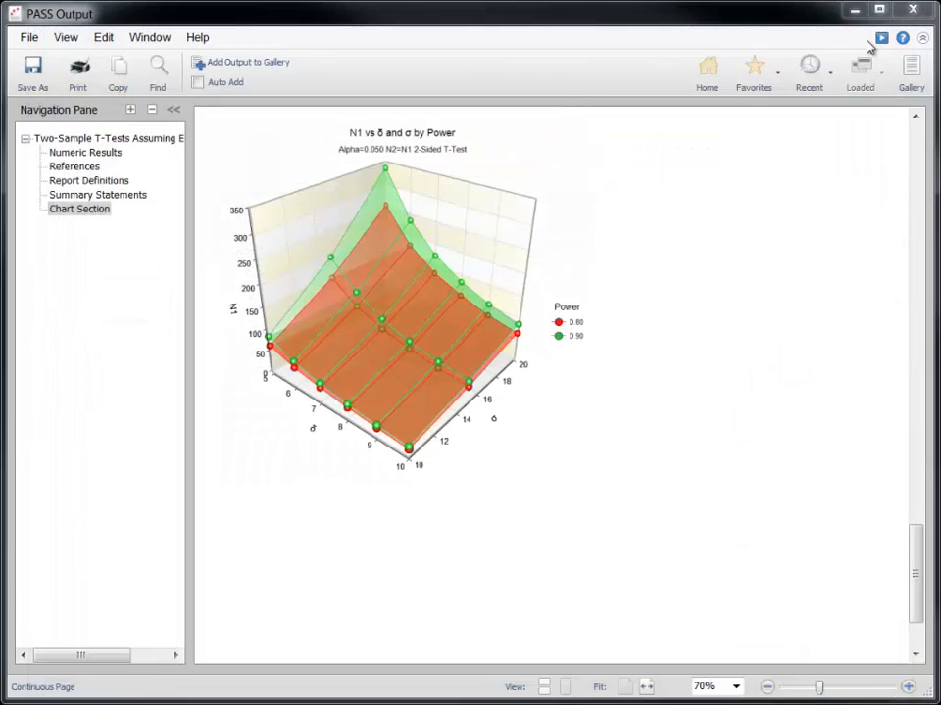
Reopen Two-Sample T-Tests Assuming Equal Variance (Enter Difference) from the Recent list
left_click(808, 69)
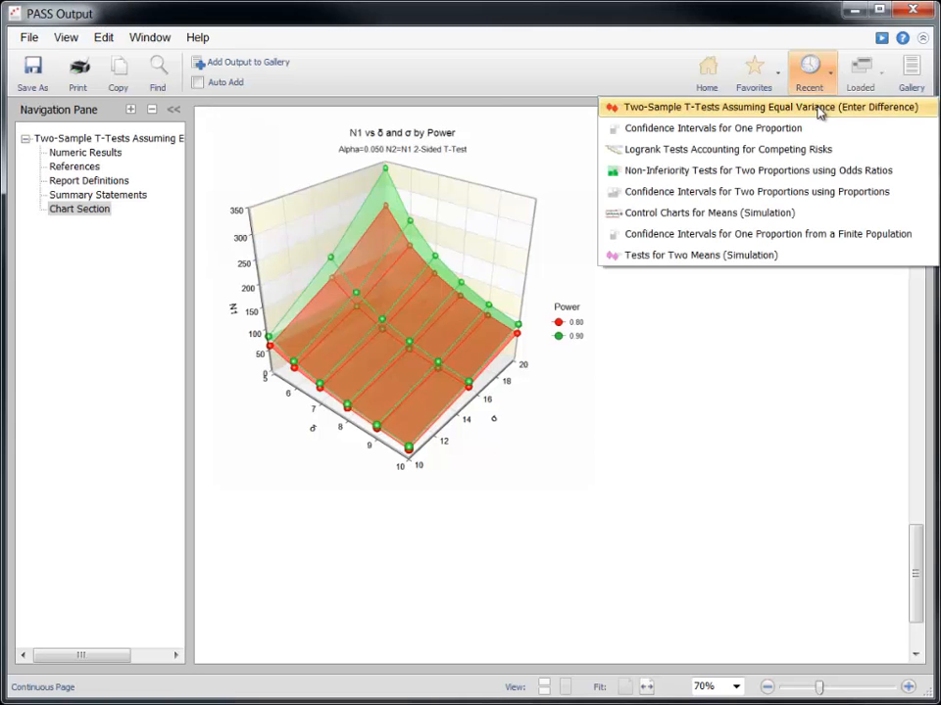
left_click(771, 106)
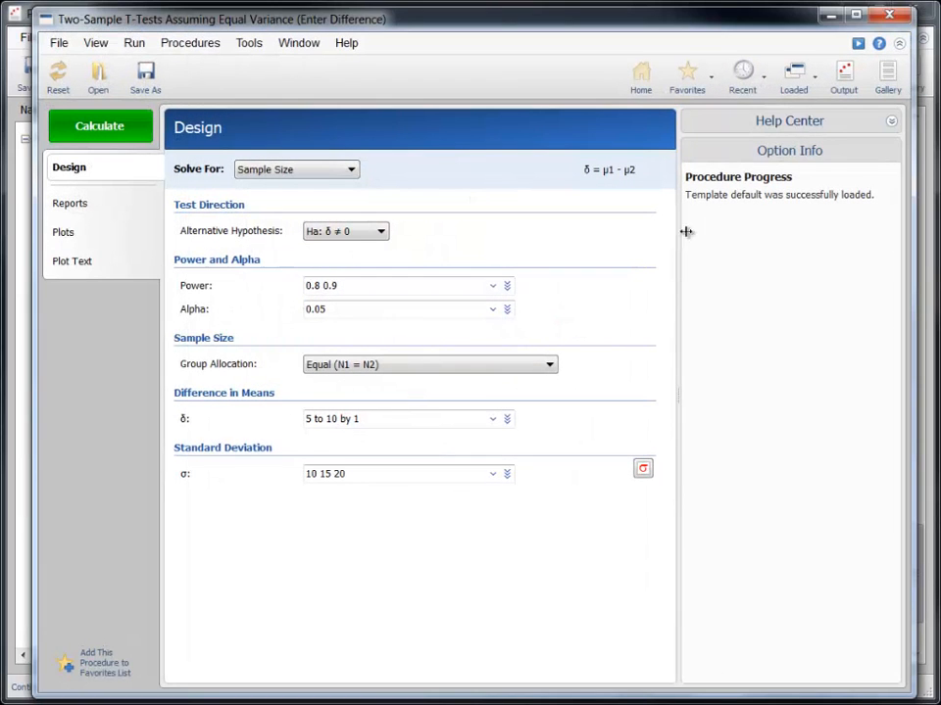
mouse_move(623, 249)
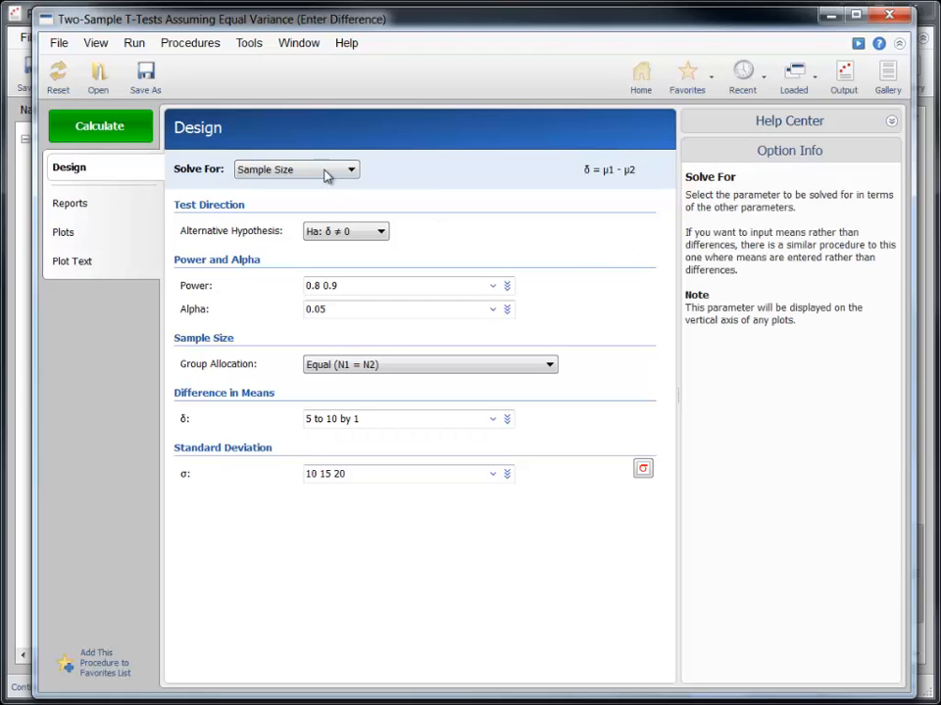
left_click(144, 73)
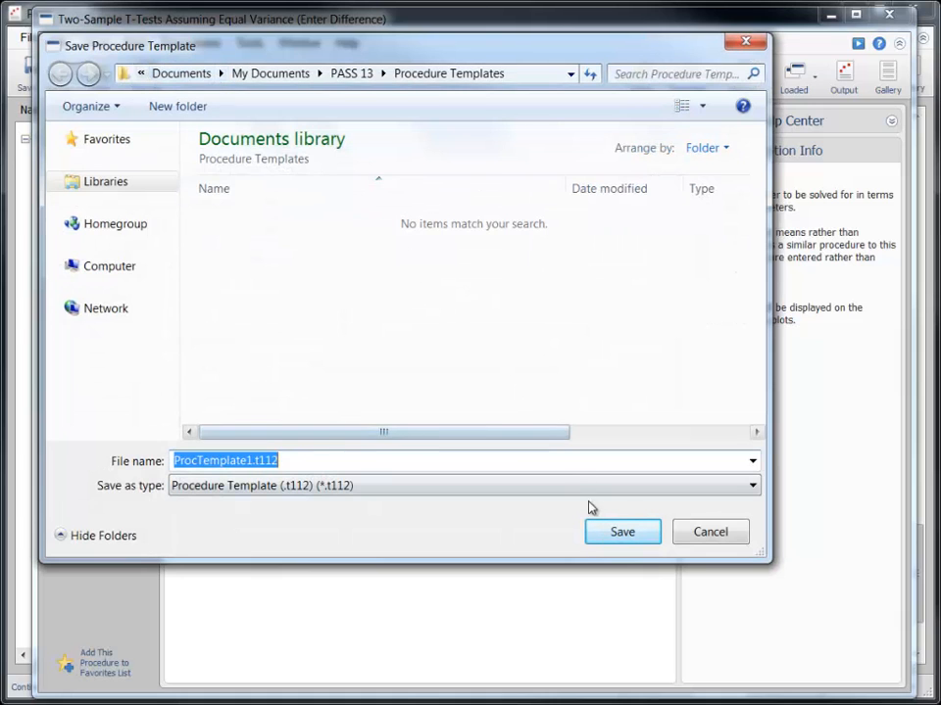
left_click(622, 532)
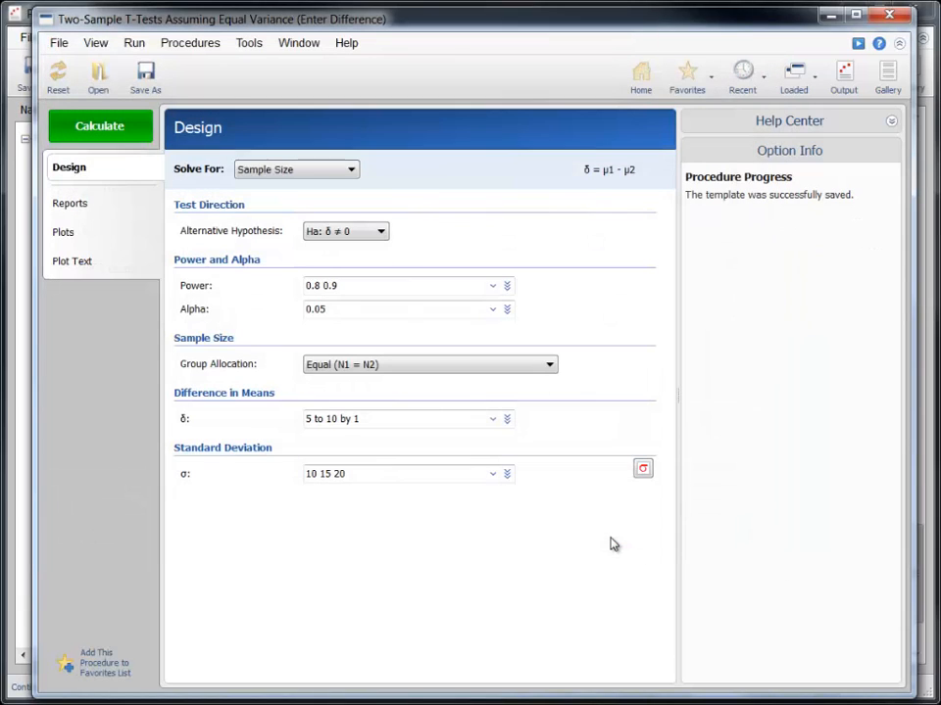
mouse_move(605, 539)
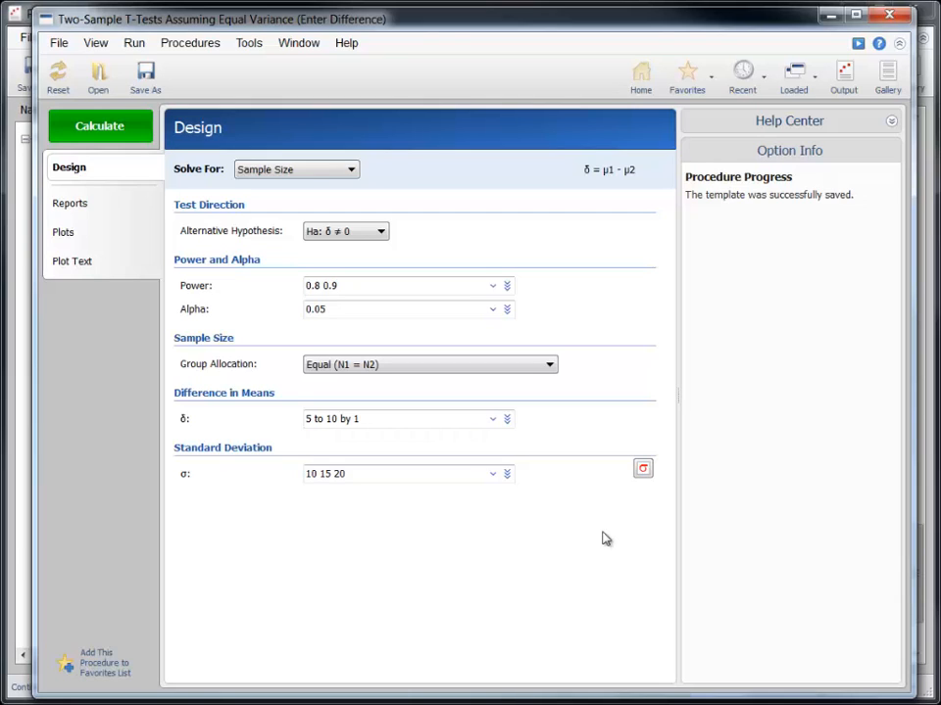
mouse_move(602, 536)
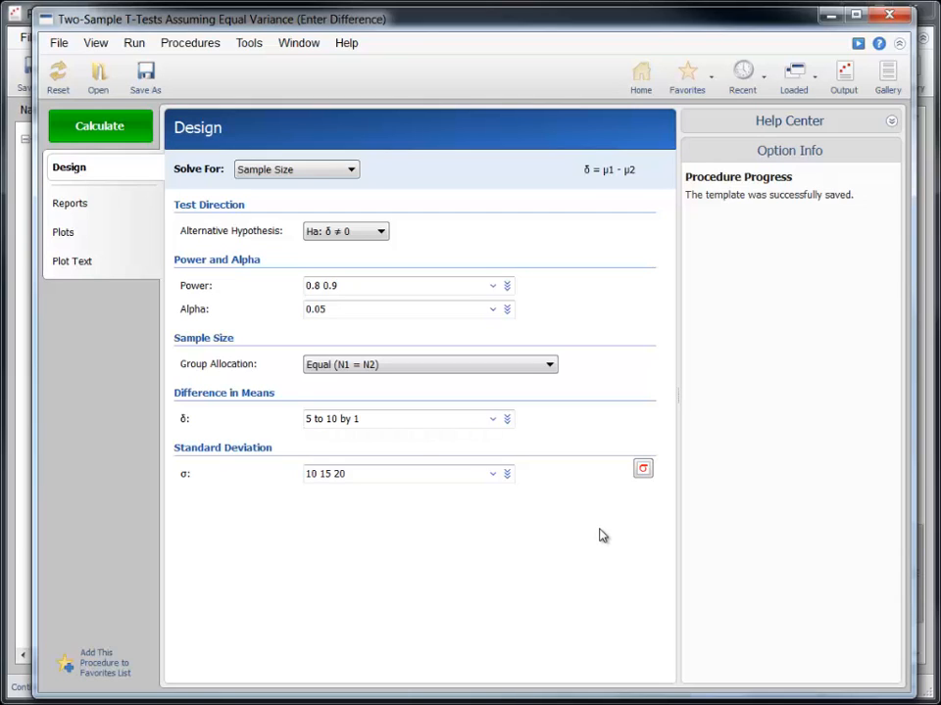
mouse_move(598, 534)
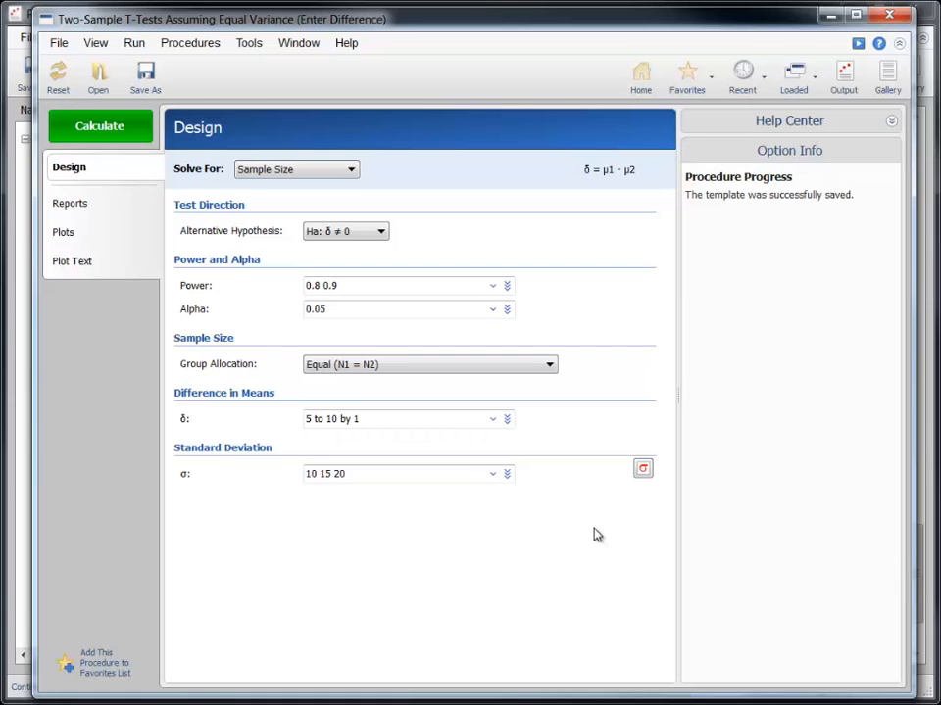
mouse_move(98, 663)
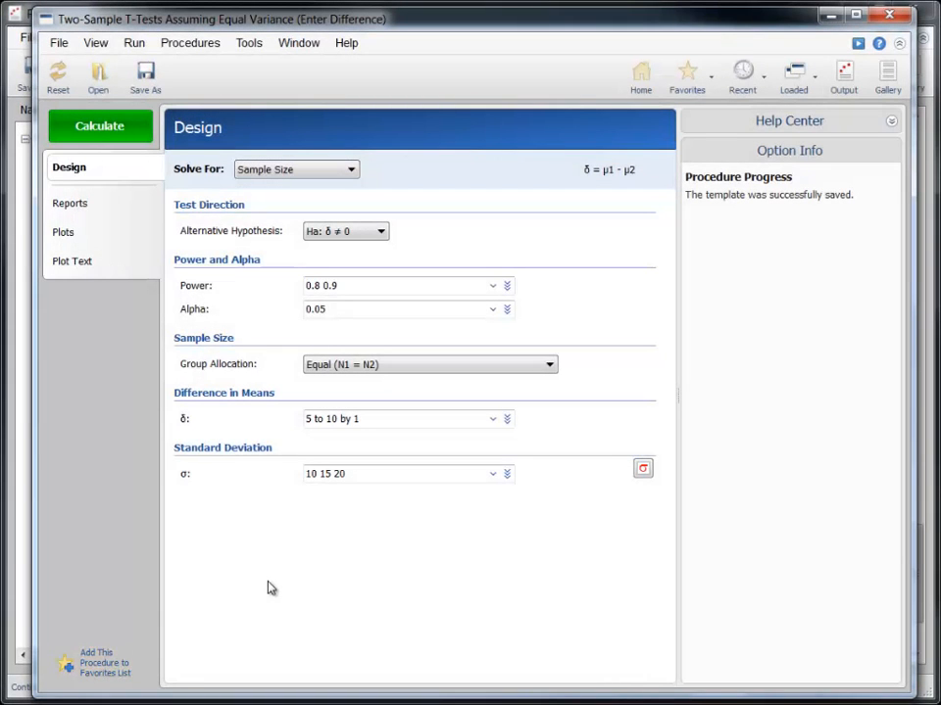
mouse_move(644, 382)
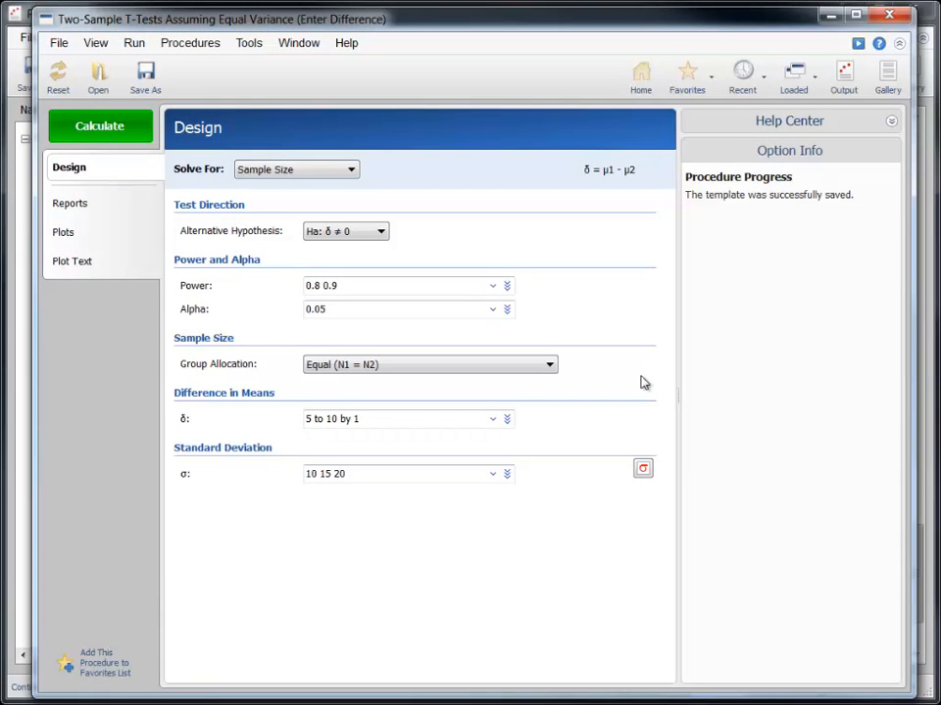
left_click(687, 76)
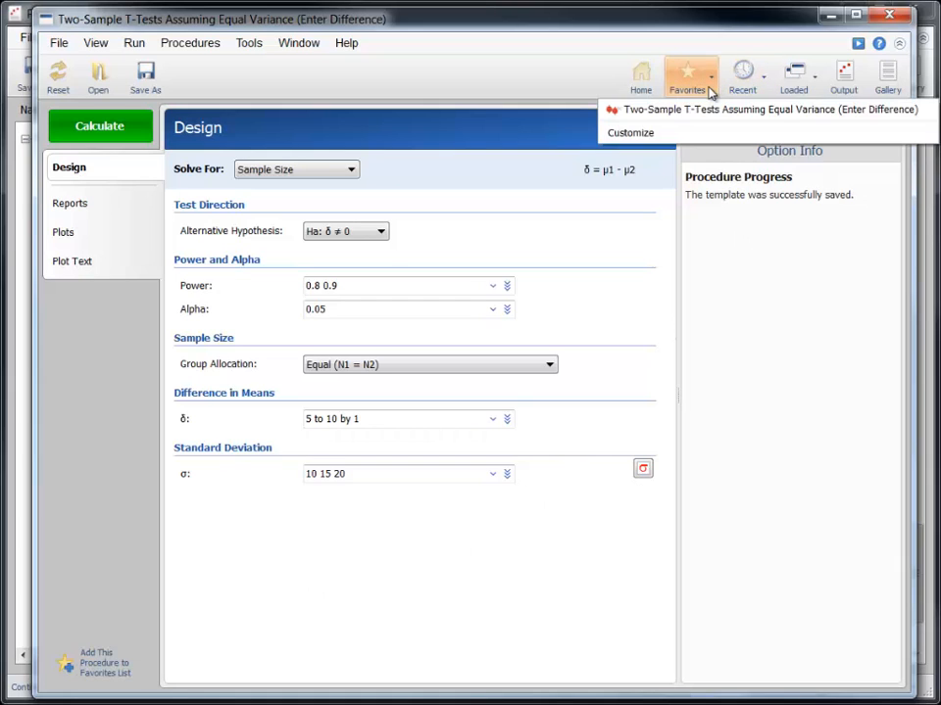
left_click(743, 77)
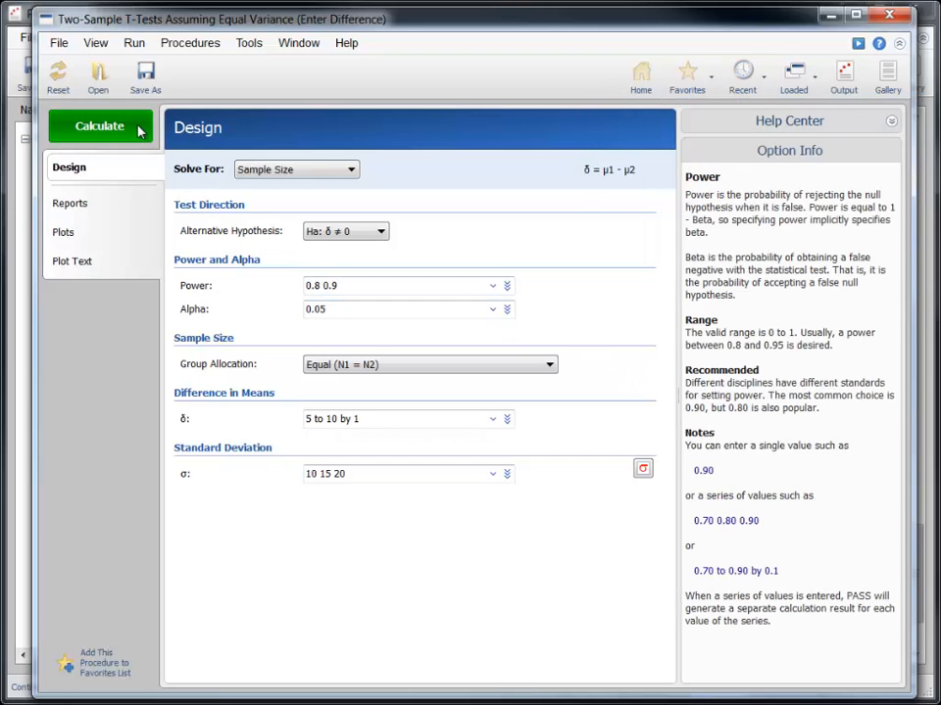
Recolour the 3D surface plot symbols yellow for power 0.80 and blue for 0.90
left_click(98, 126)
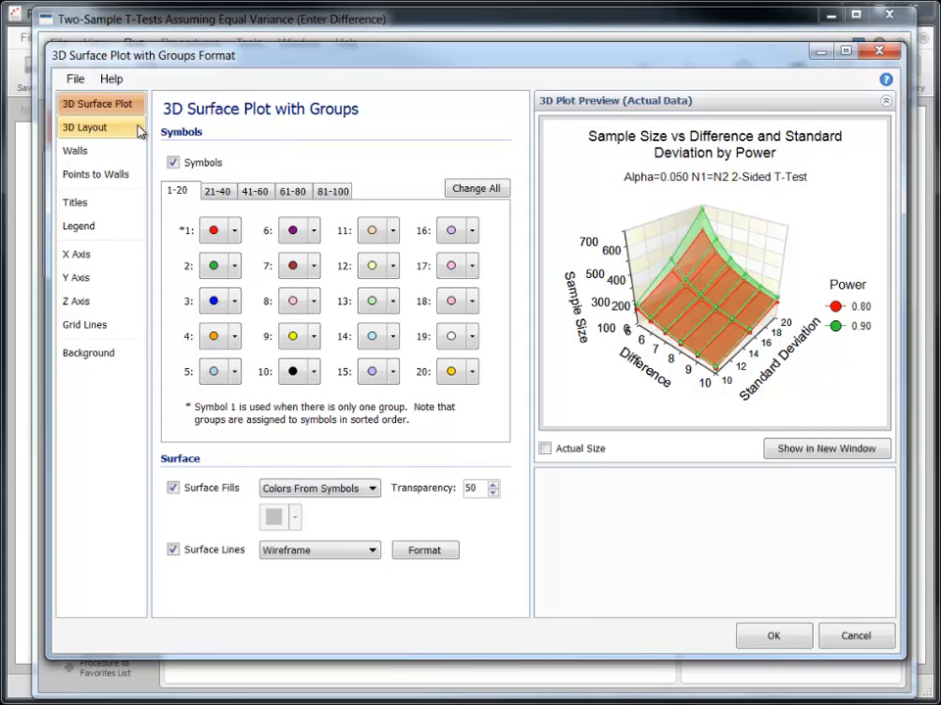
mouse_move(213, 230)
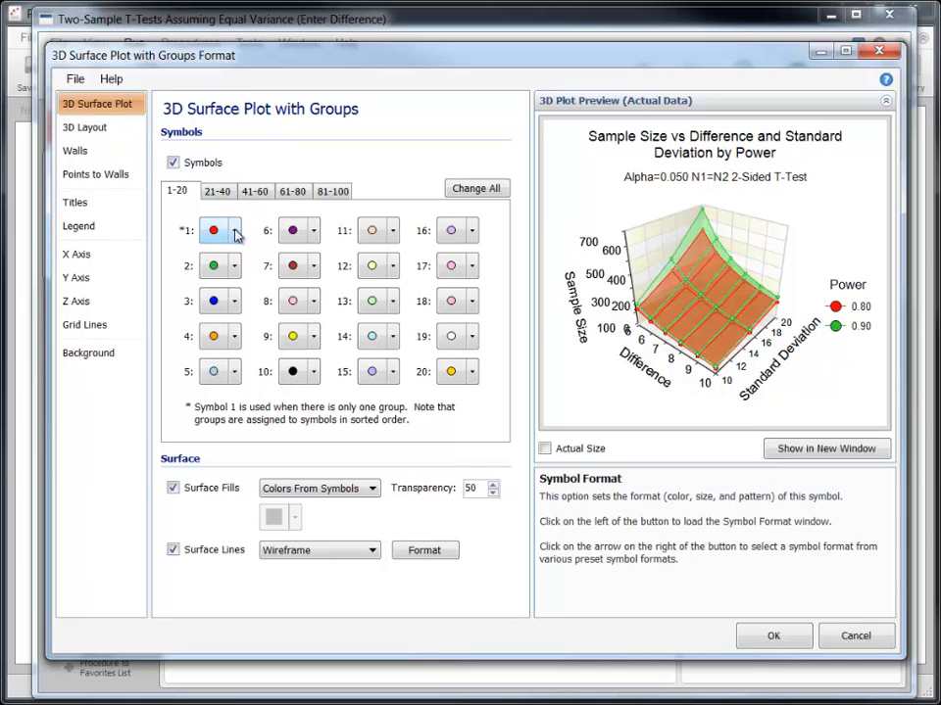
left_click(232, 229)
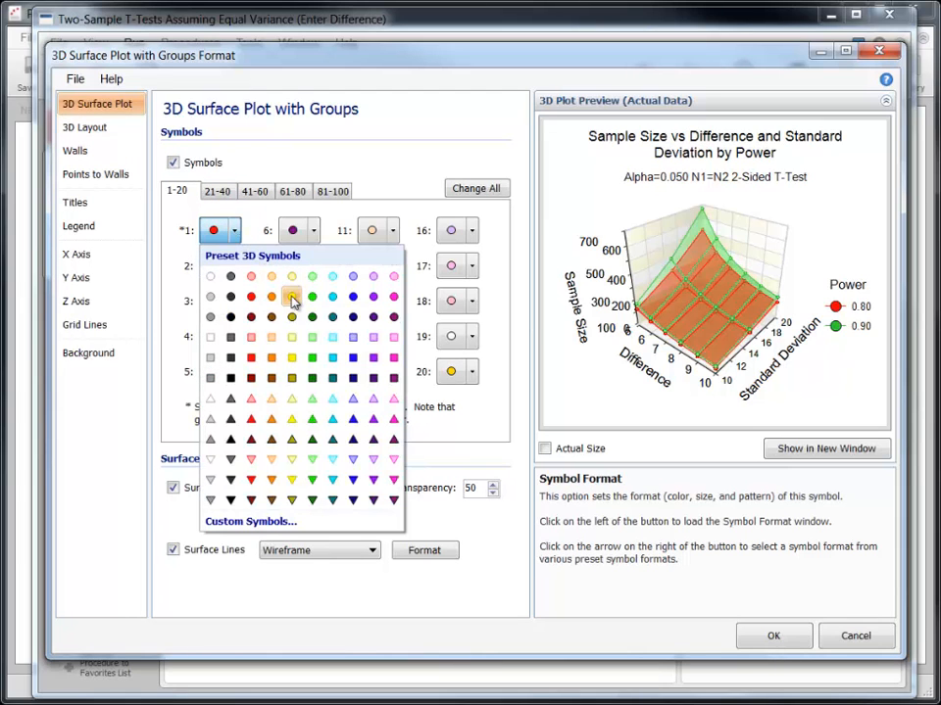
left_click(312, 331)
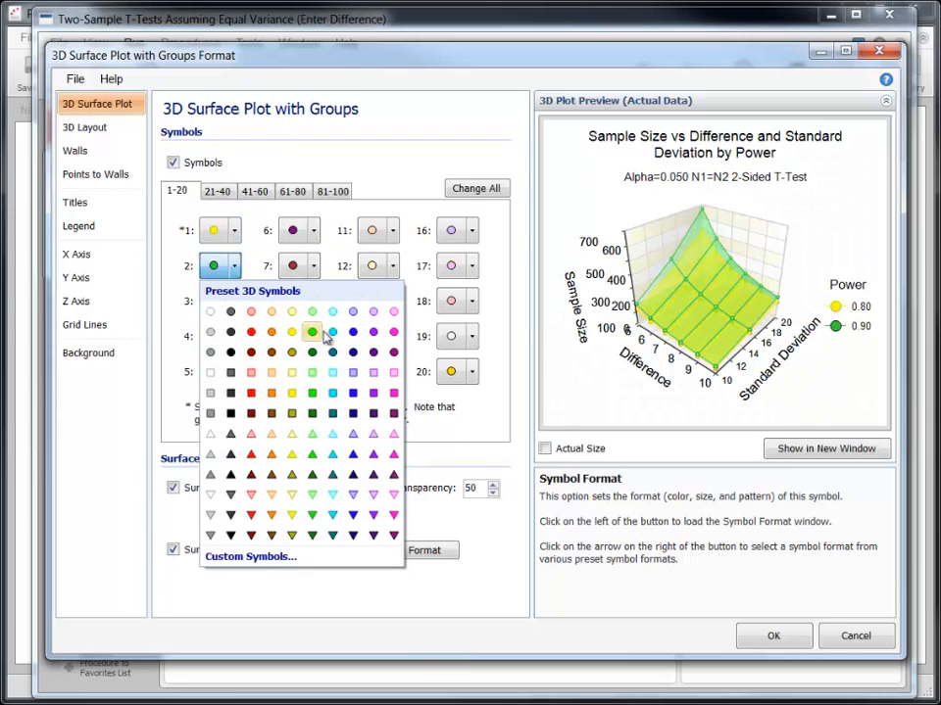
left_click(311, 331)
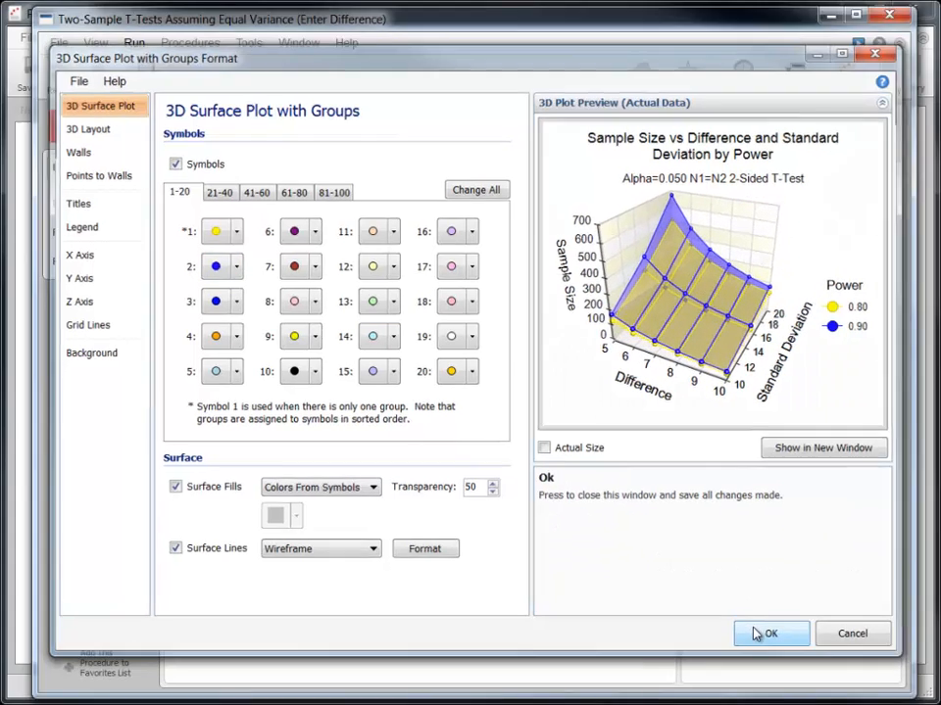
left_click(771, 634)
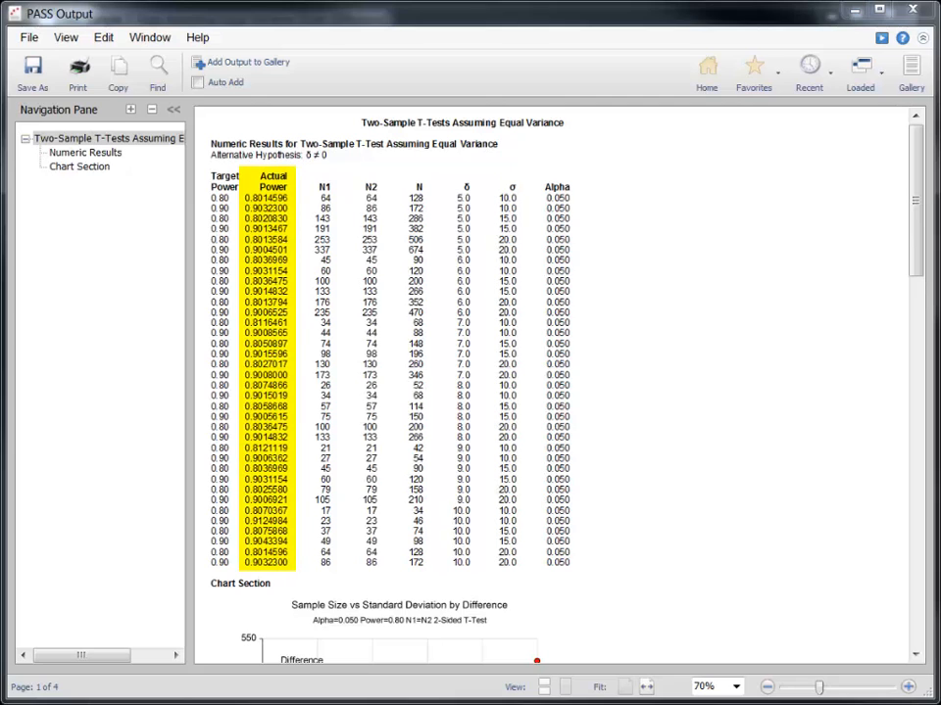
Jump to the report's Chart Section and scroll down to the 3D surface plot
left_click(80, 166)
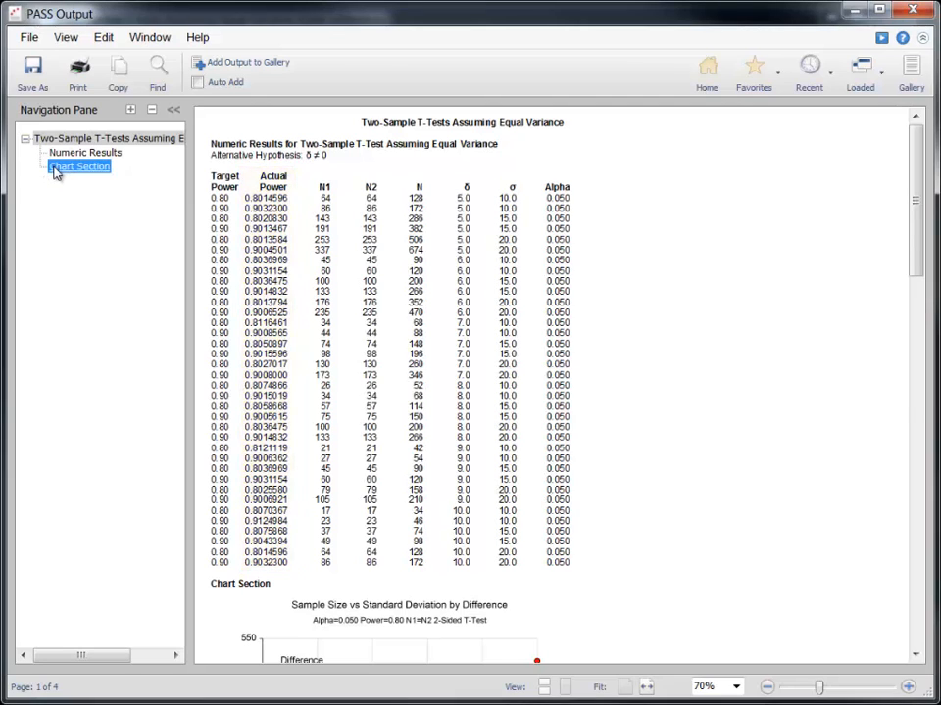
left_click(78, 166)
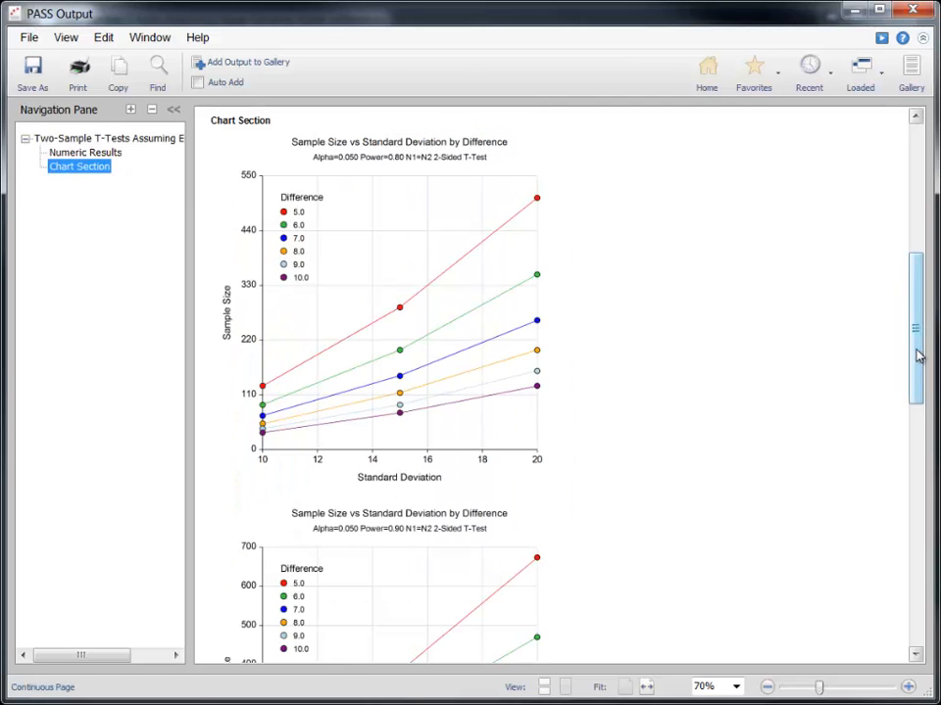
scroll("down", 3)
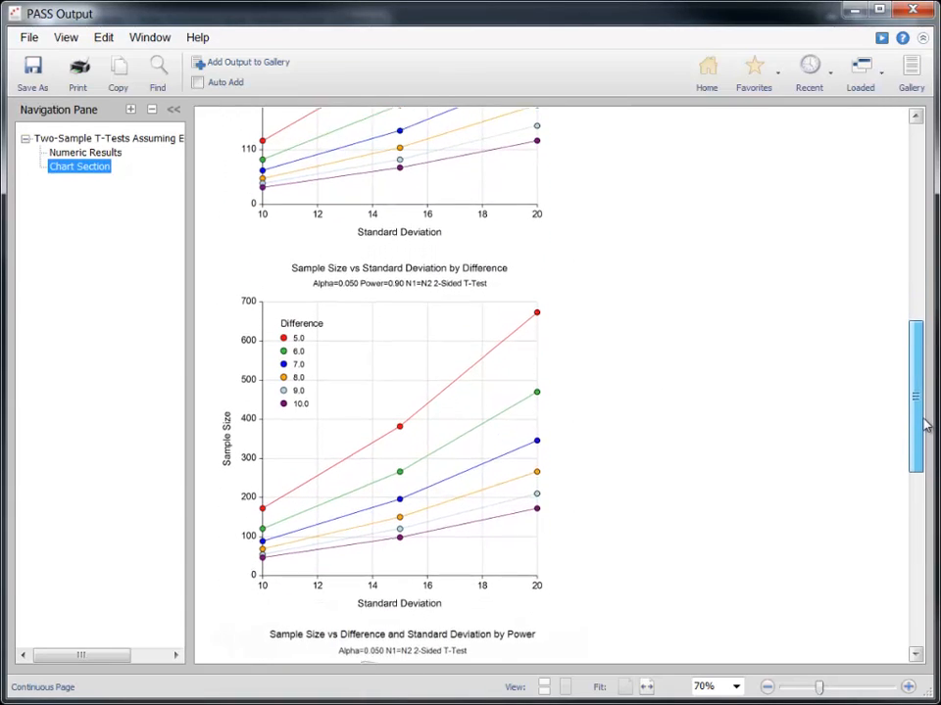
scroll("down", 3)
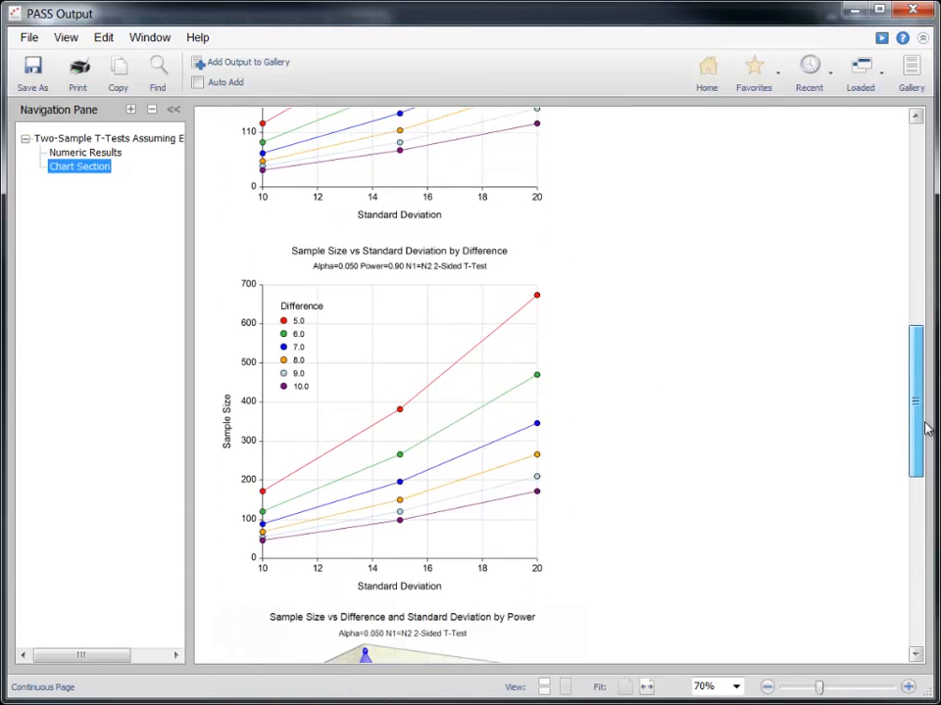
scroll("down", 3)
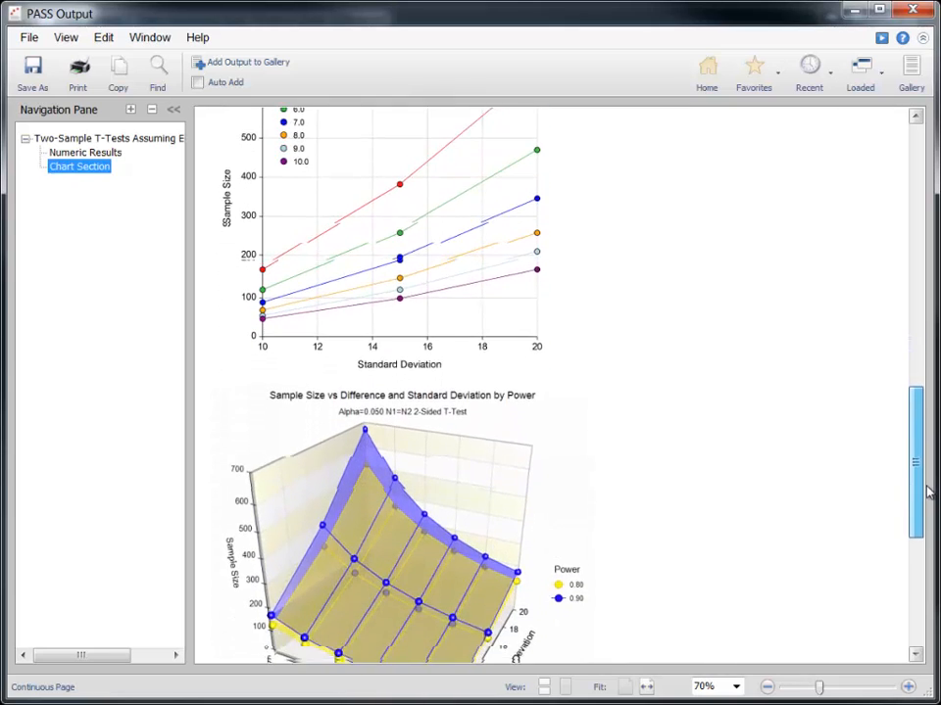
scroll("down", 3)
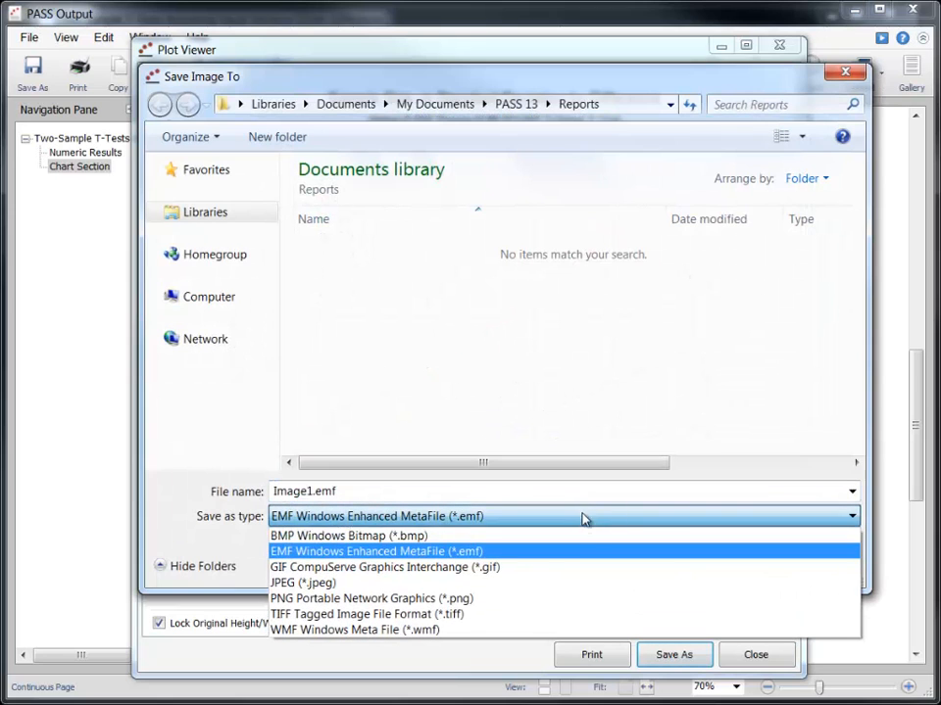
Save the power 0.90 plot as PNG image Image1.png and close the plot viewer
left_click(372, 598)
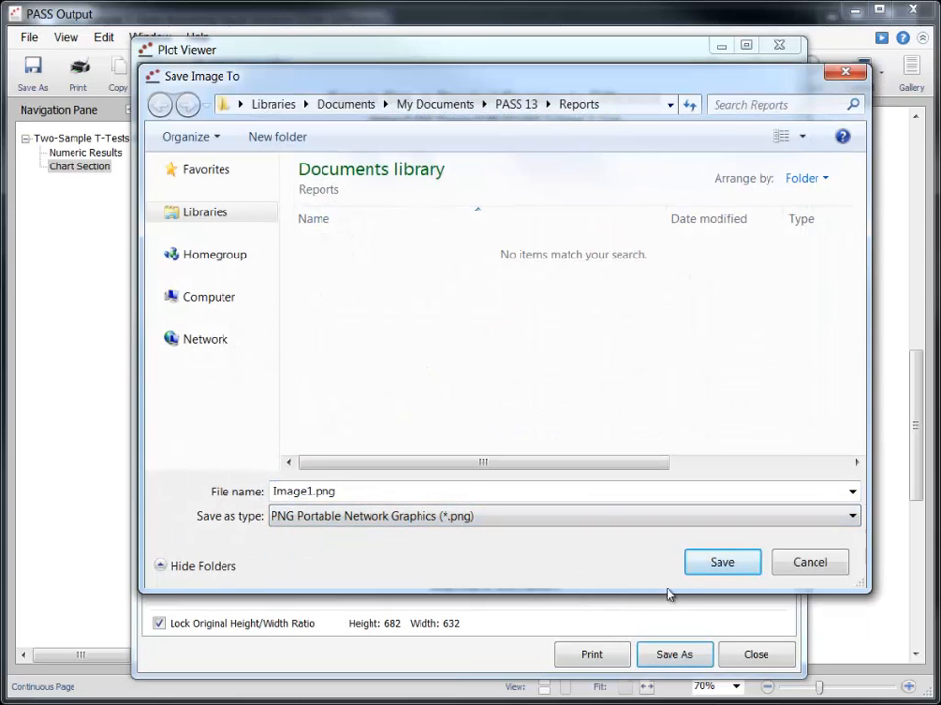
left_click(809, 561)
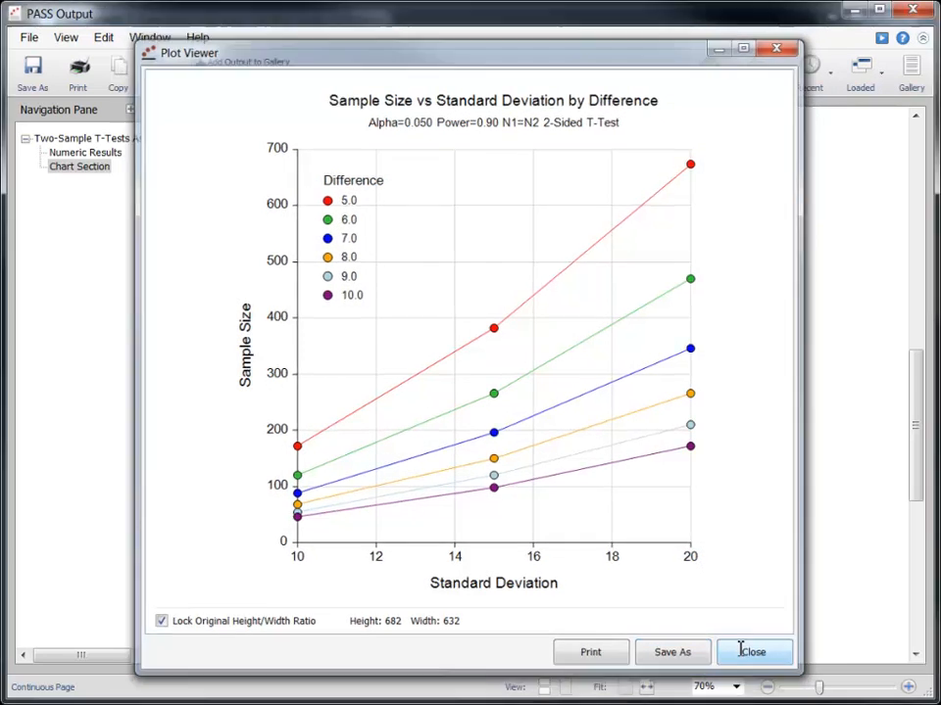
left_click(752, 652)
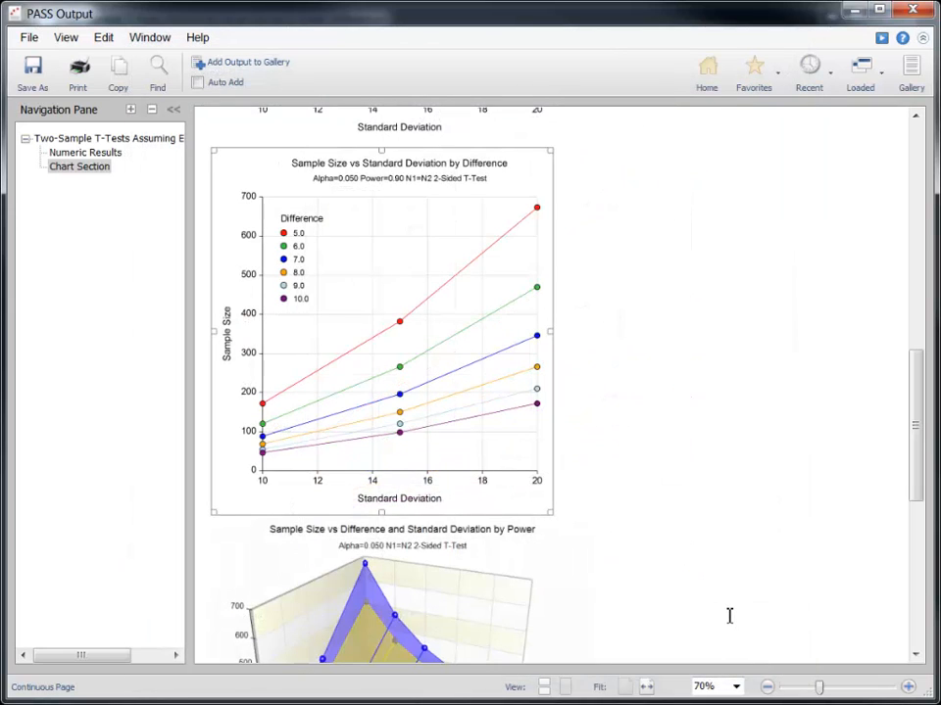
mouse_move(626, 469)
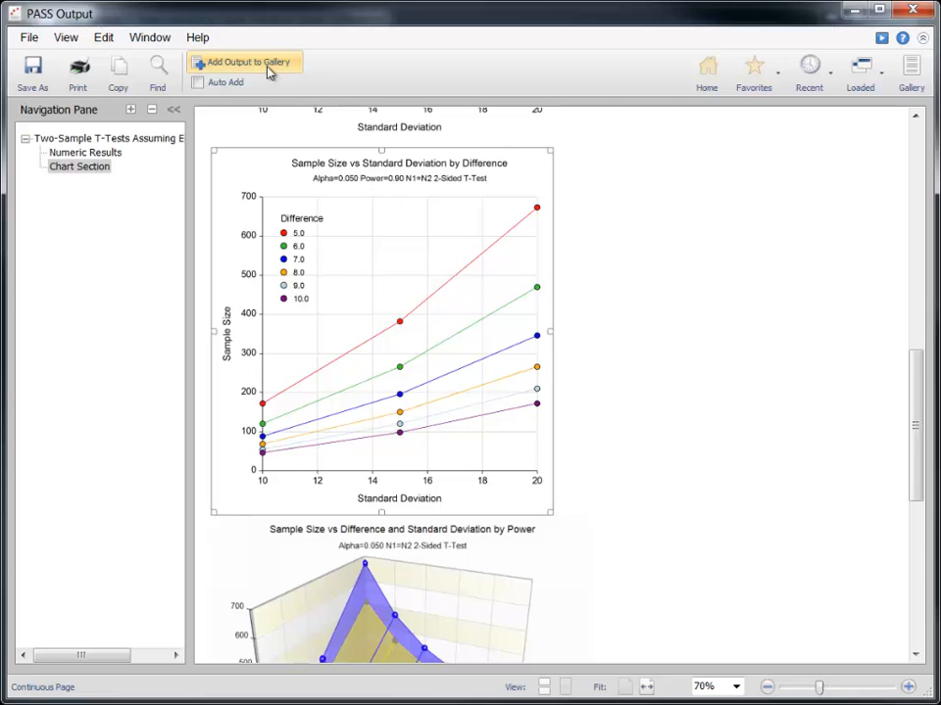
mouse_move(693, 147)
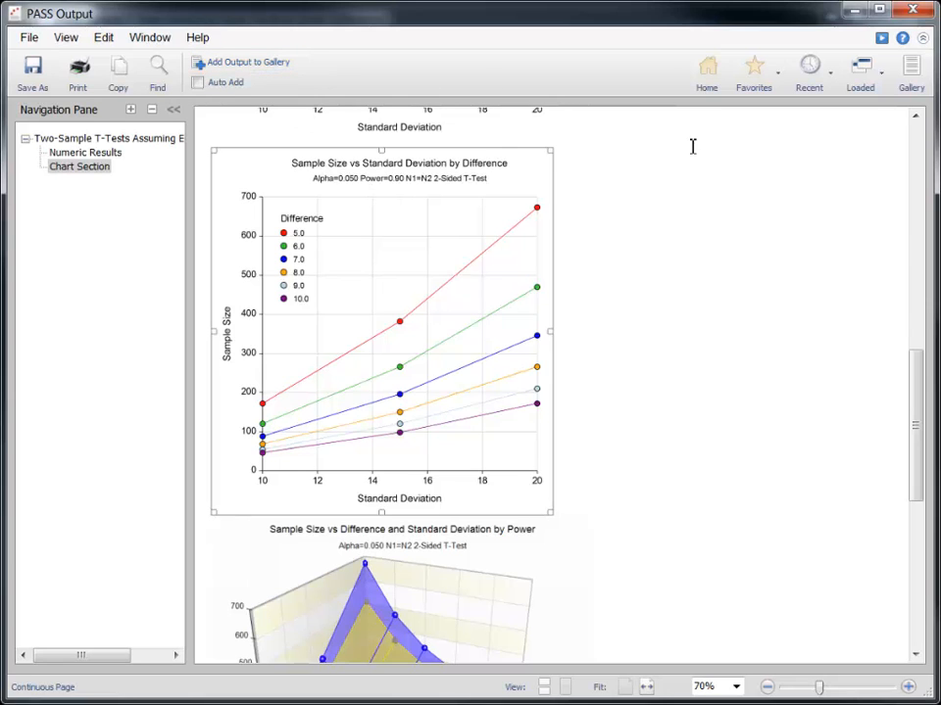
Add the two-sample t-test report to the Output Gallery and view it there
left_click(911, 71)
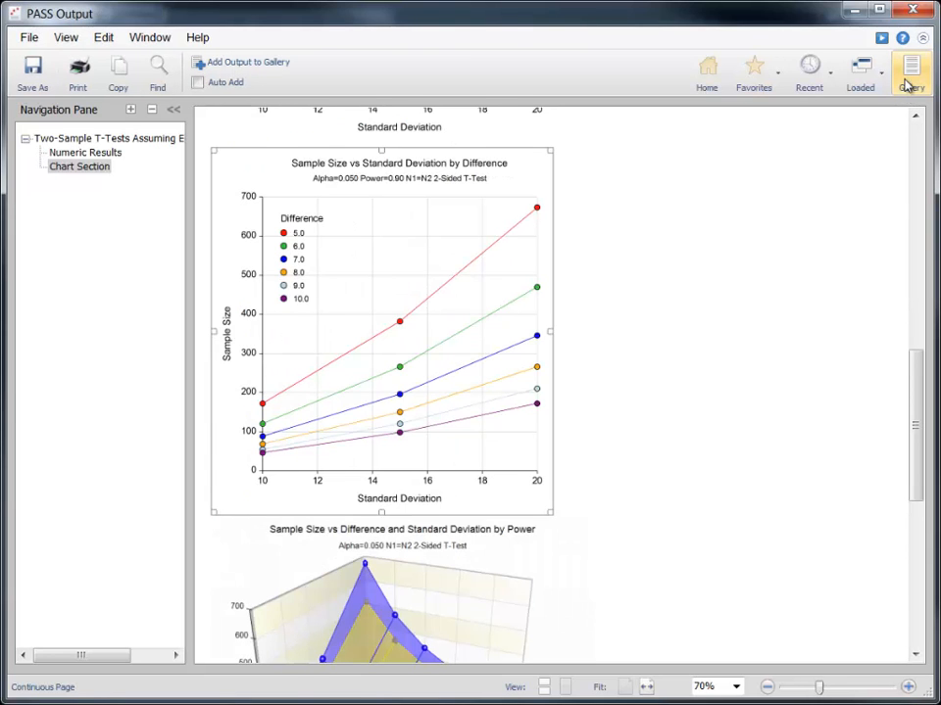
left_click(910, 71)
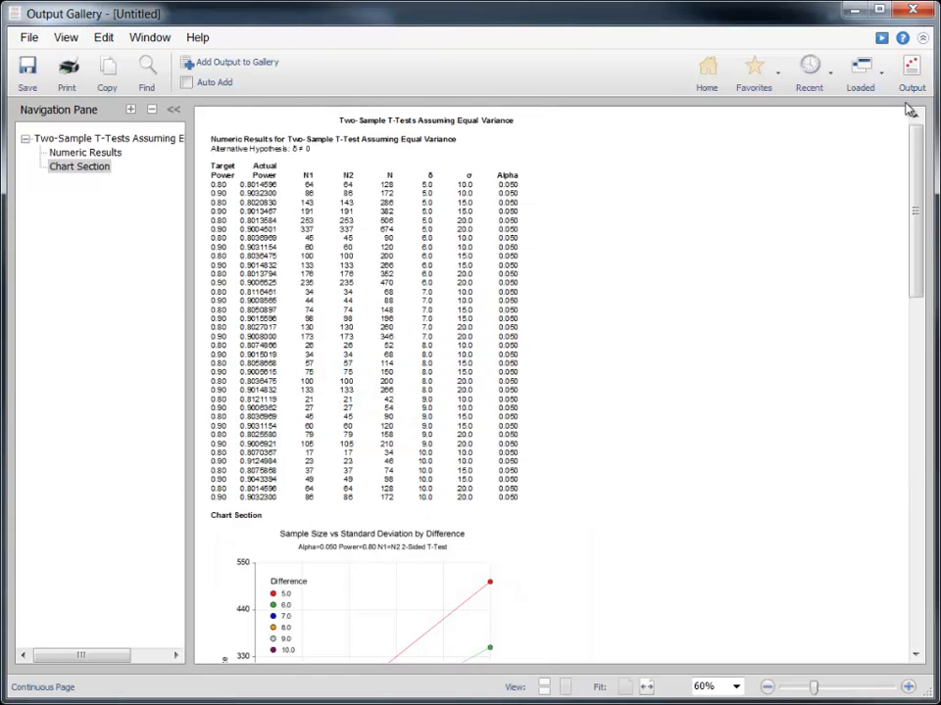